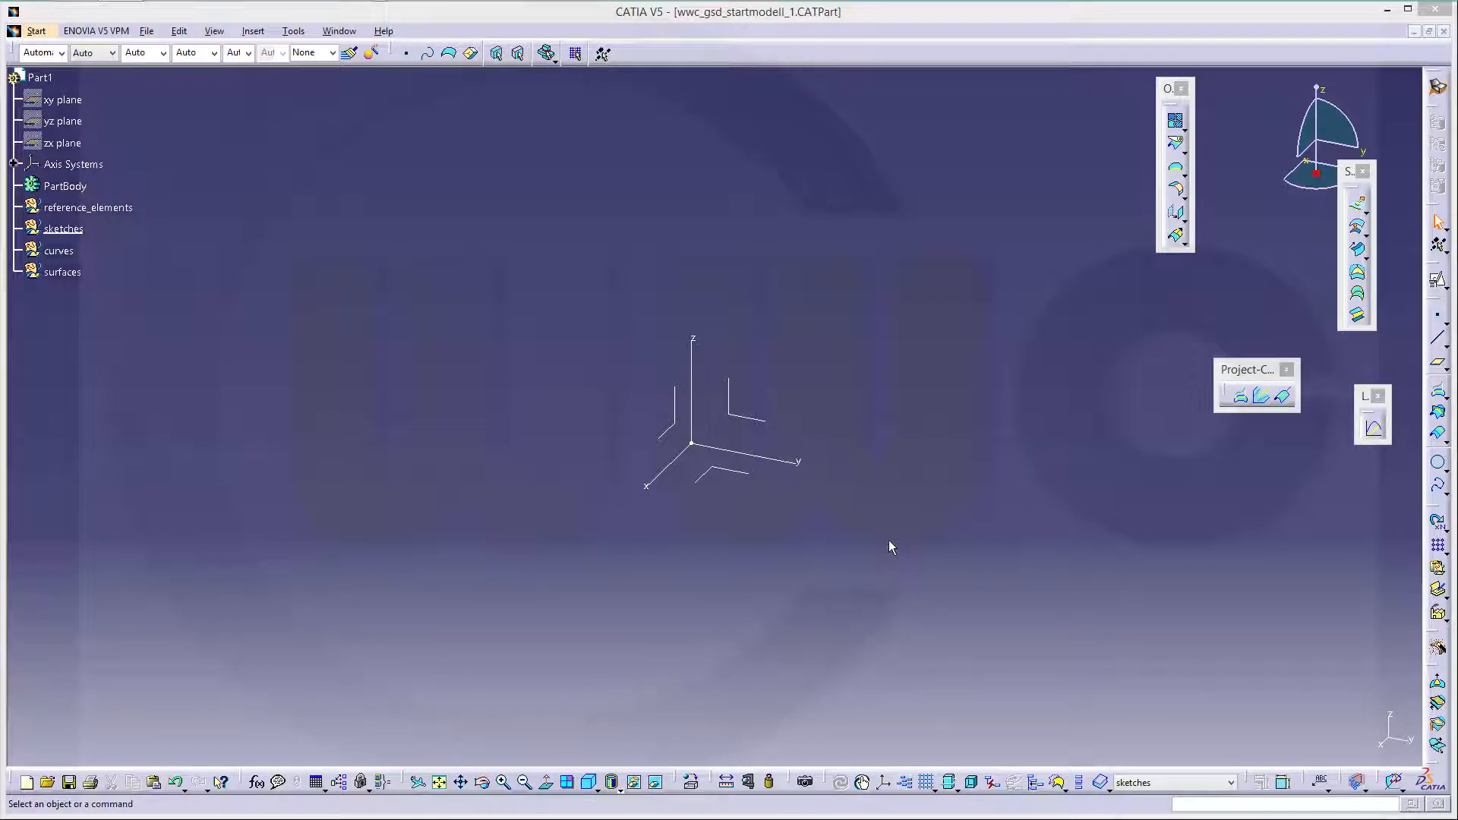
mouse_move(302, 400)
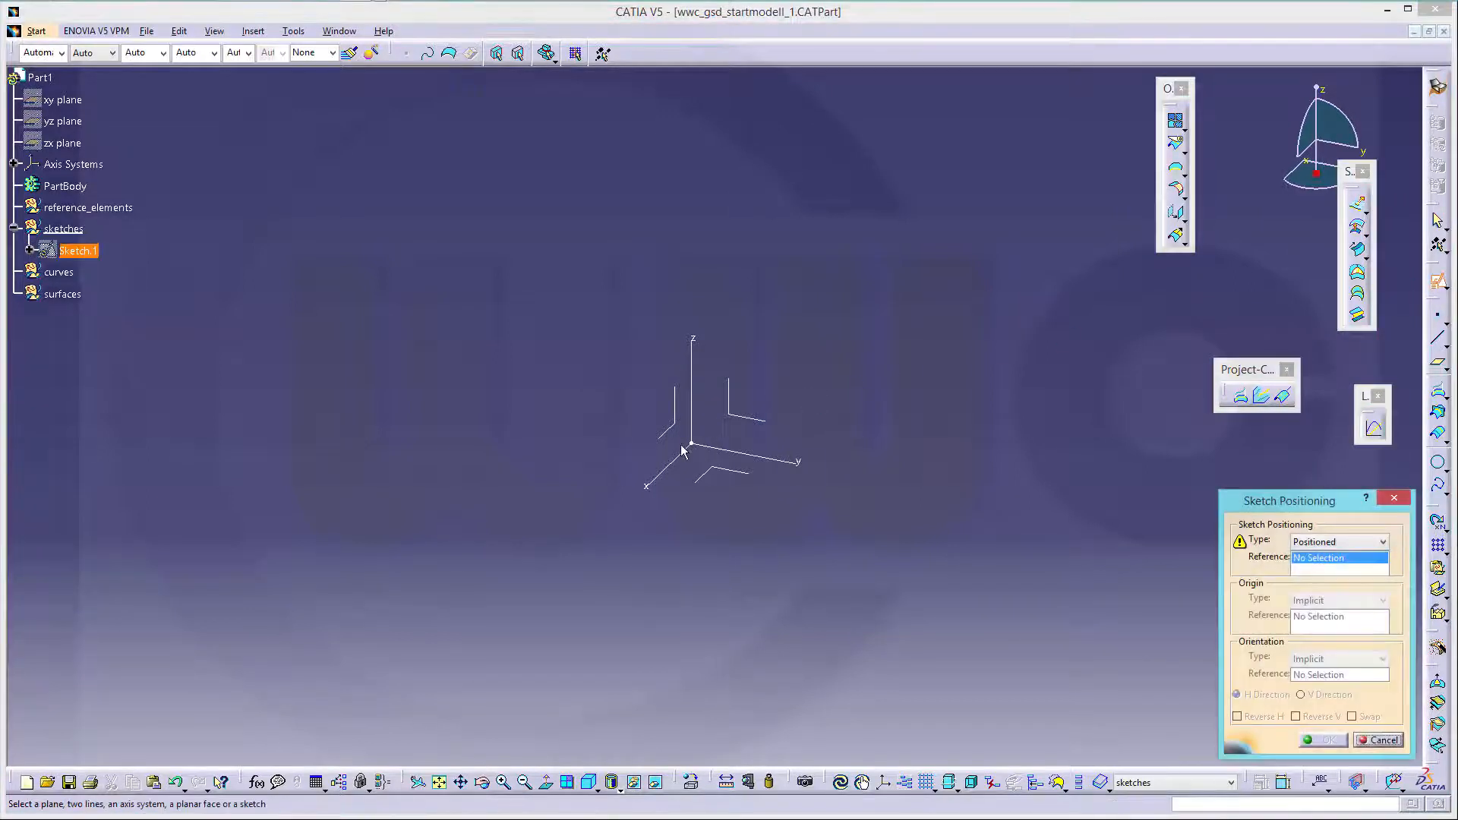
Create a positioned sketch on the absolute axis system's yz plane and enter the sketcher
left_click(728, 444)
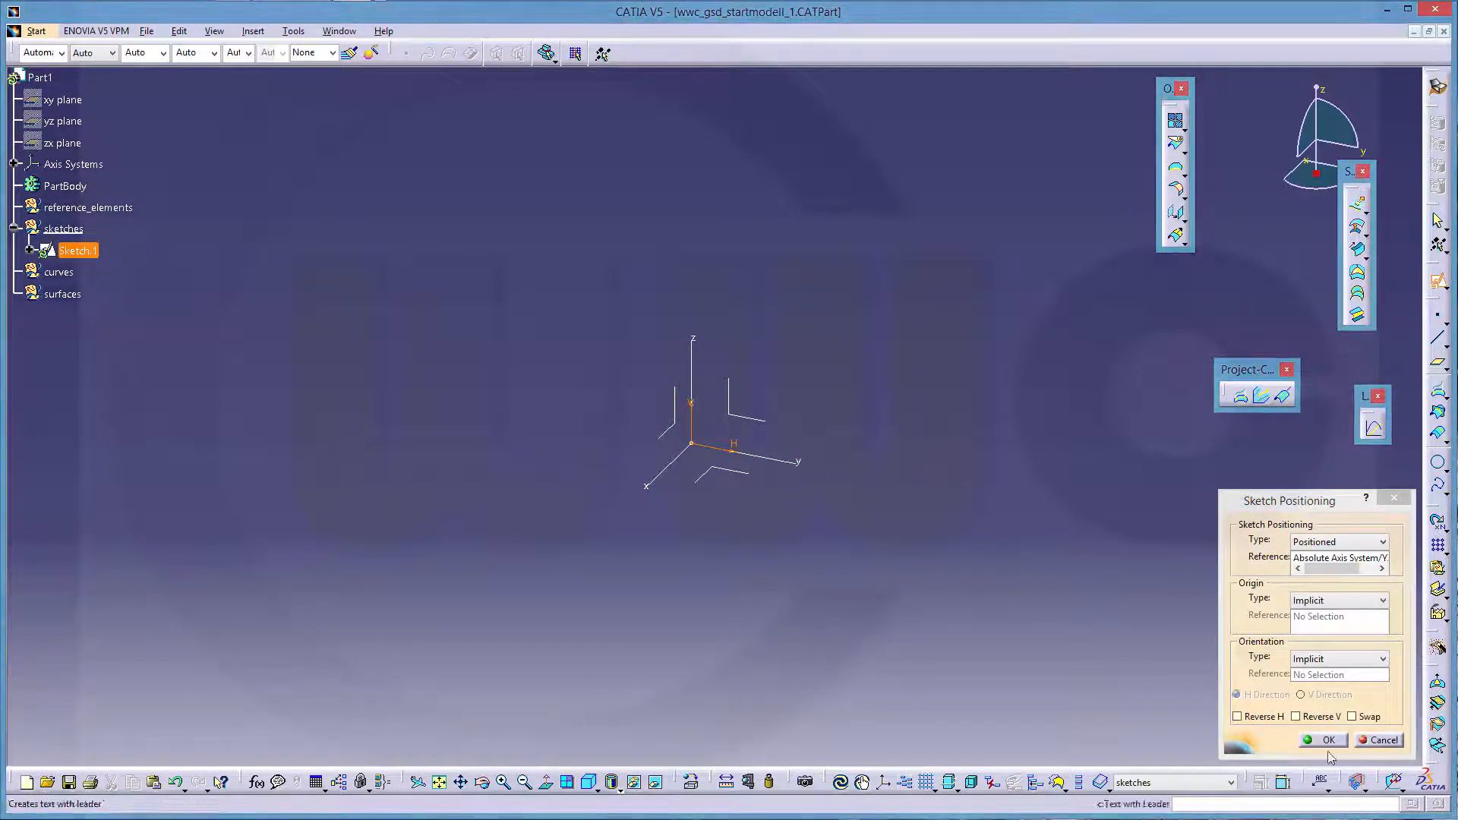
left_click(1328, 739)
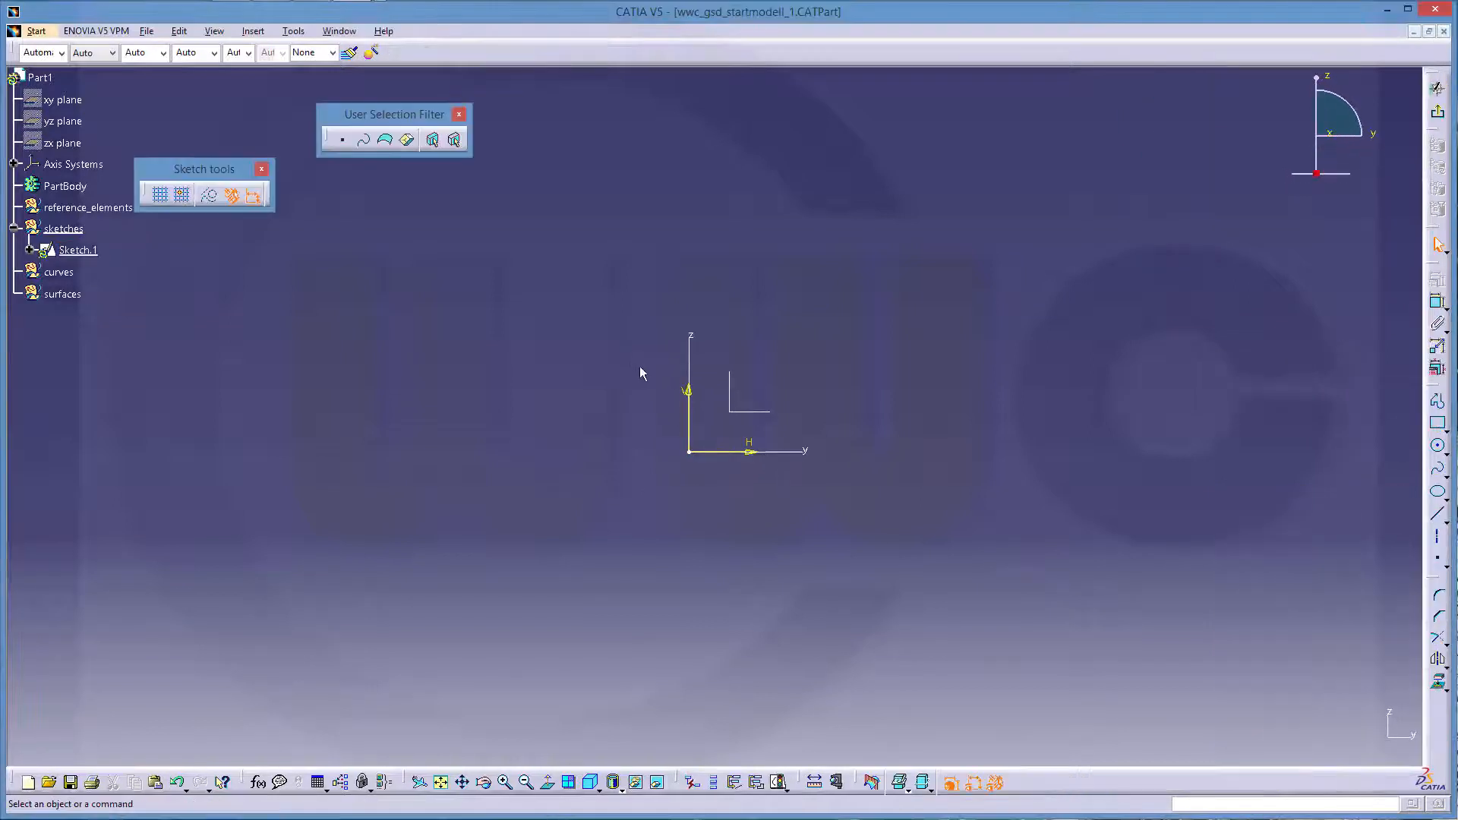
Sketch a connected vertical, horizontal, 45-degree slanted and upper horizontal line profile in Sketch.1
left_click(78, 249)
type("40")
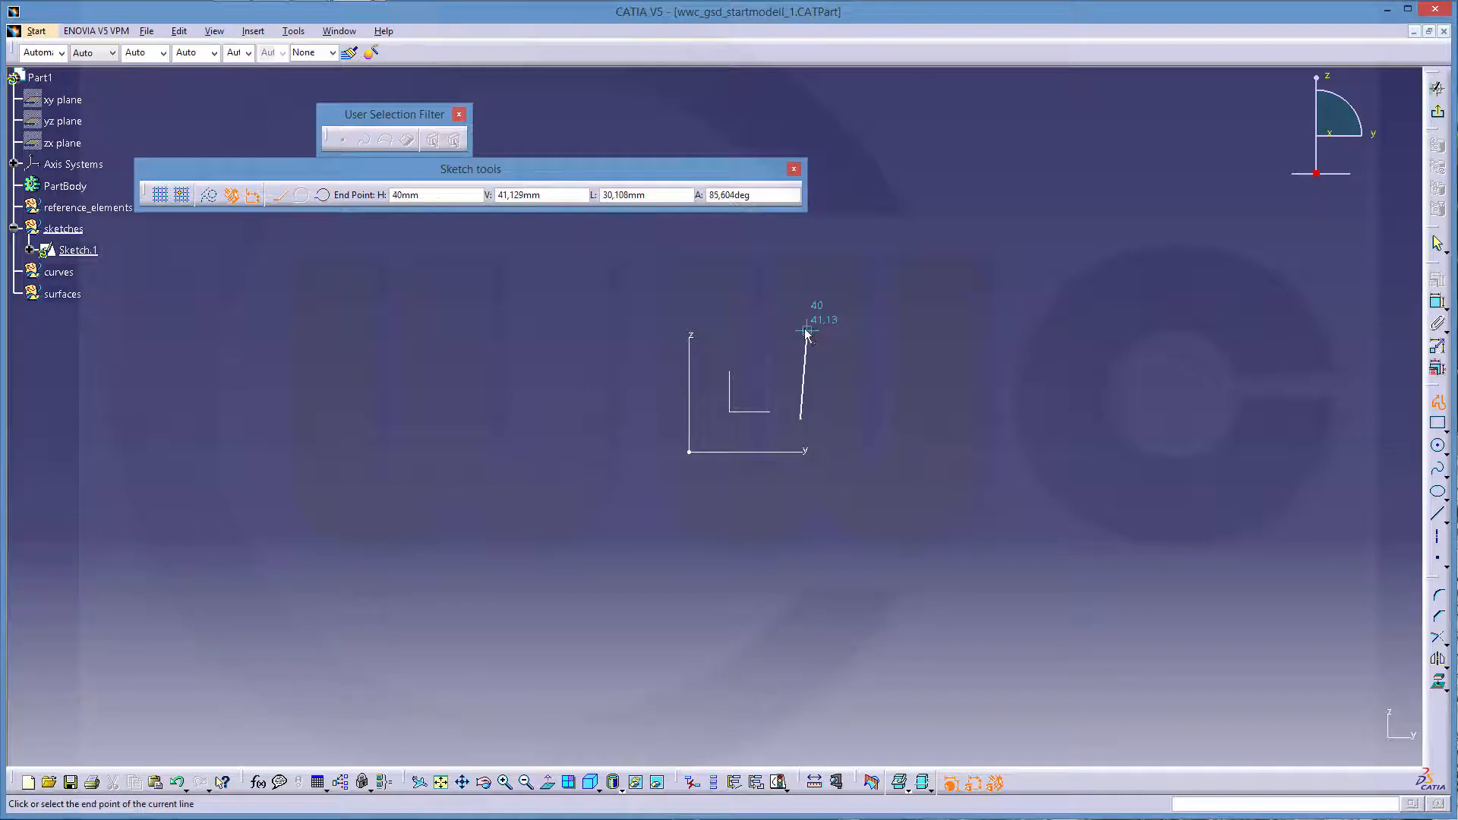
left_click(987, 326)
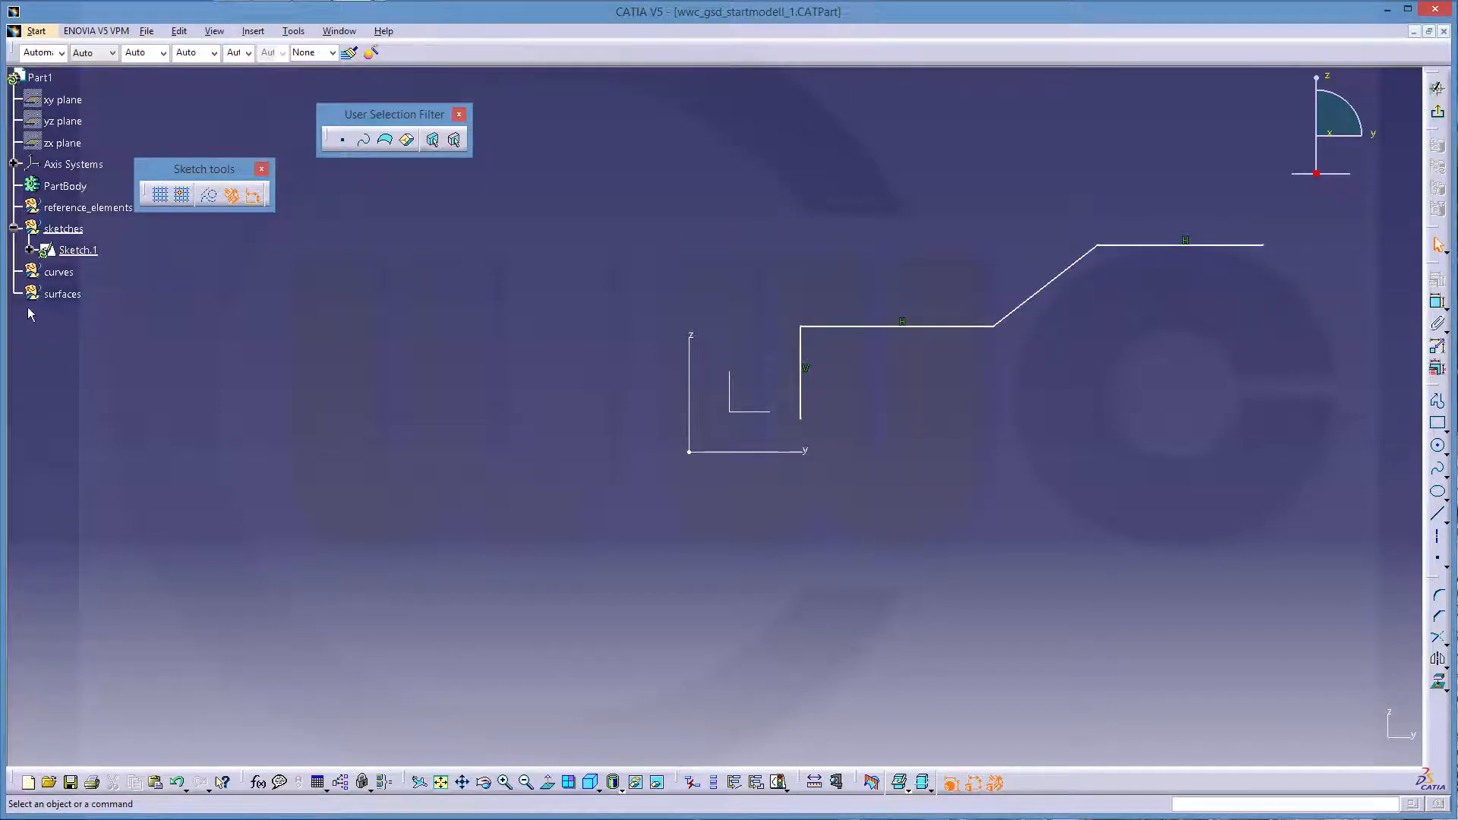
left_click(22, 249)
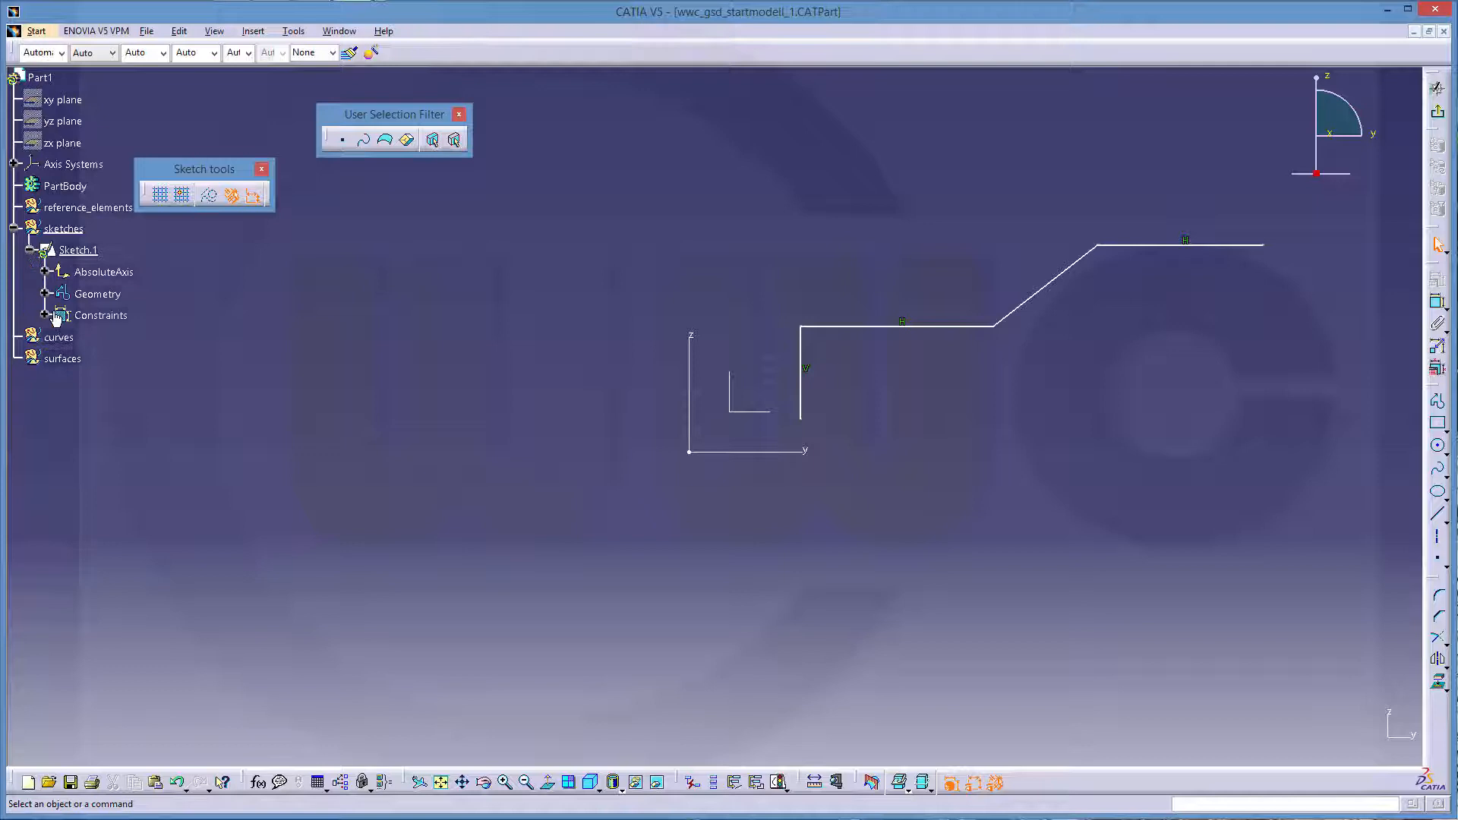
Add a 20 mm offset constraint and make the corner lines perpendicular
left_click(42, 314)
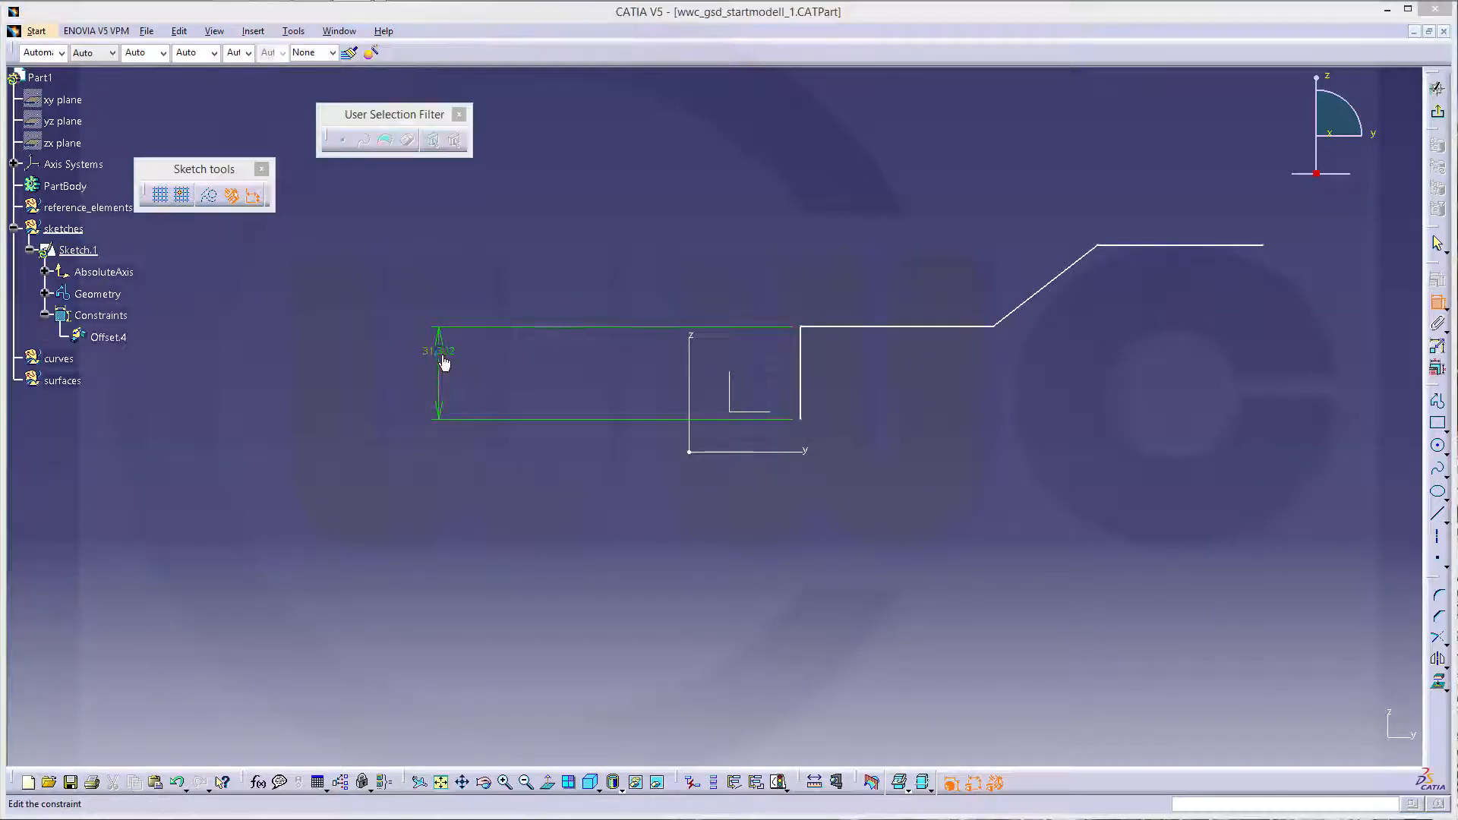
double_click(439, 363)
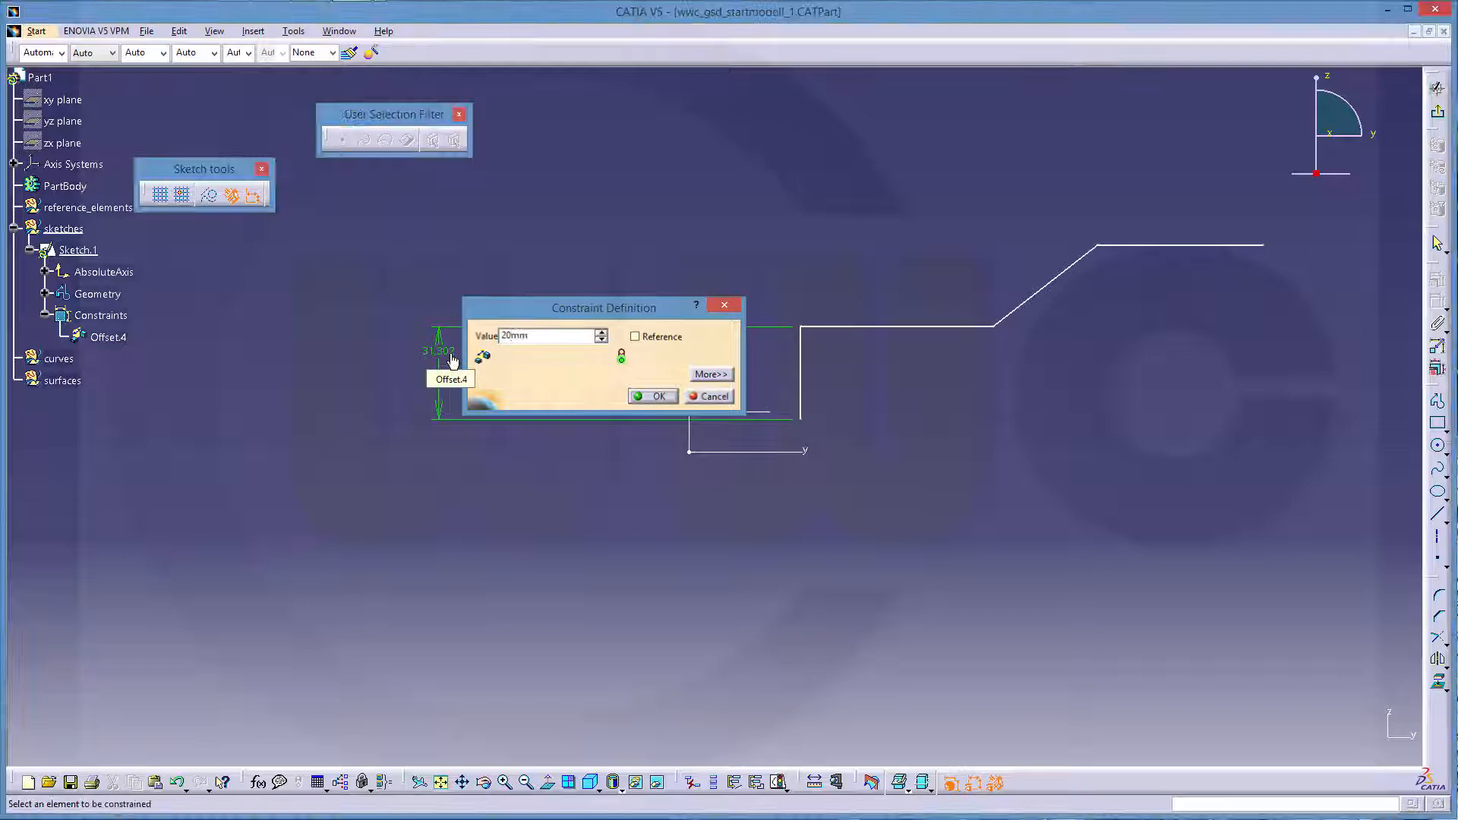
left_click(652, 396)
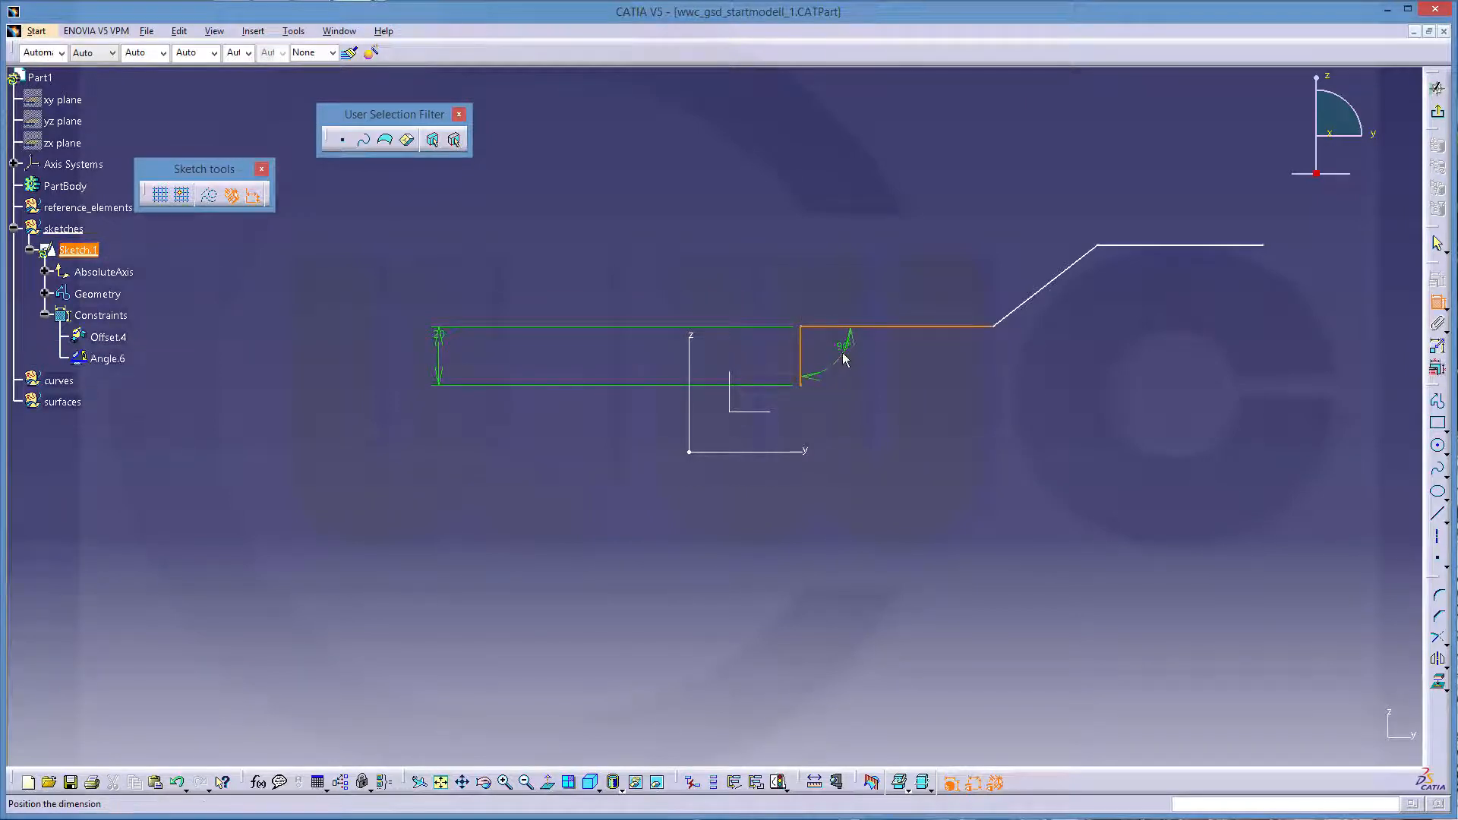
right_click(841, 357)
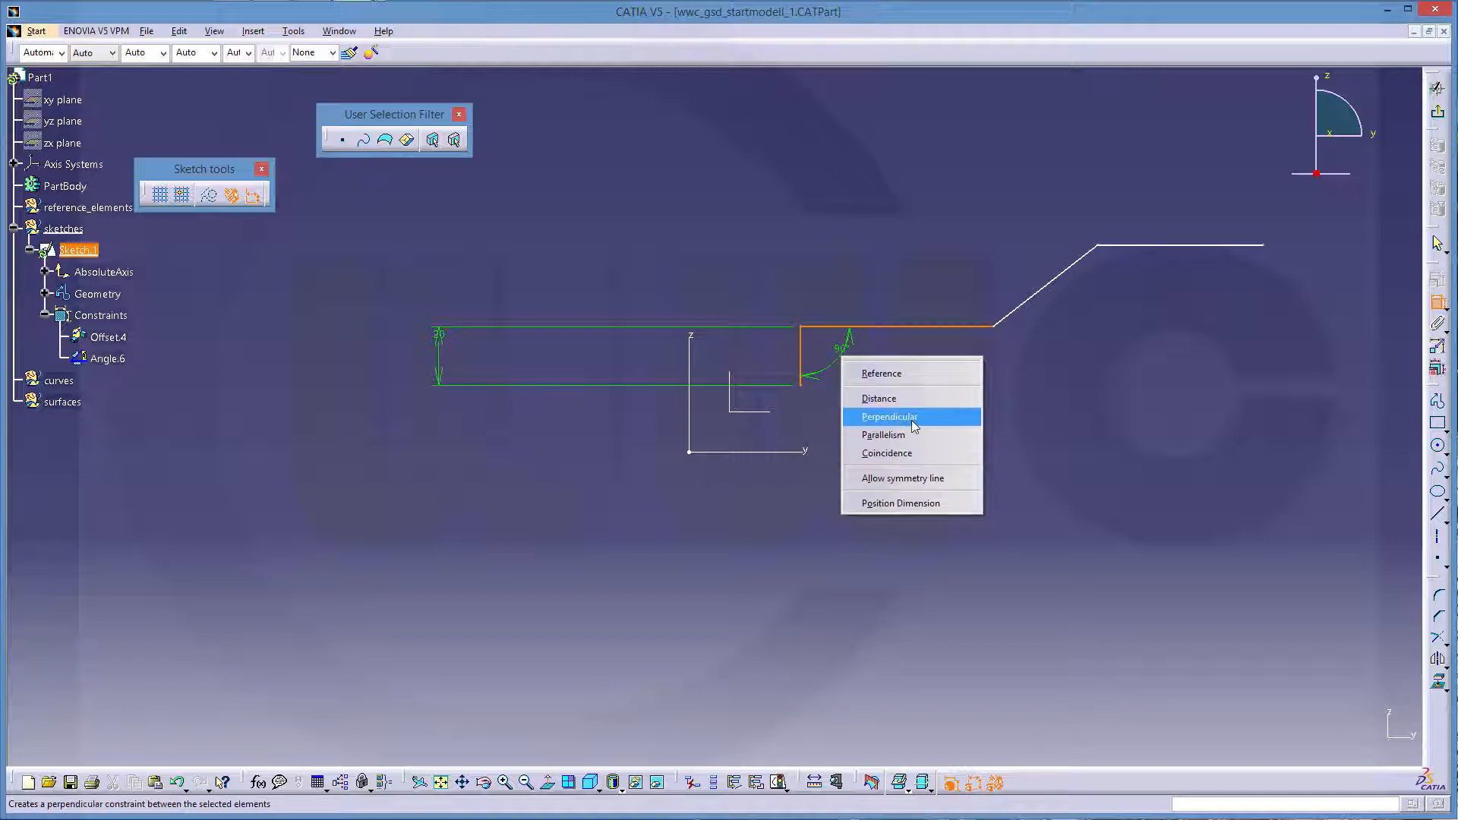
left_click(887, 415)
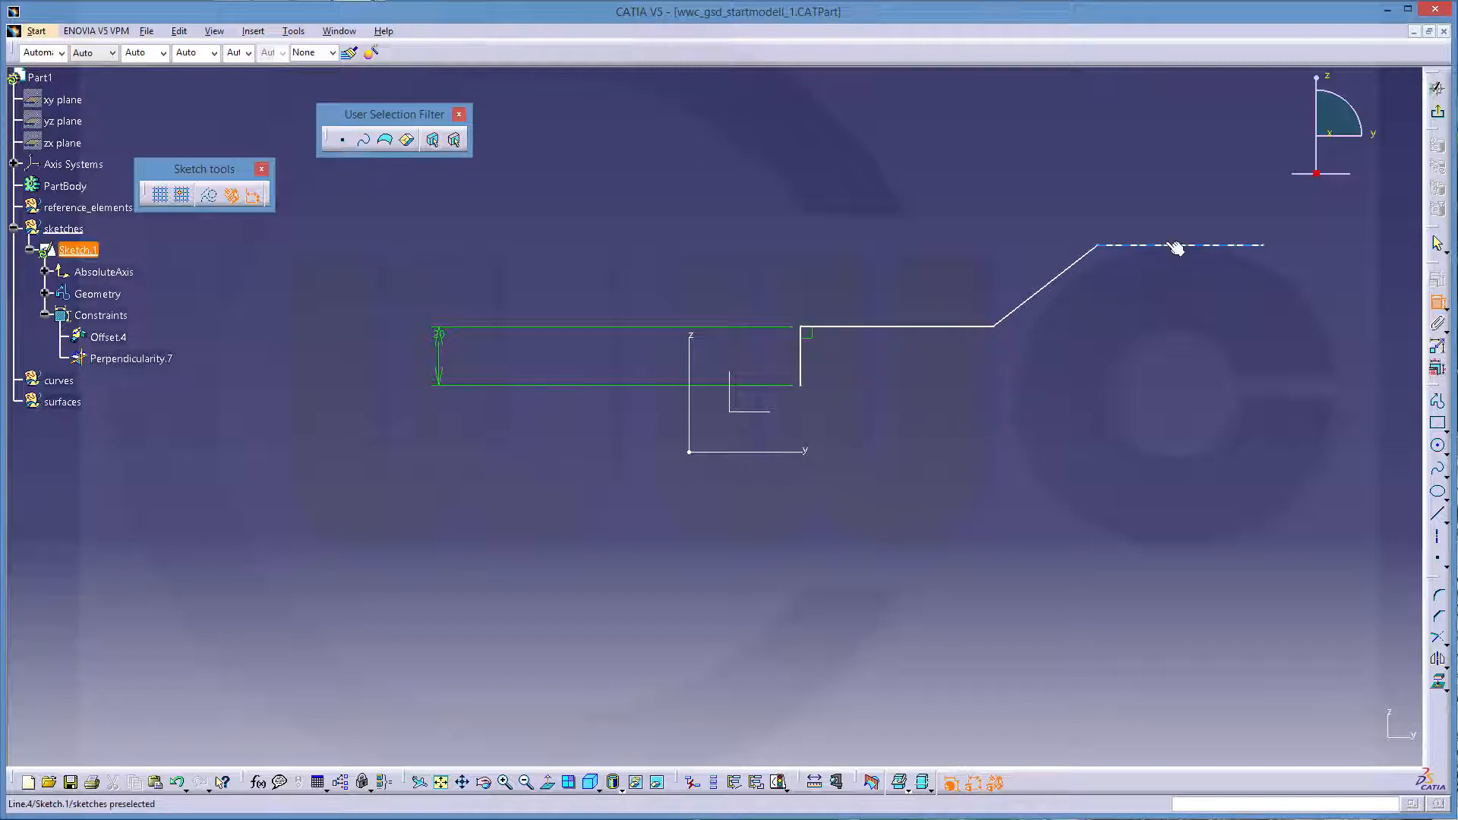
Dimension the top segment at 18 mm and the profile height at 58 mm
left_click(1178, 246)
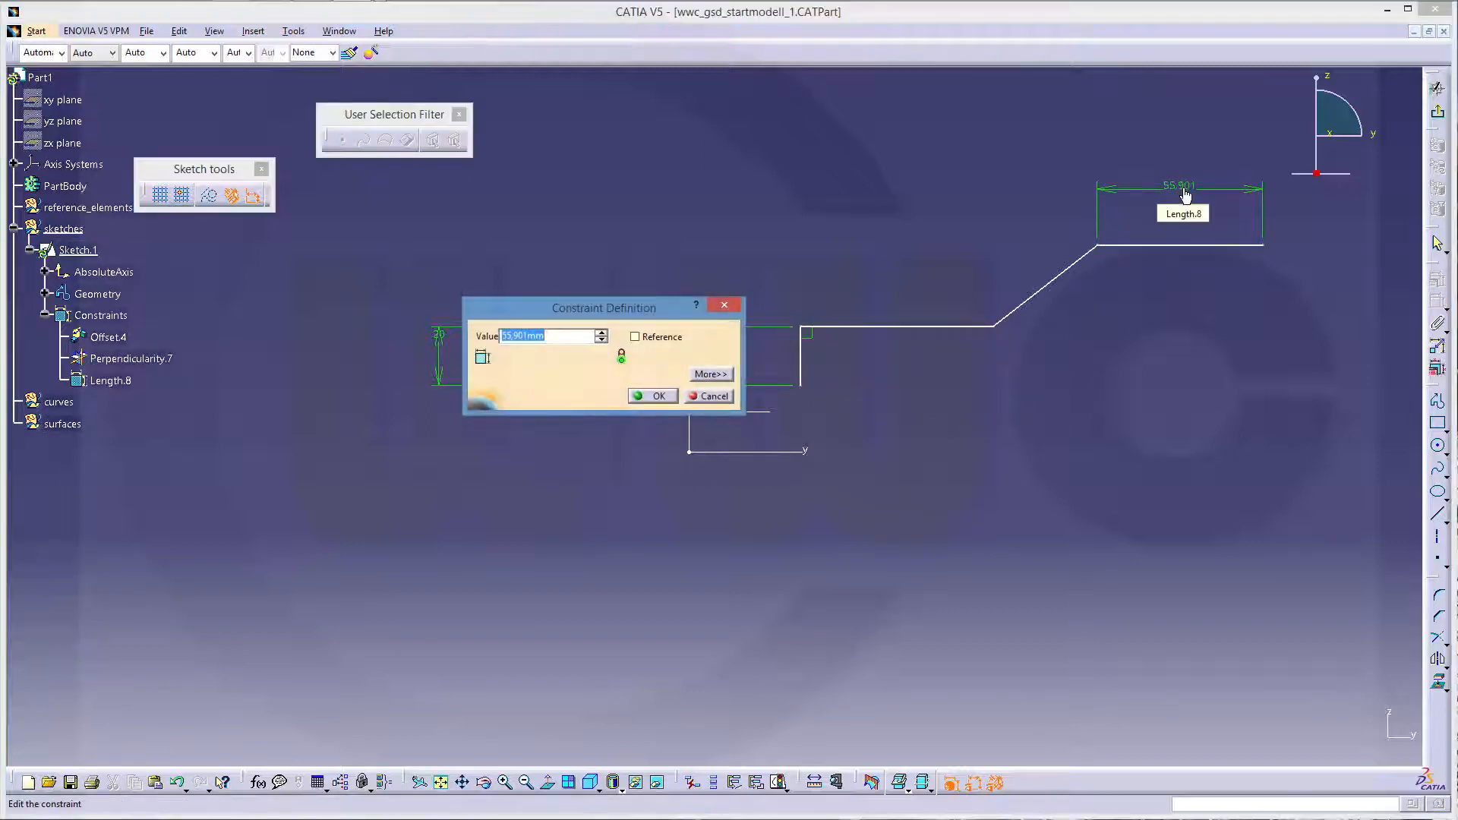
left_click(657, 395)
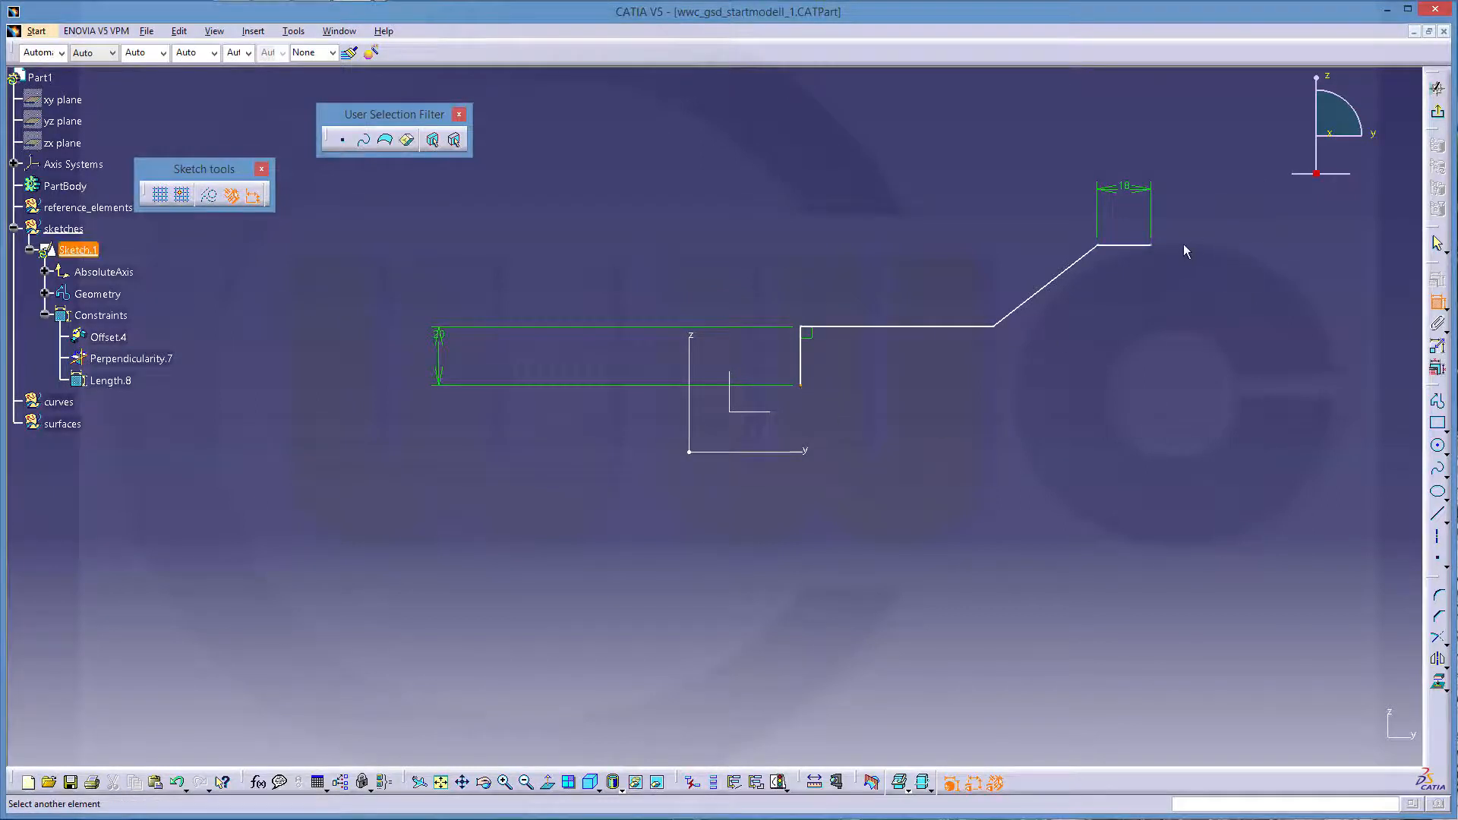
right_click(1193, 346)
type("58")
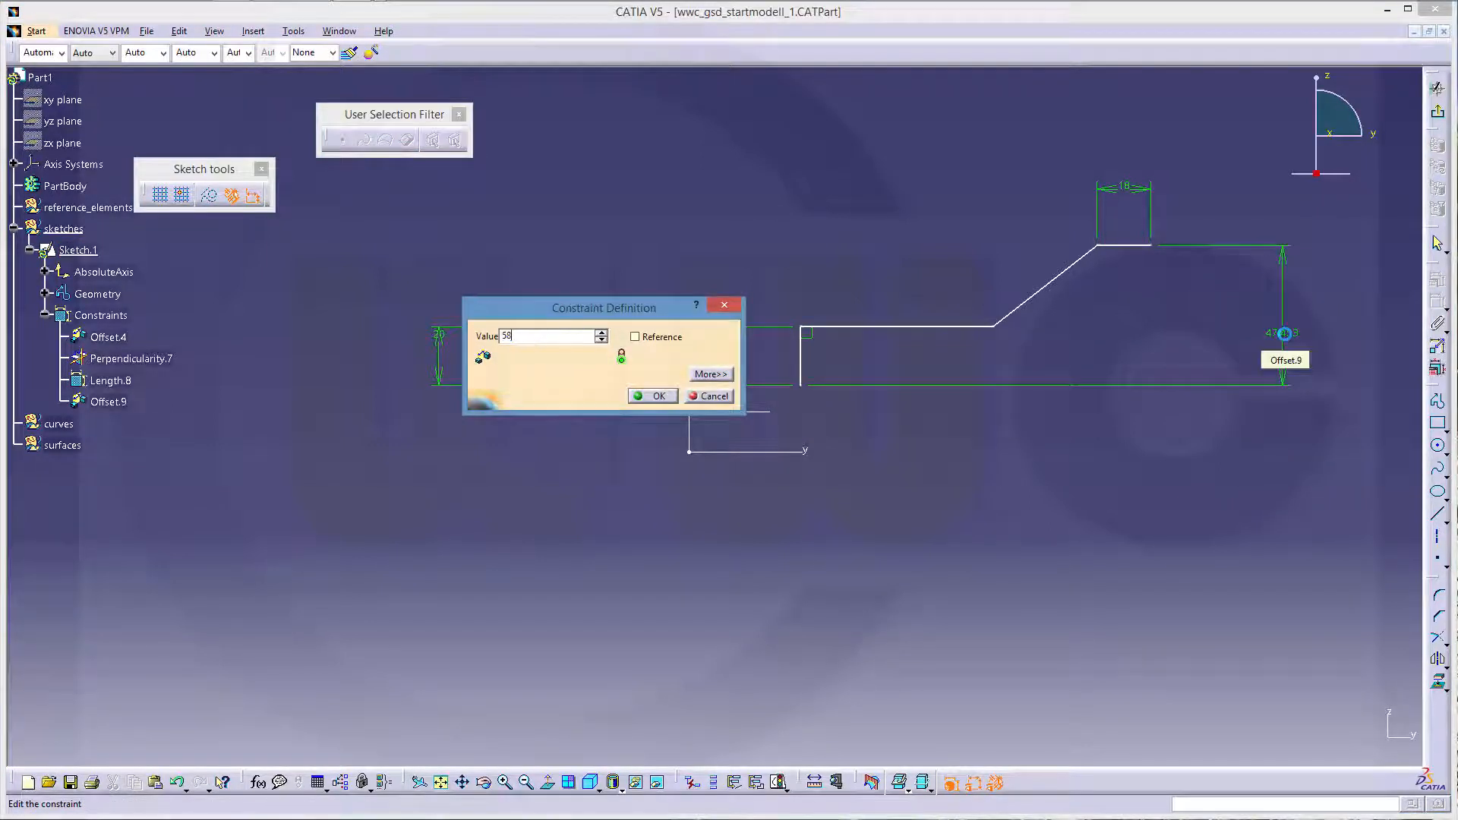
left_click(651, 395)
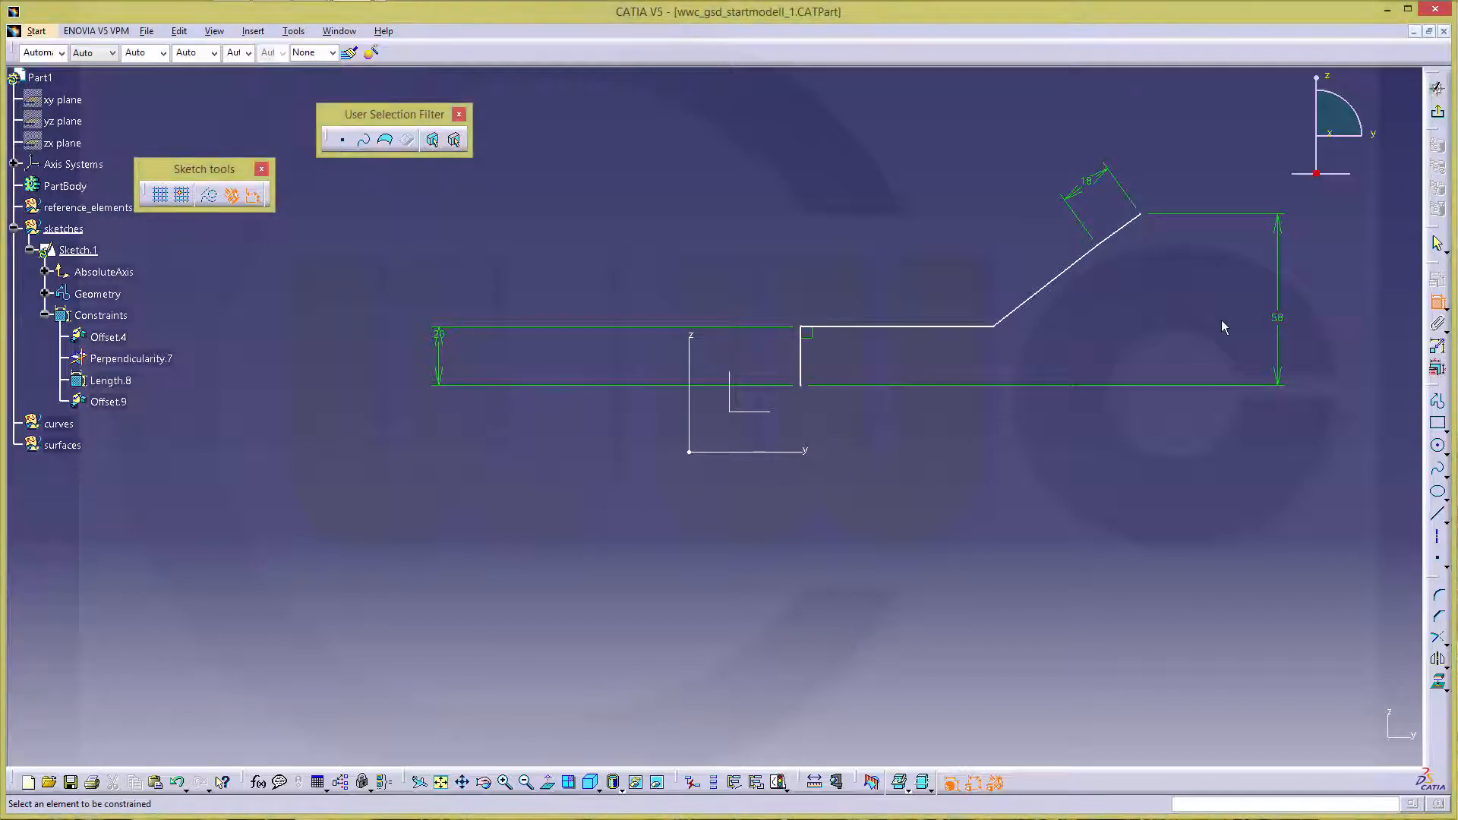
mouse_move(1093, 304)
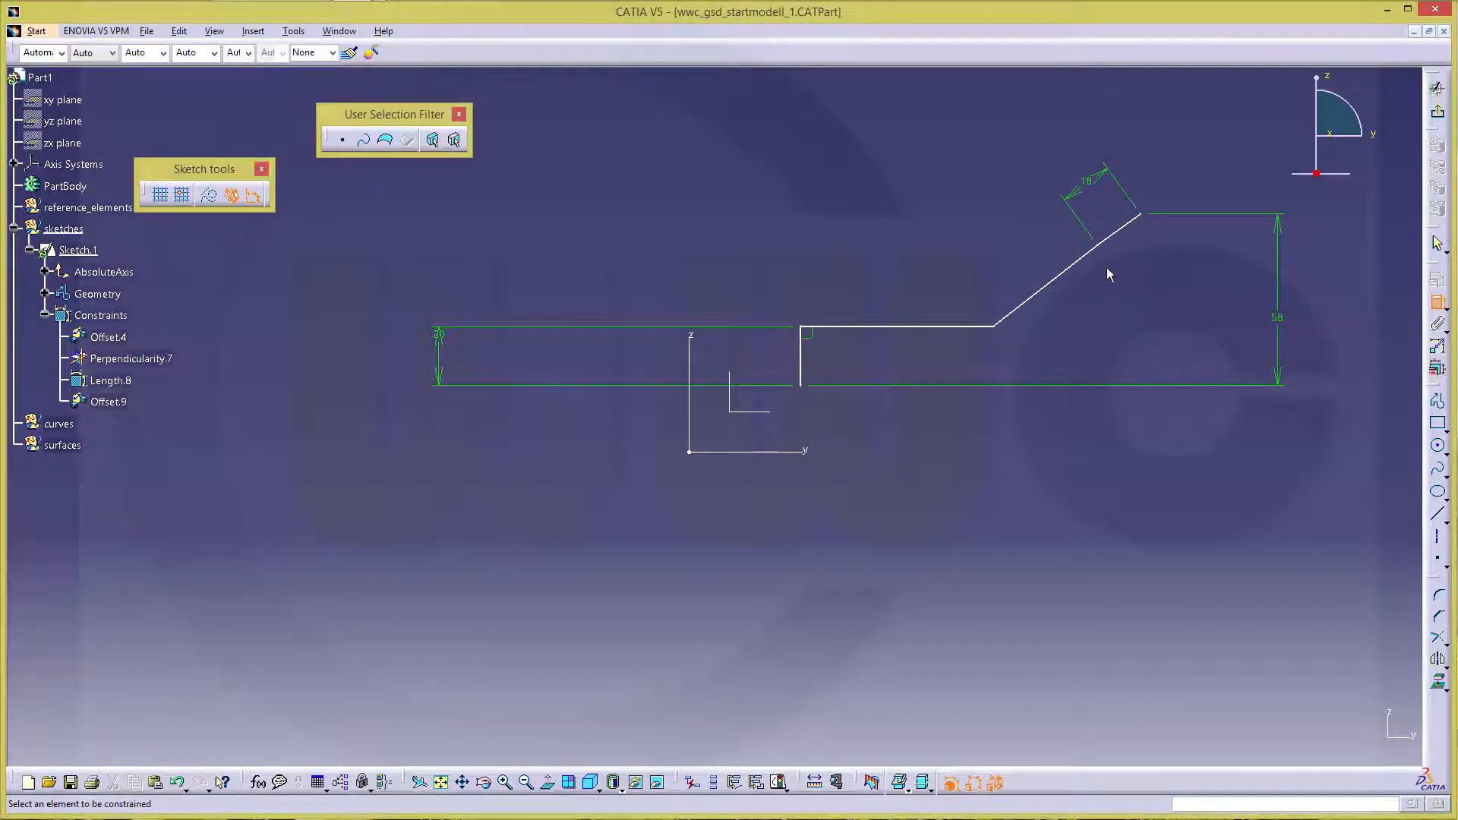
mouse_move(1125, 227)
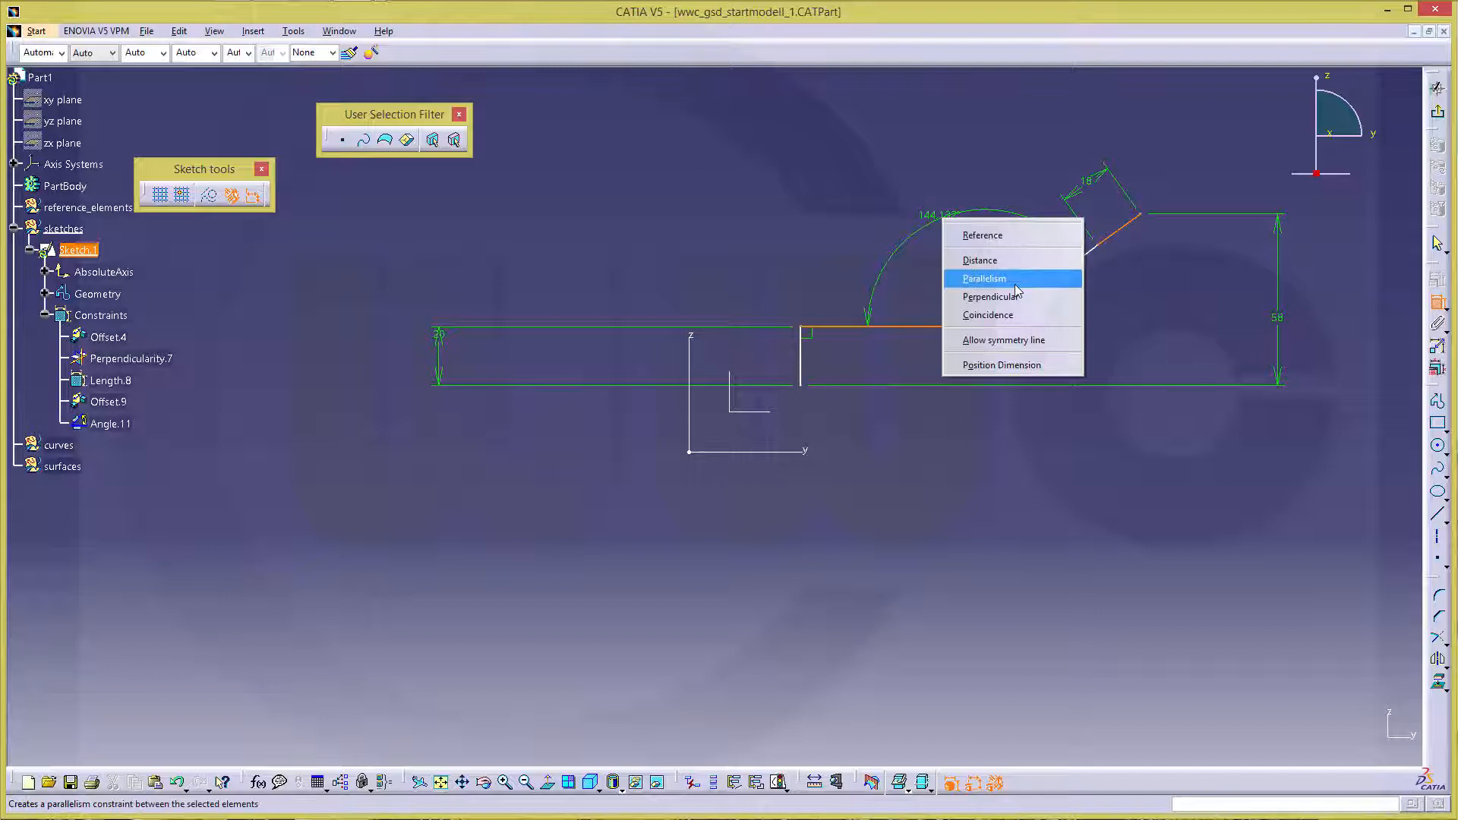
Make the horizontal segments parallel and set the slanted segment's angle to 45°
left_click(984, 277)
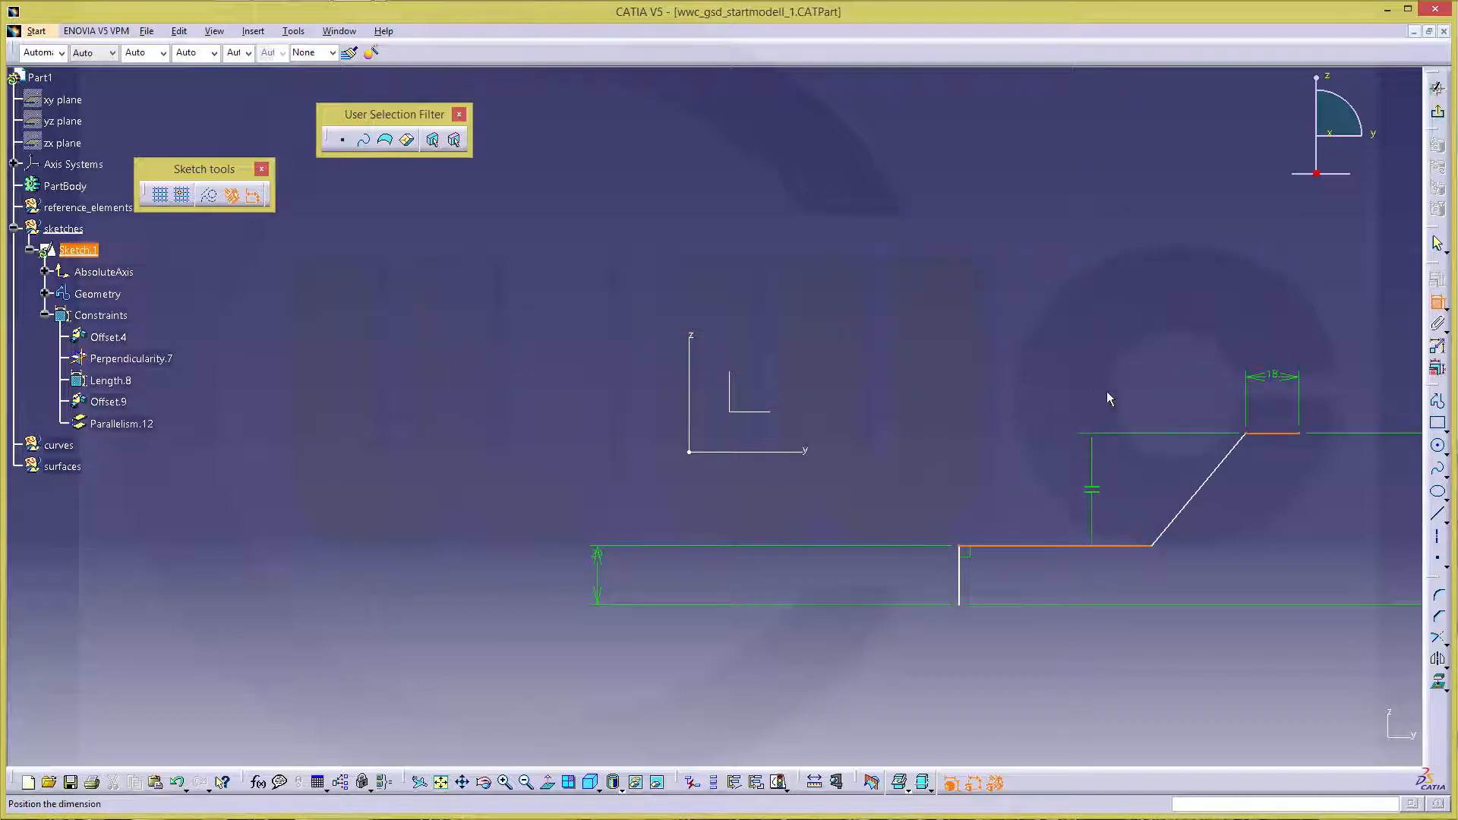
mouse_move(1213, 491)
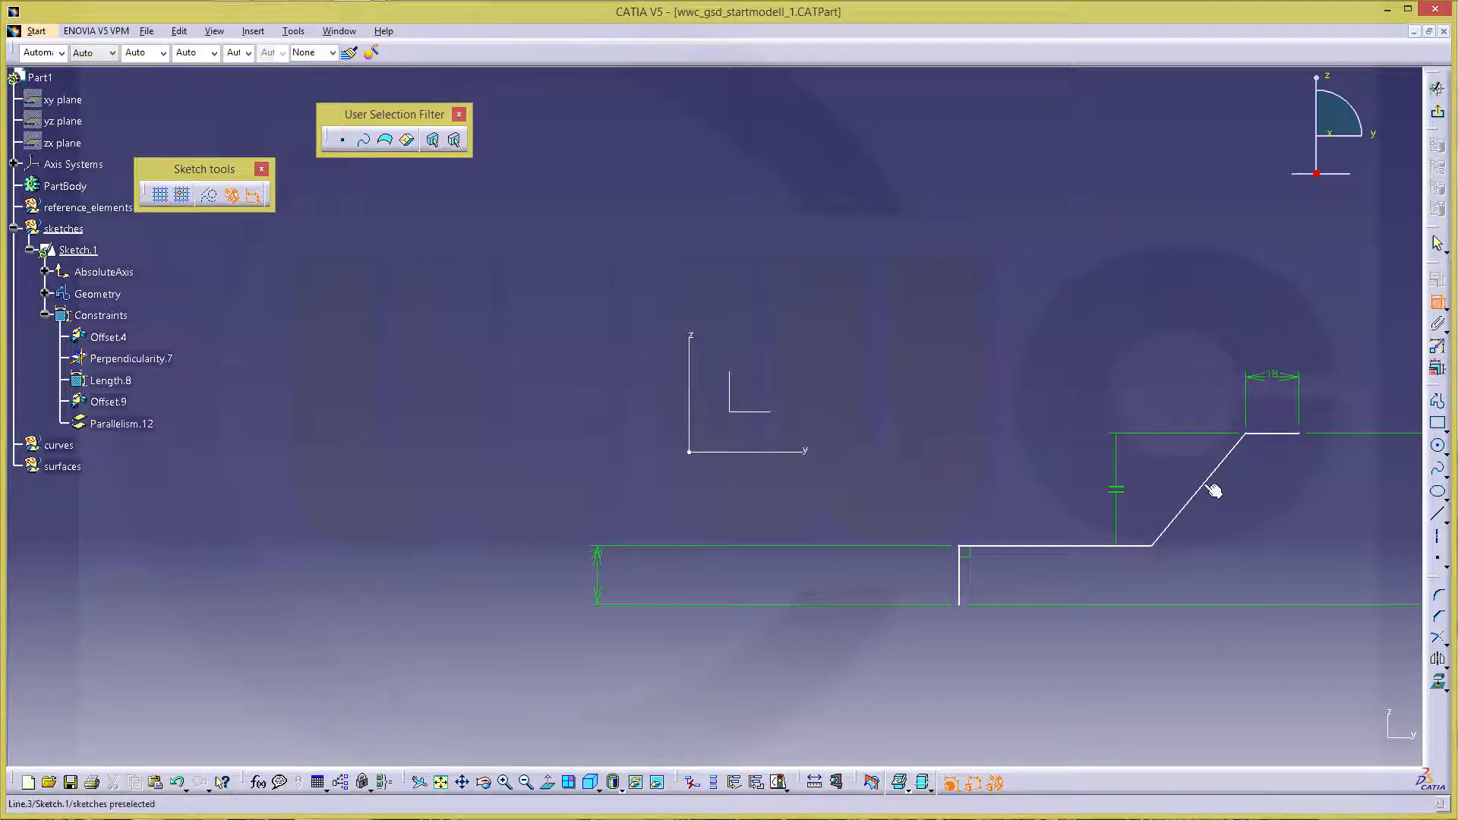
left_click(1209, 489)
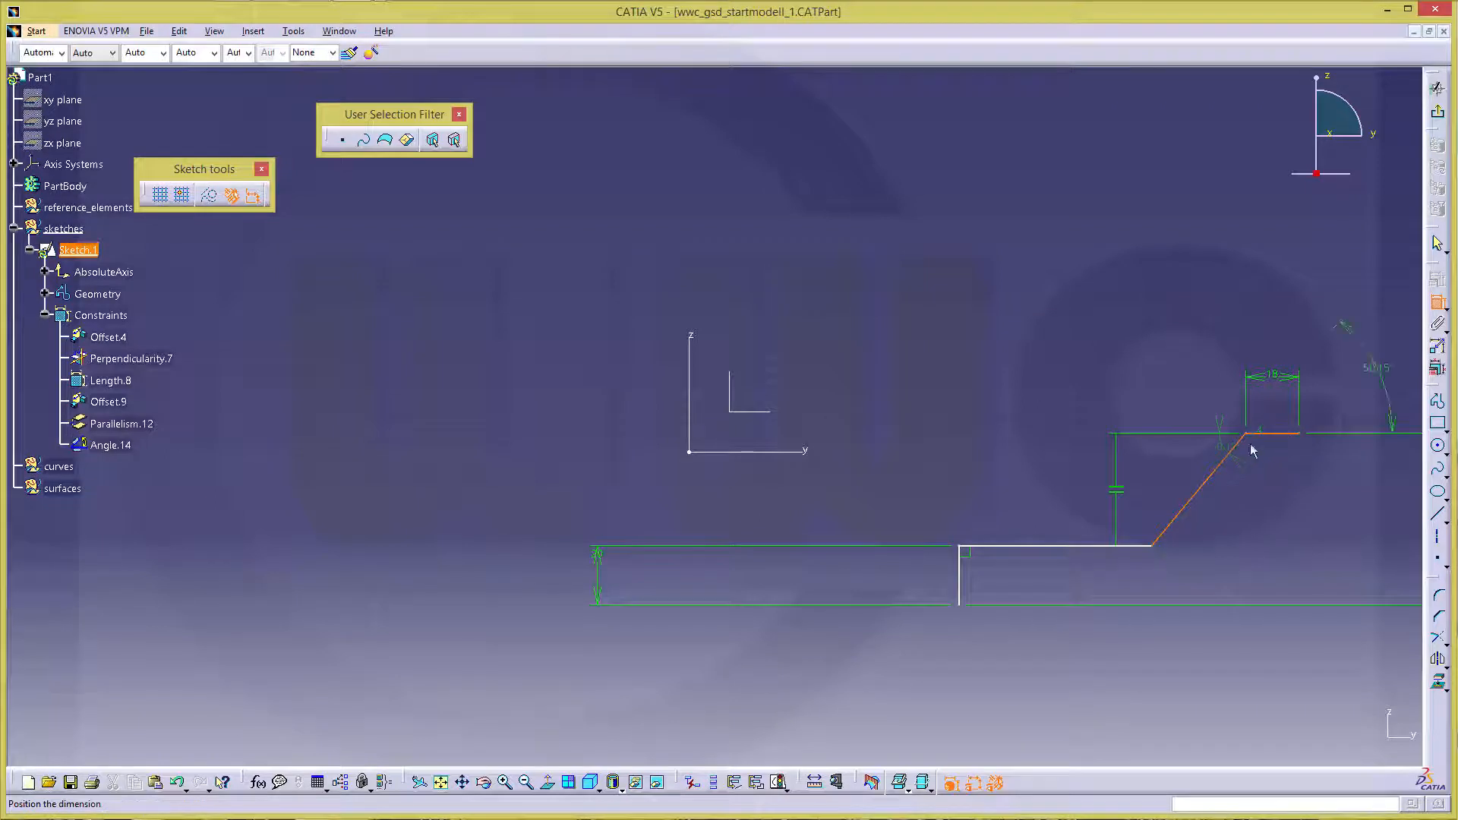
double_click(1253, 451)
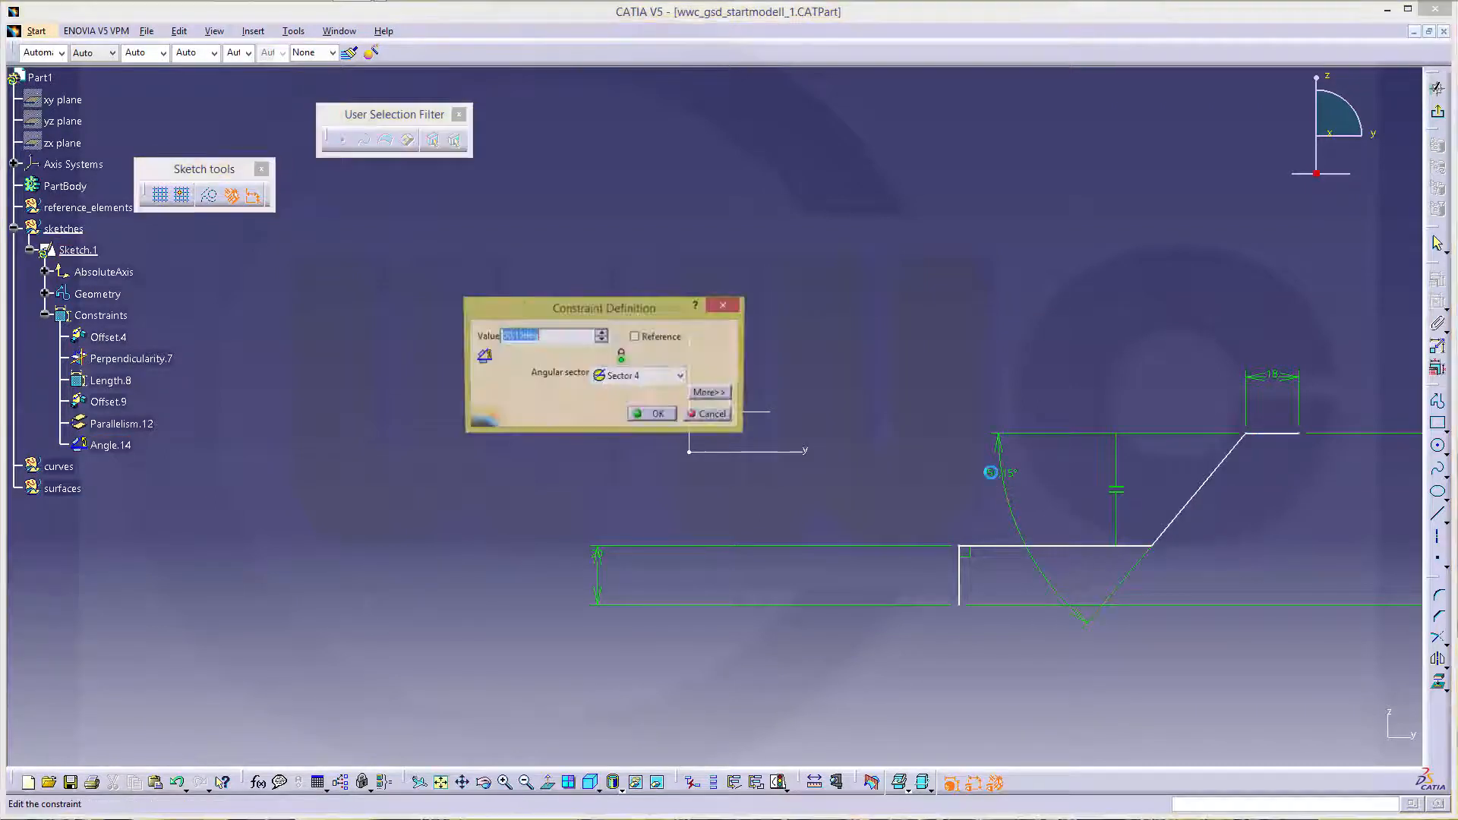
left_click(650, 413)
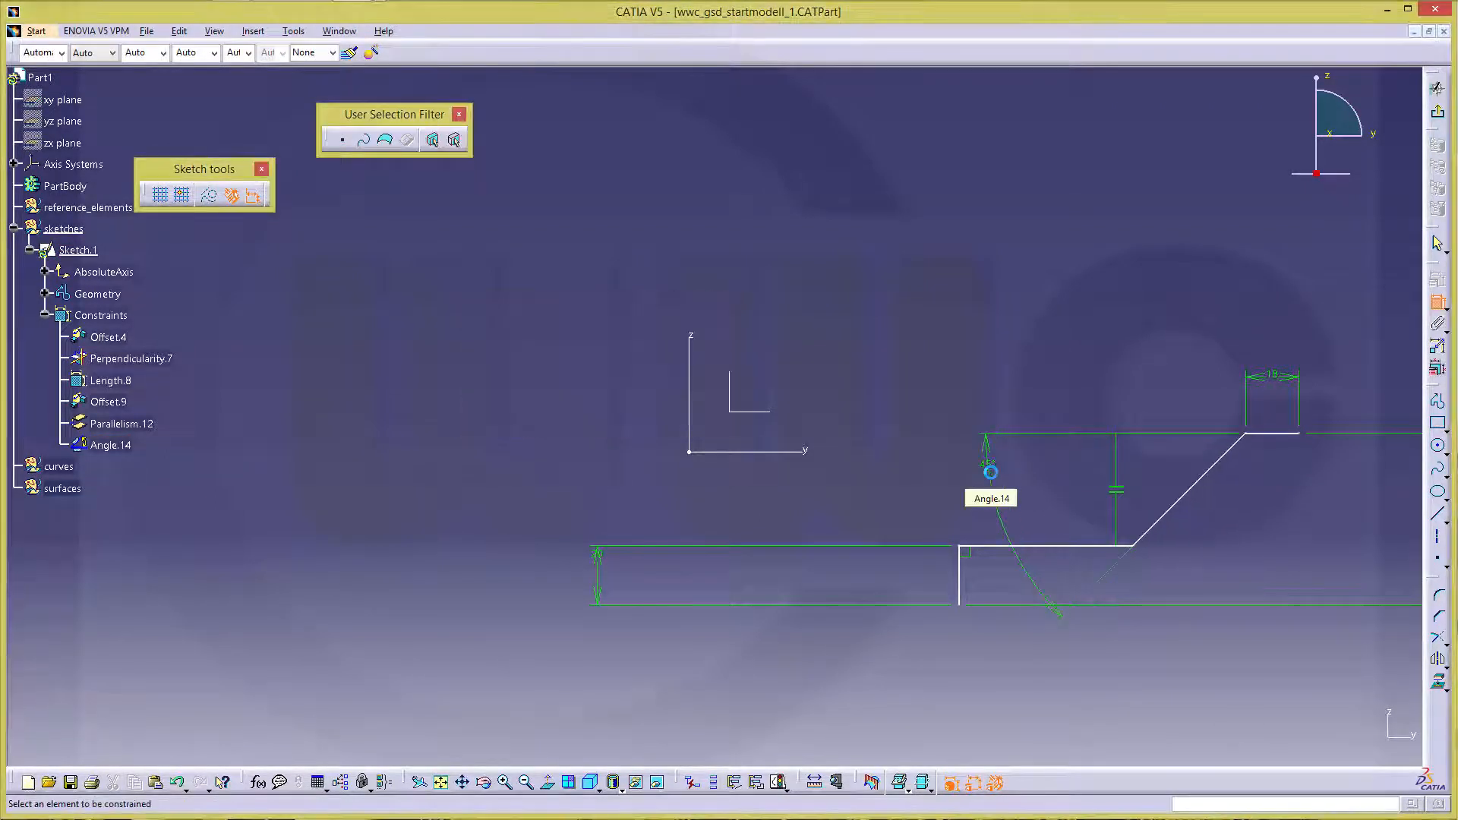
mouse_move(937, 376)
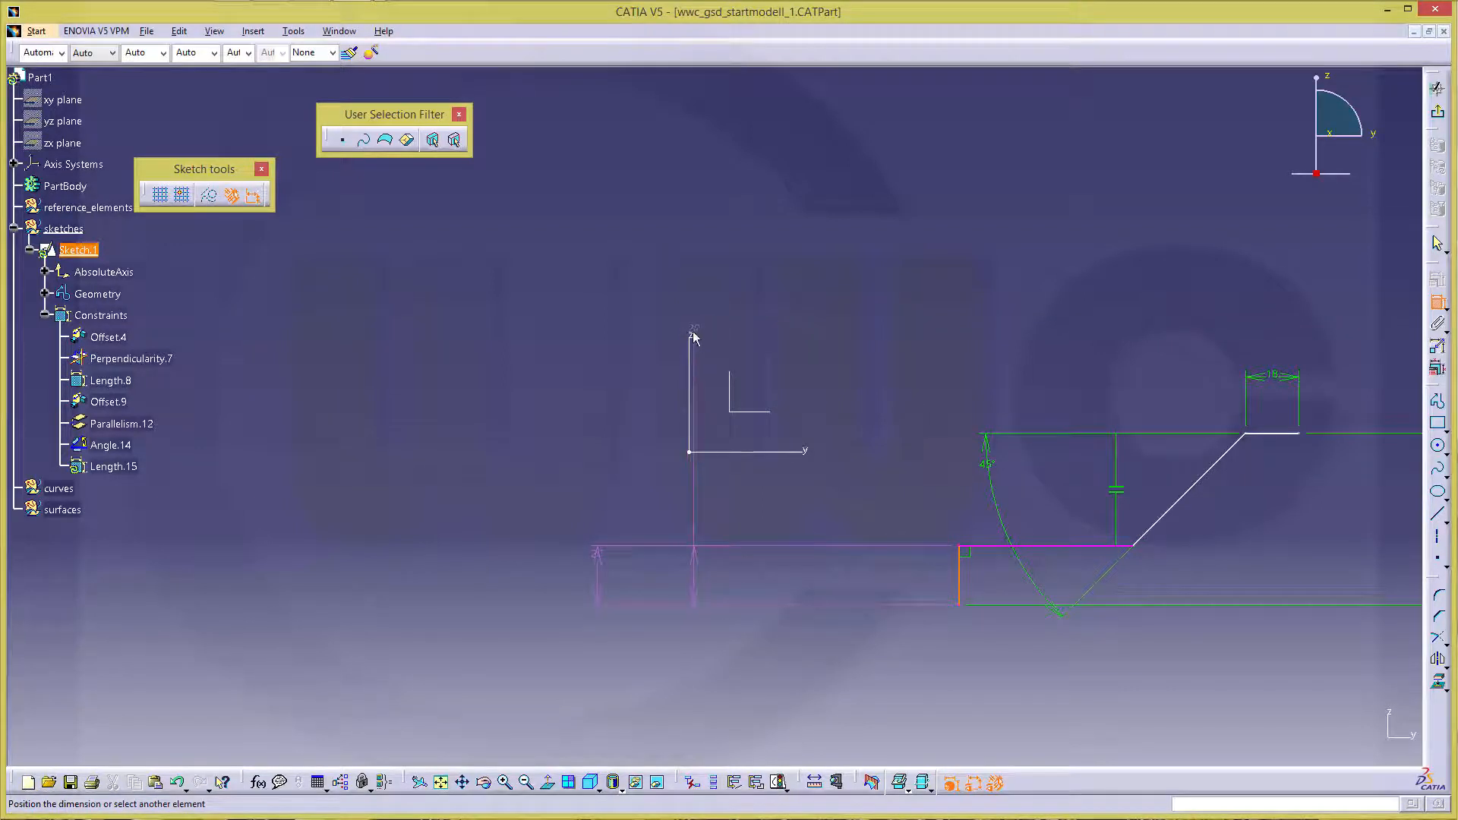
Add a perpendicular relation and coincidence constraints tying the profile to the axes
right_click(692, 336)
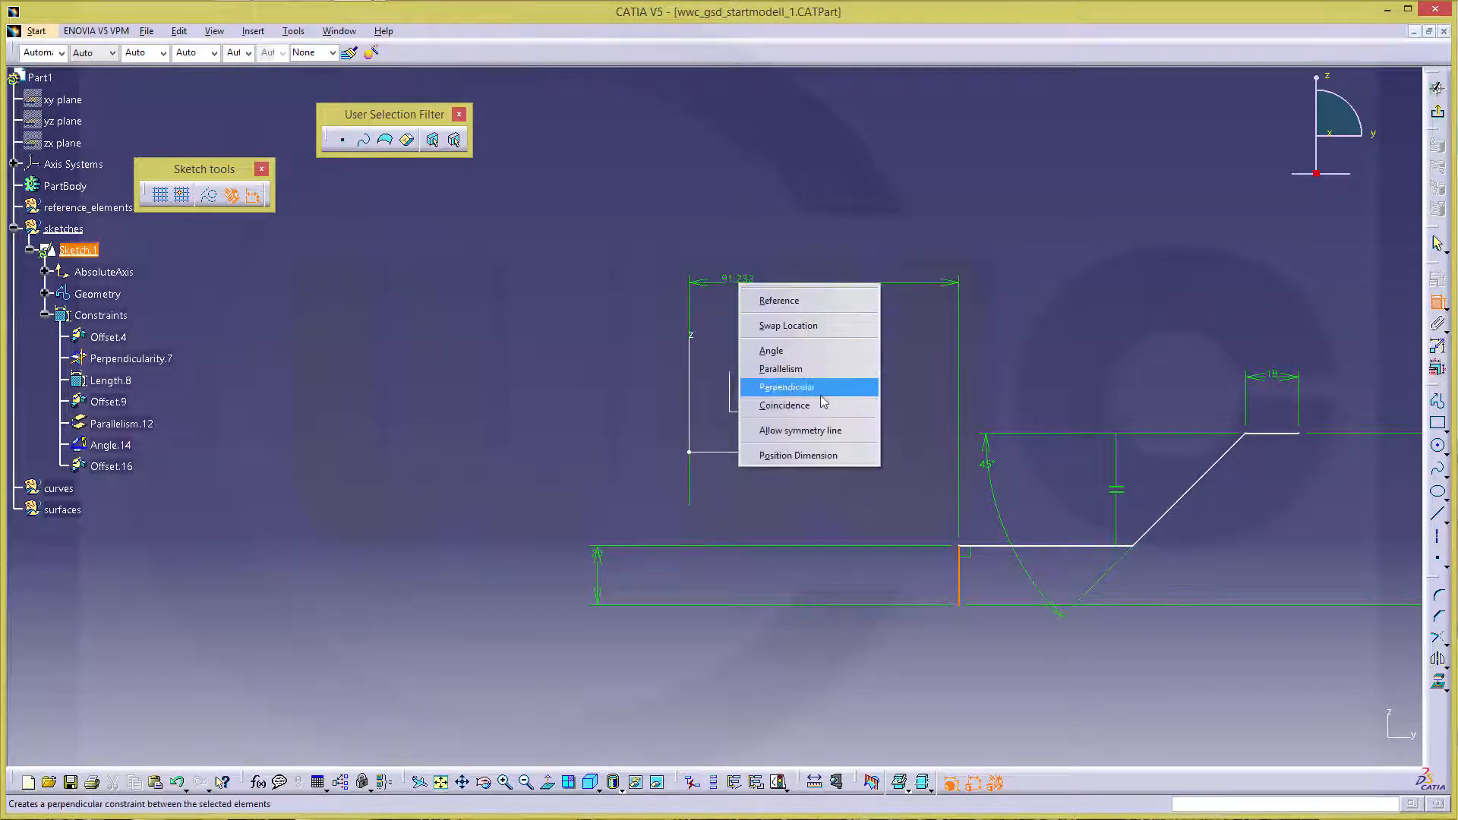
left_click(783, 405)
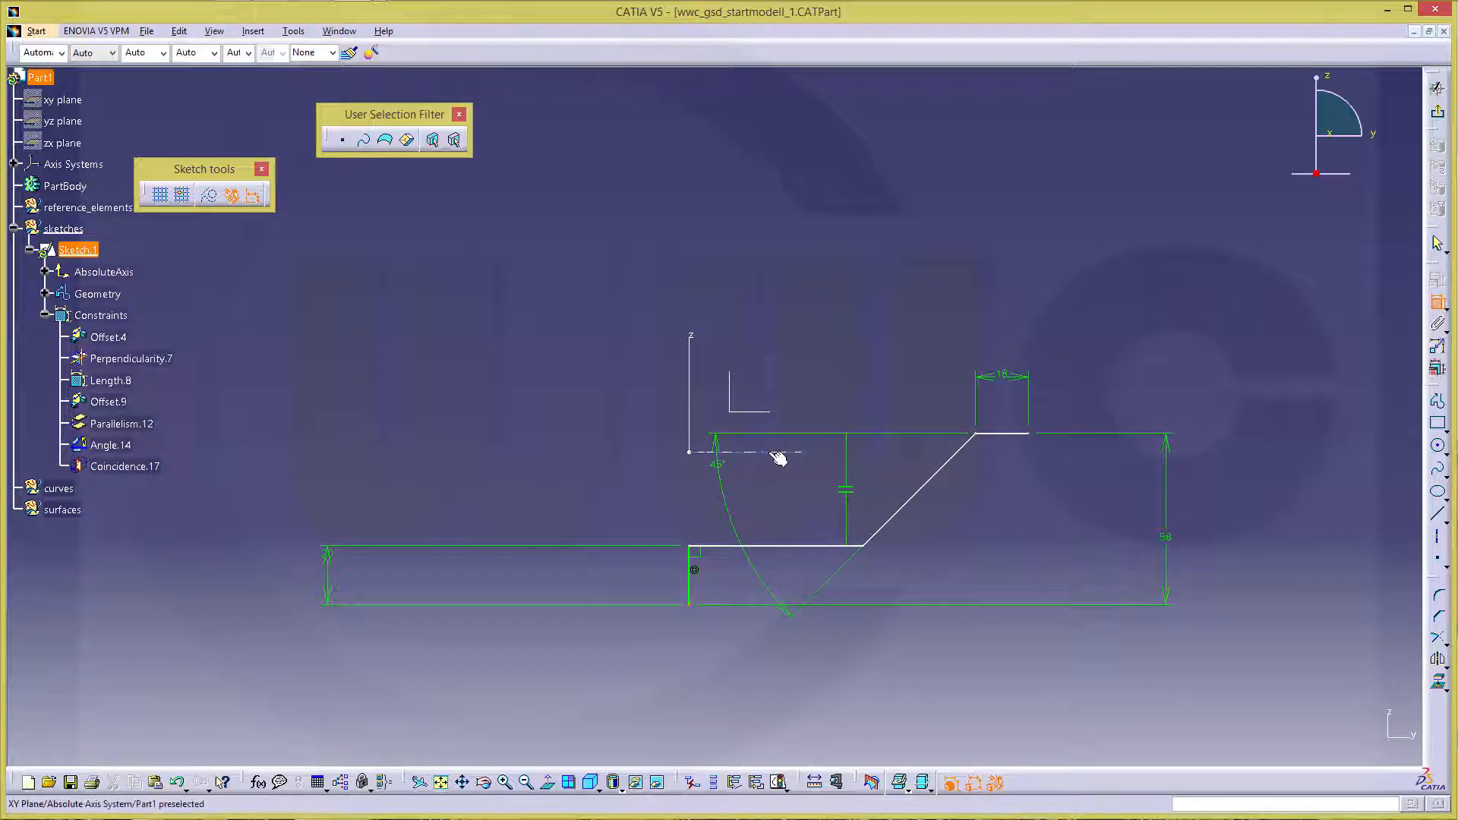
right_click(776, 459)
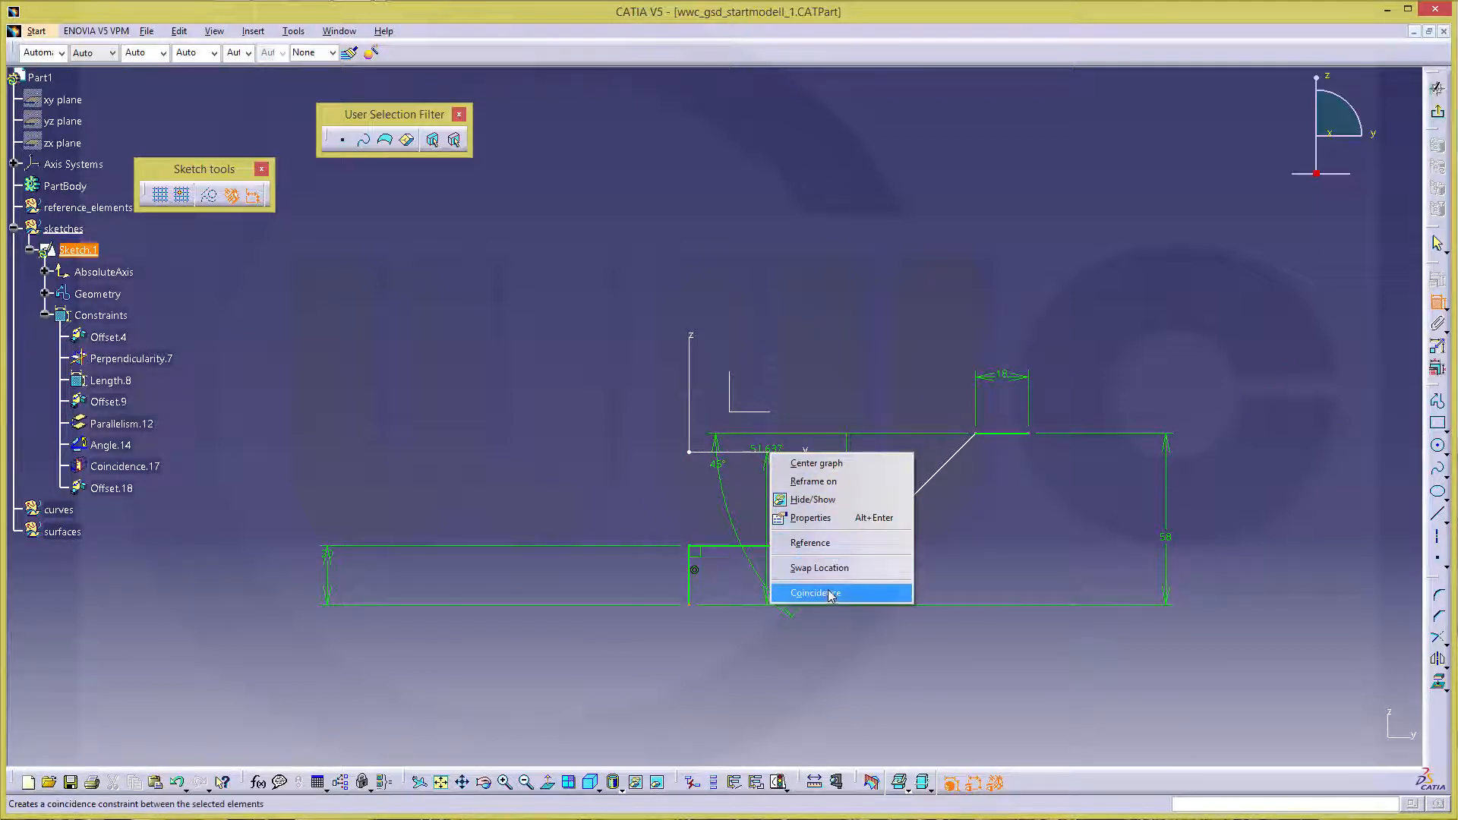
left_click(813, 592)
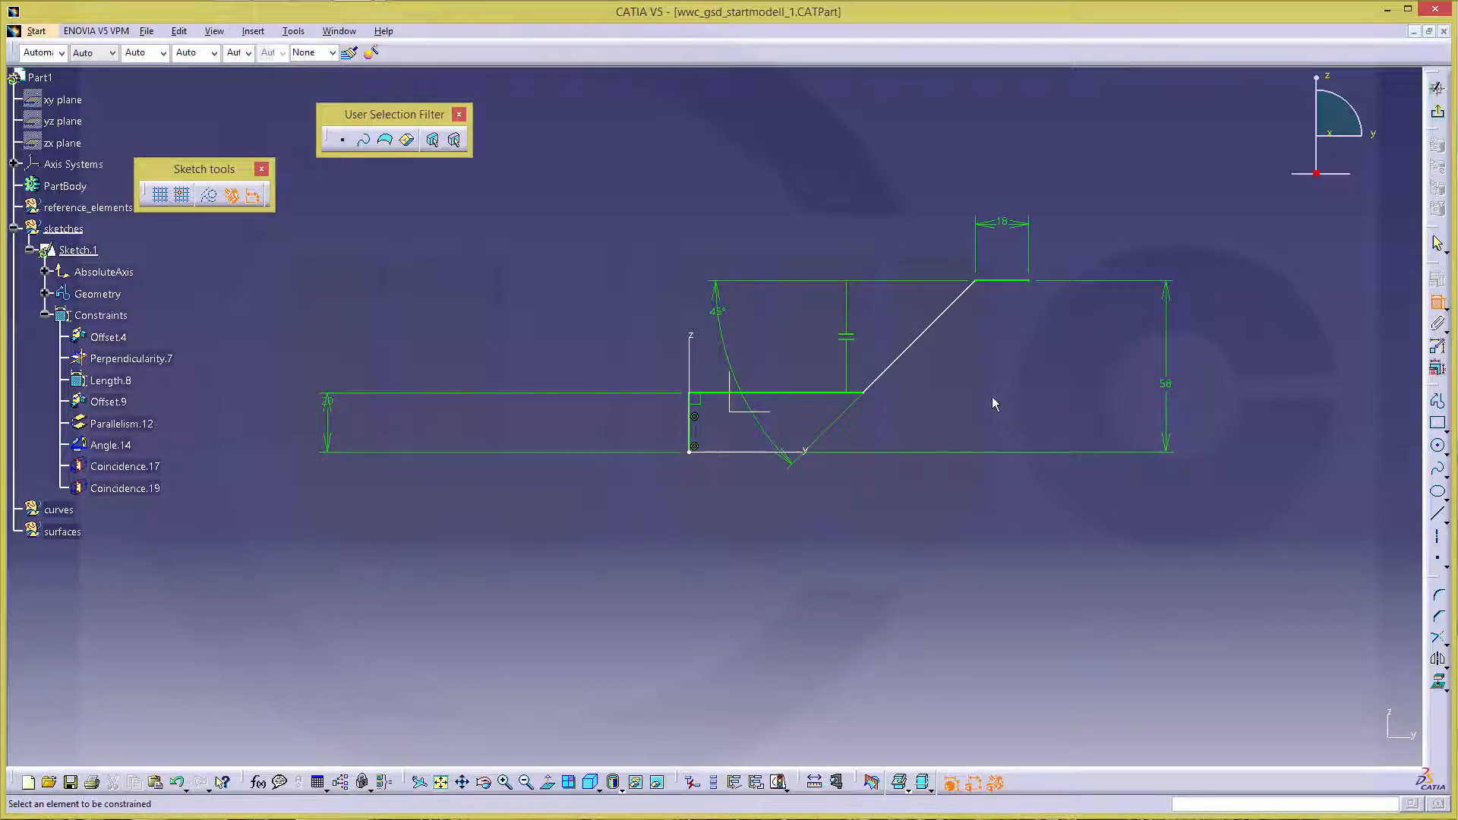
mouse_move(967, 415)
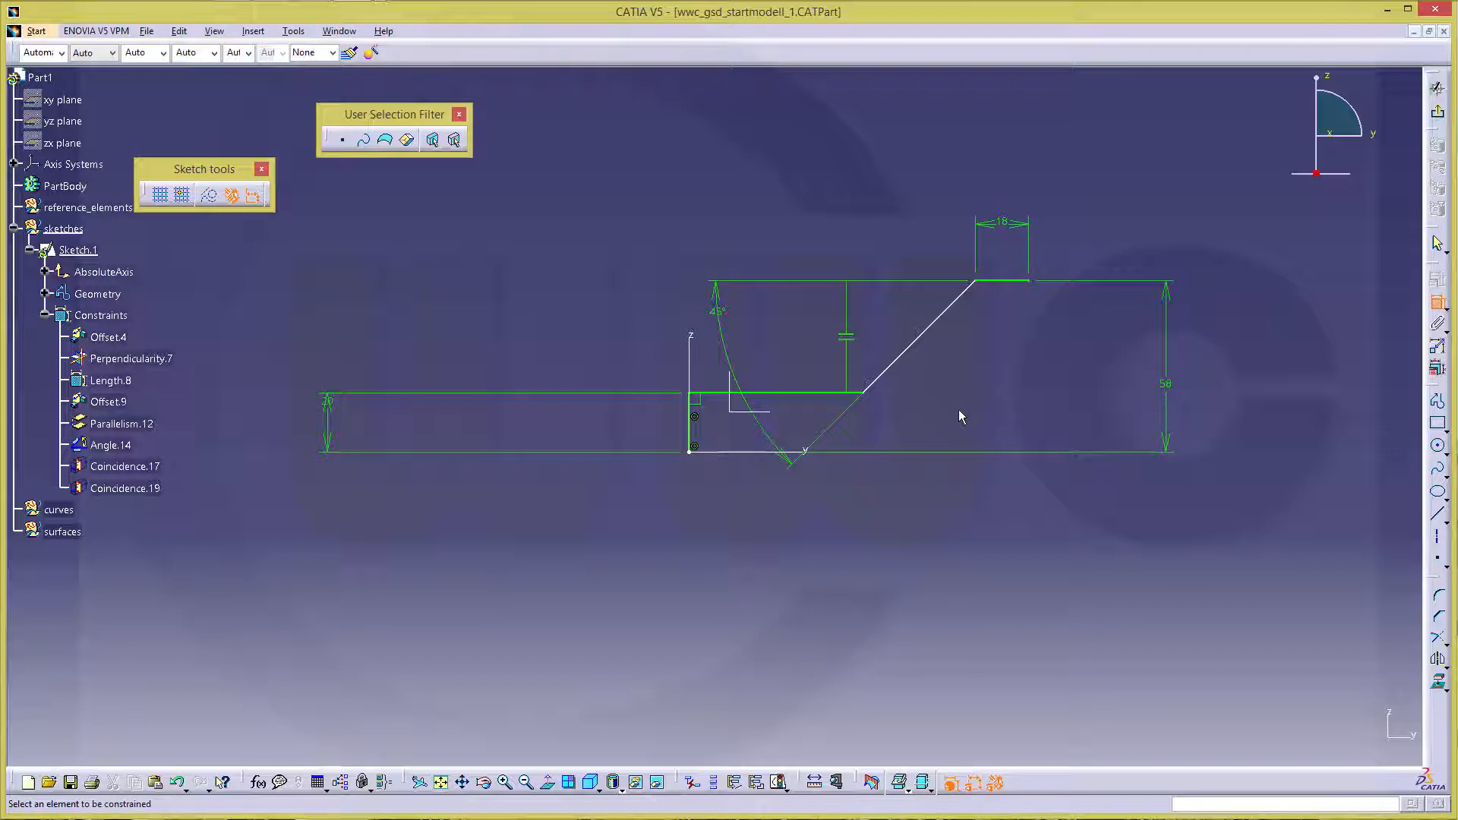
mouse_move(1425, 307)
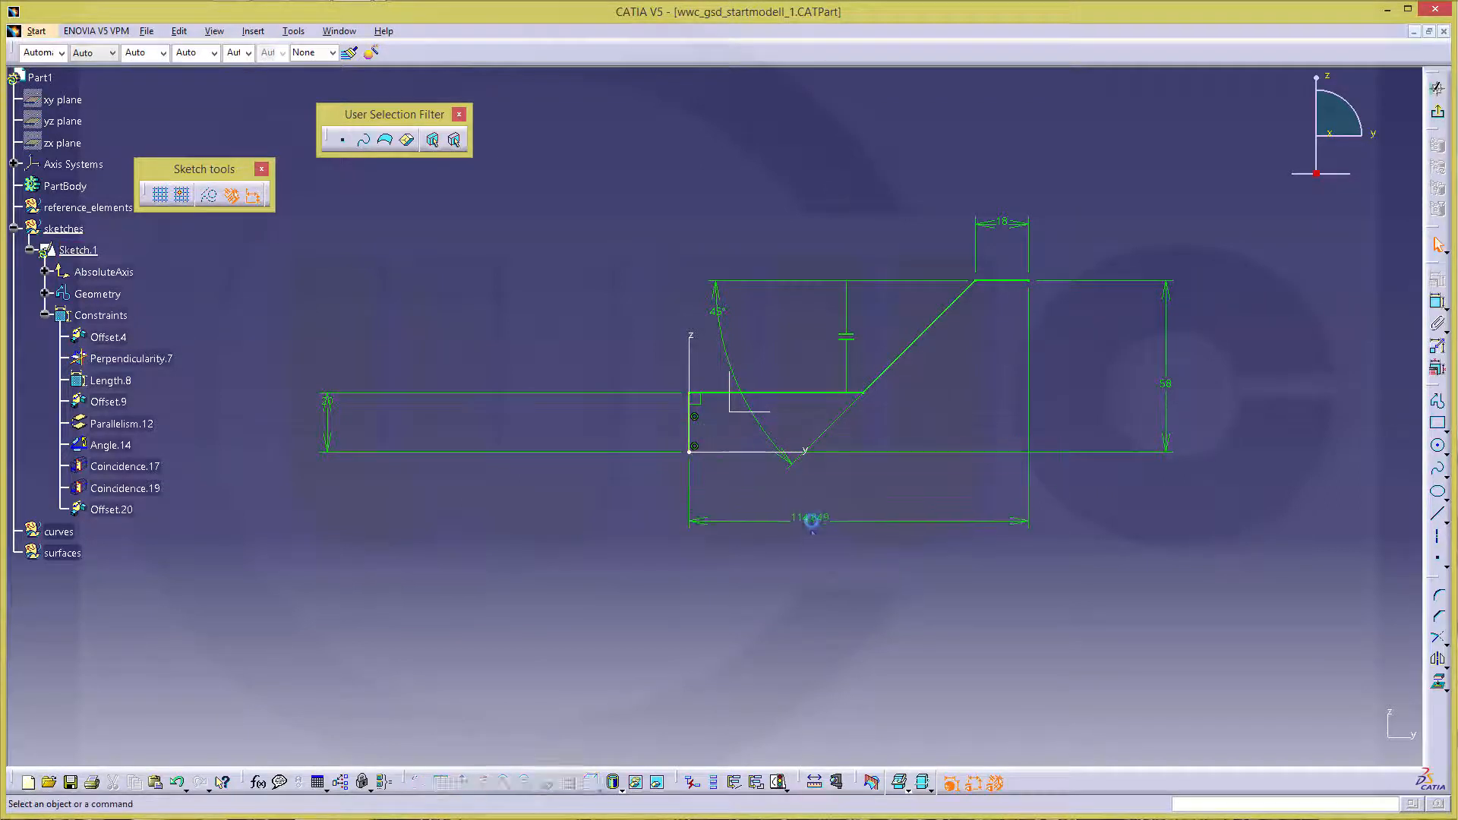
Edit the new overall bottom width dimension in Constraint Definition
double_click(811, 518)
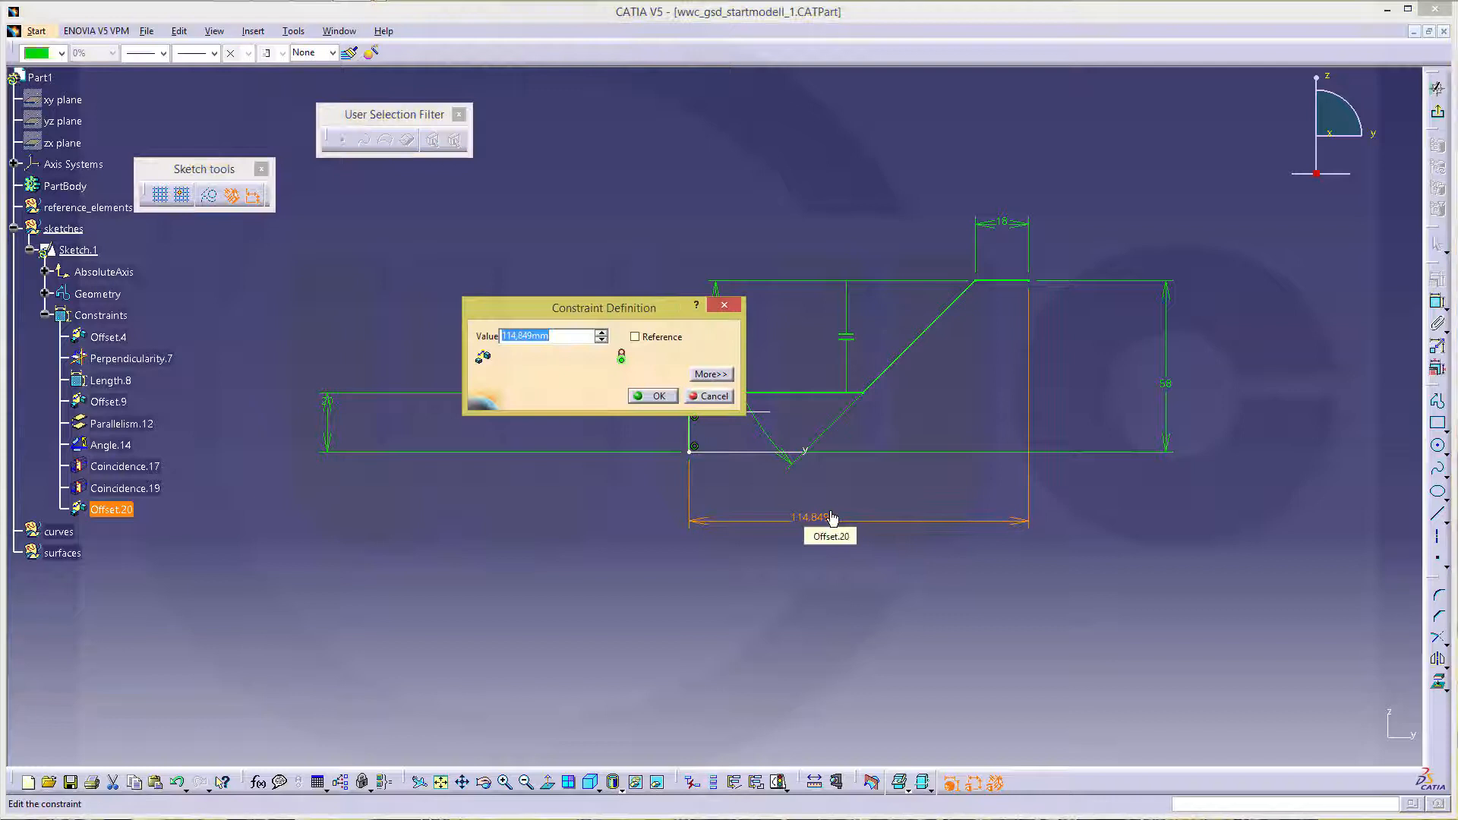
left_click(658, 395)
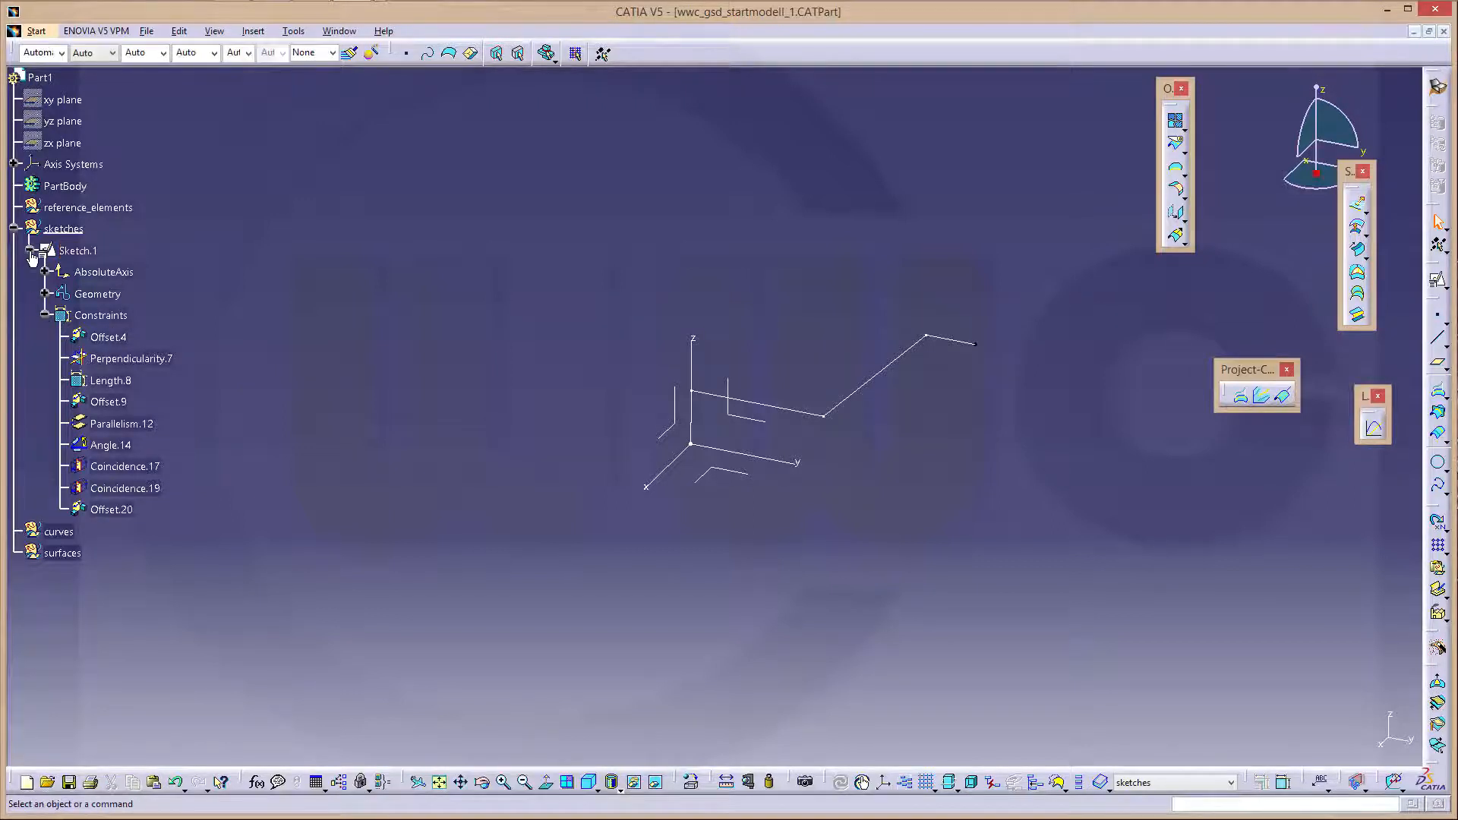
Create Plane.1 in reference elements, offset 13,5 mm from the YZ plane
right_click(88, 207)
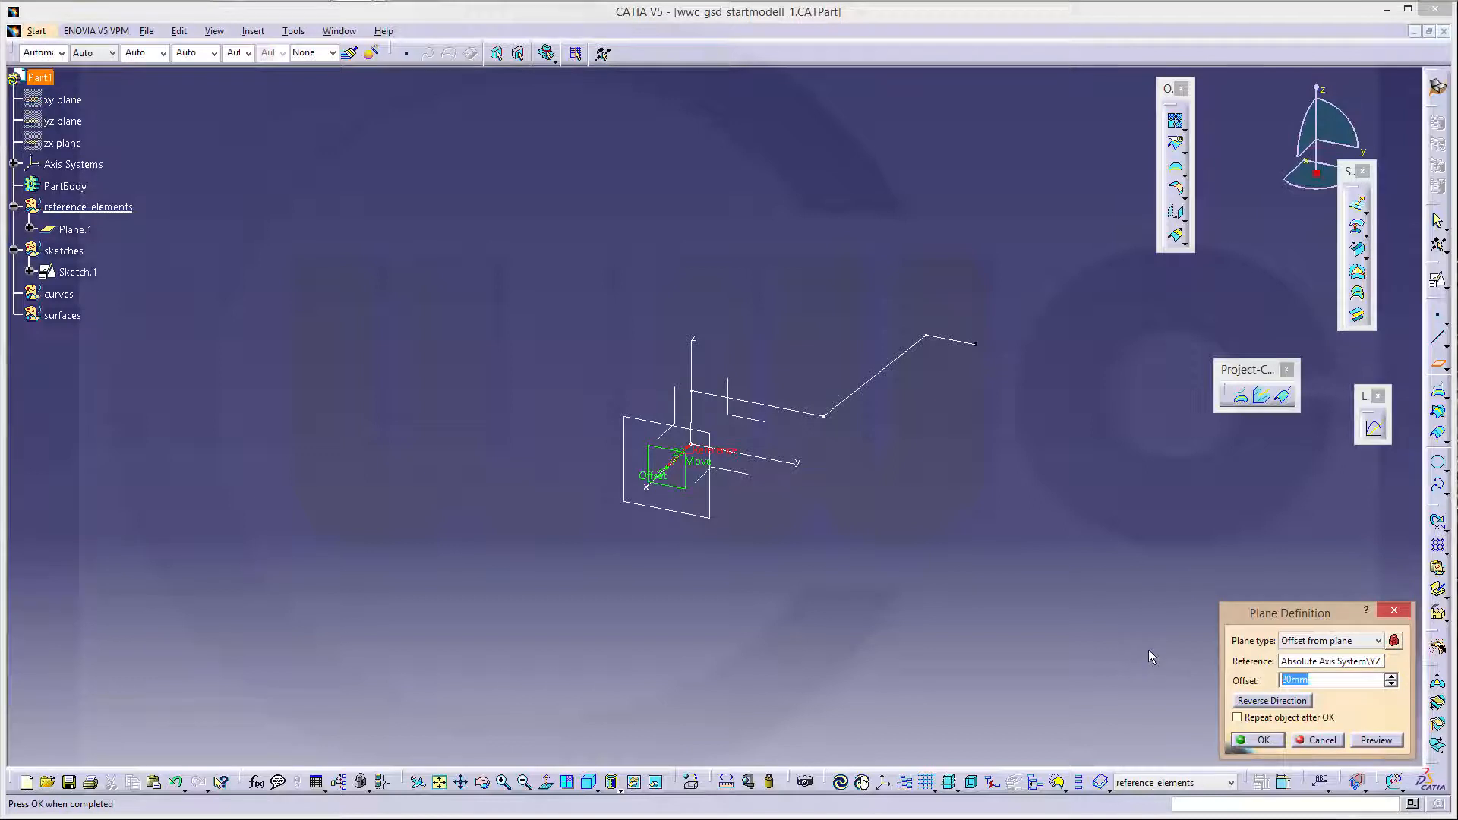
type("13,5mm")
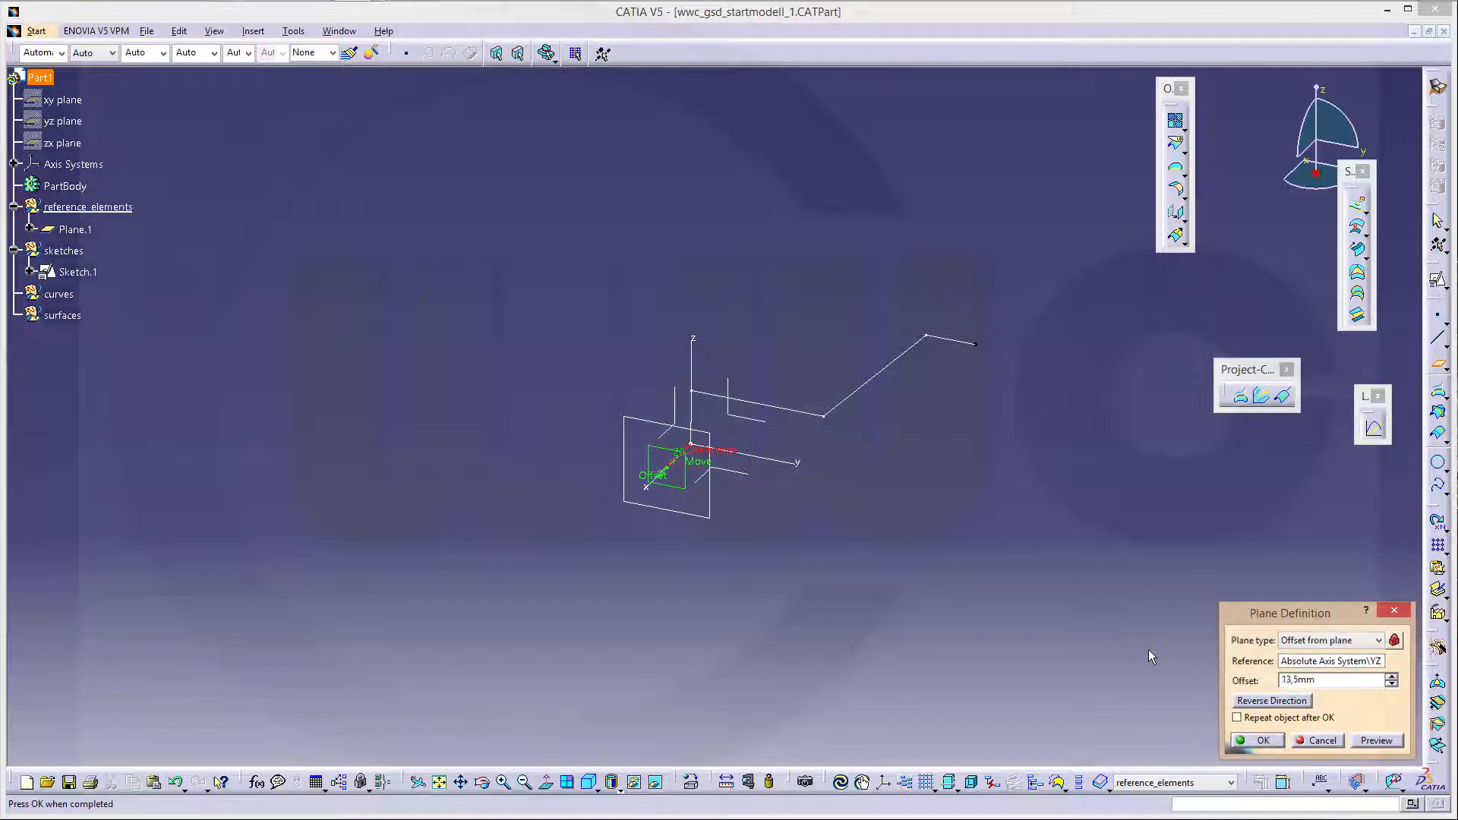
left_click(1262, 741)
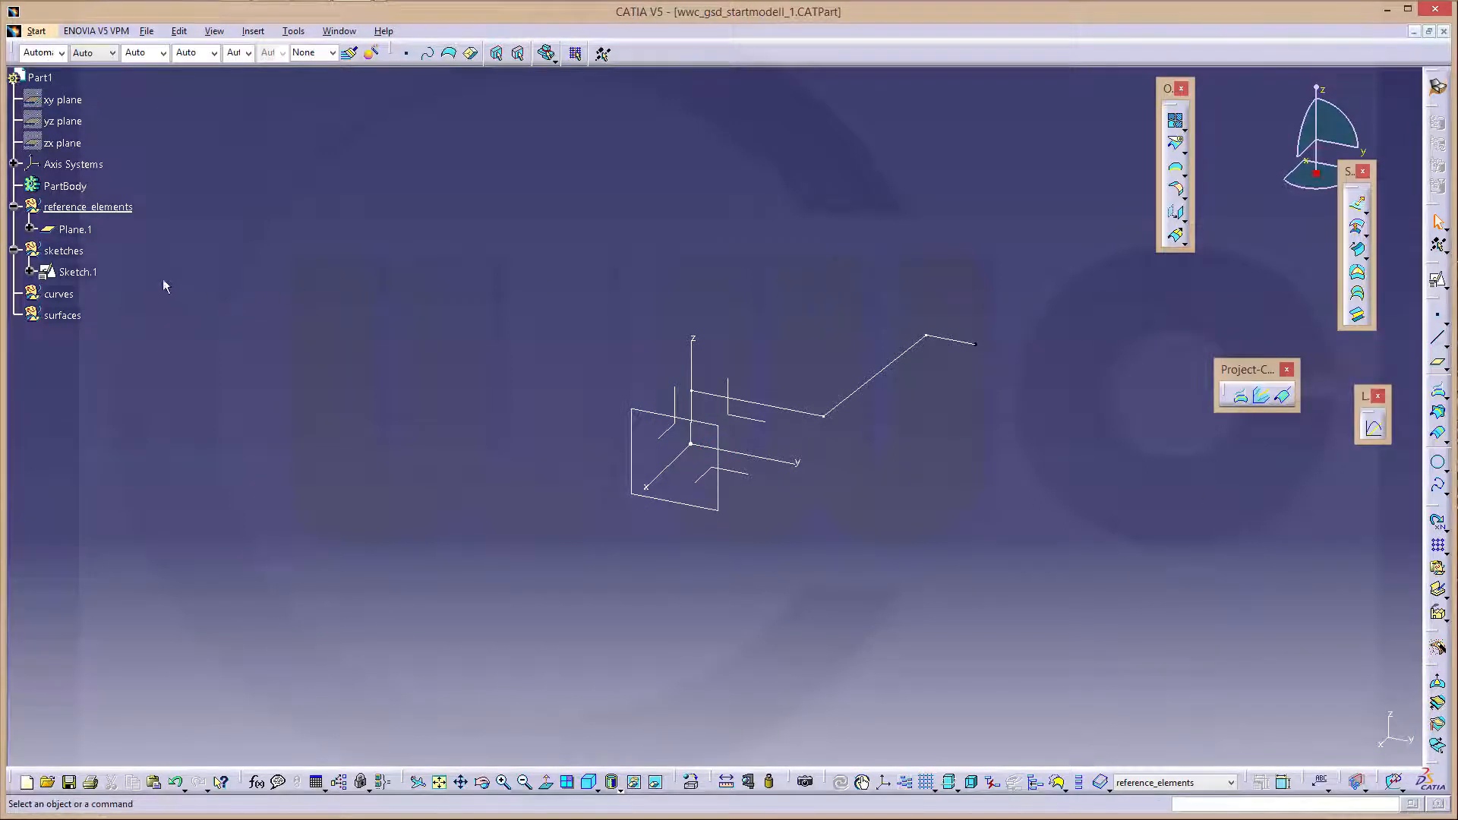
Copy Sketch.1 as Sketch.2 and change its support to Plane.1
right_click(78, 272)
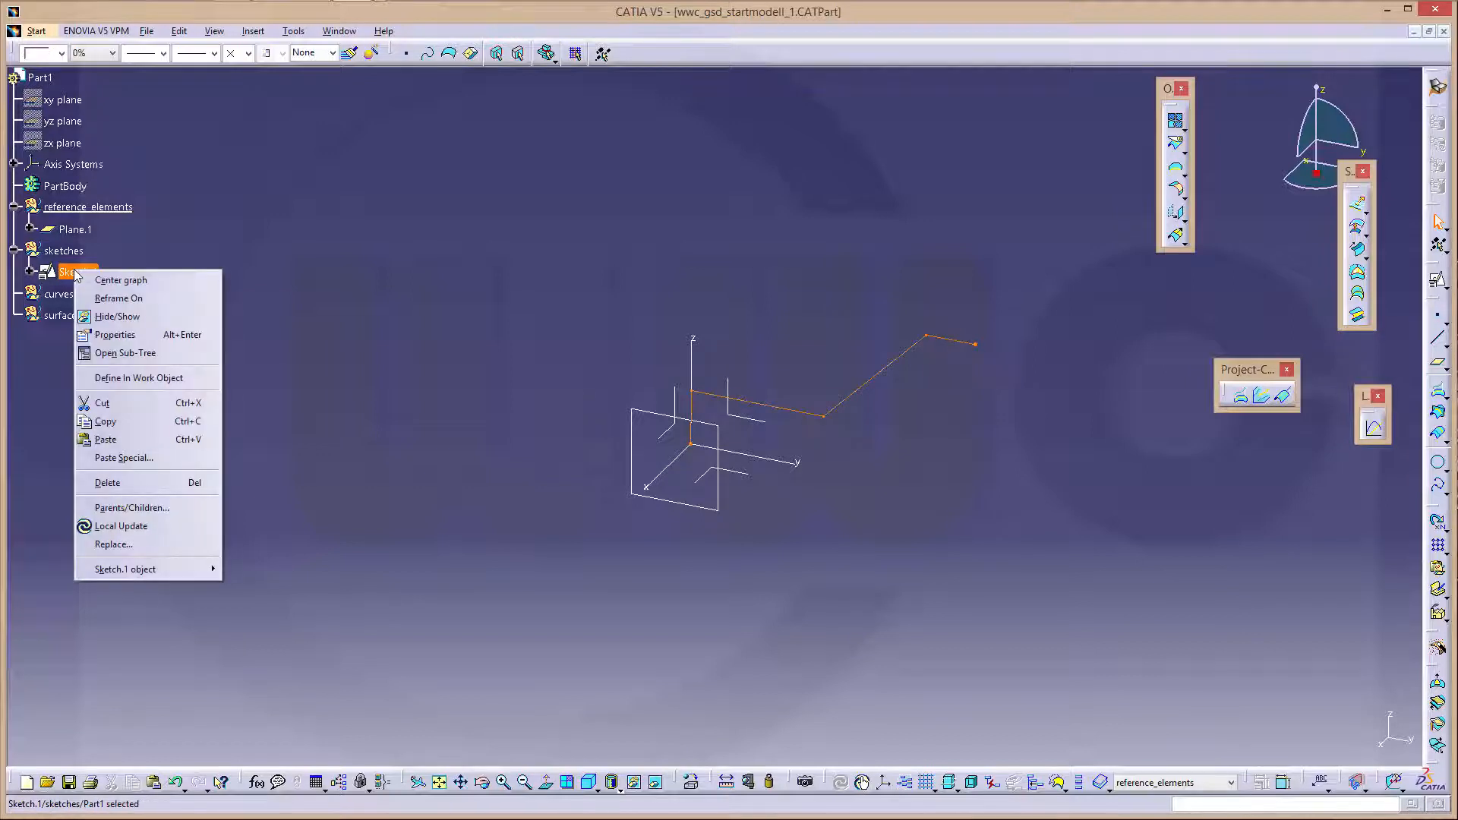
mouse_move(106, 422)
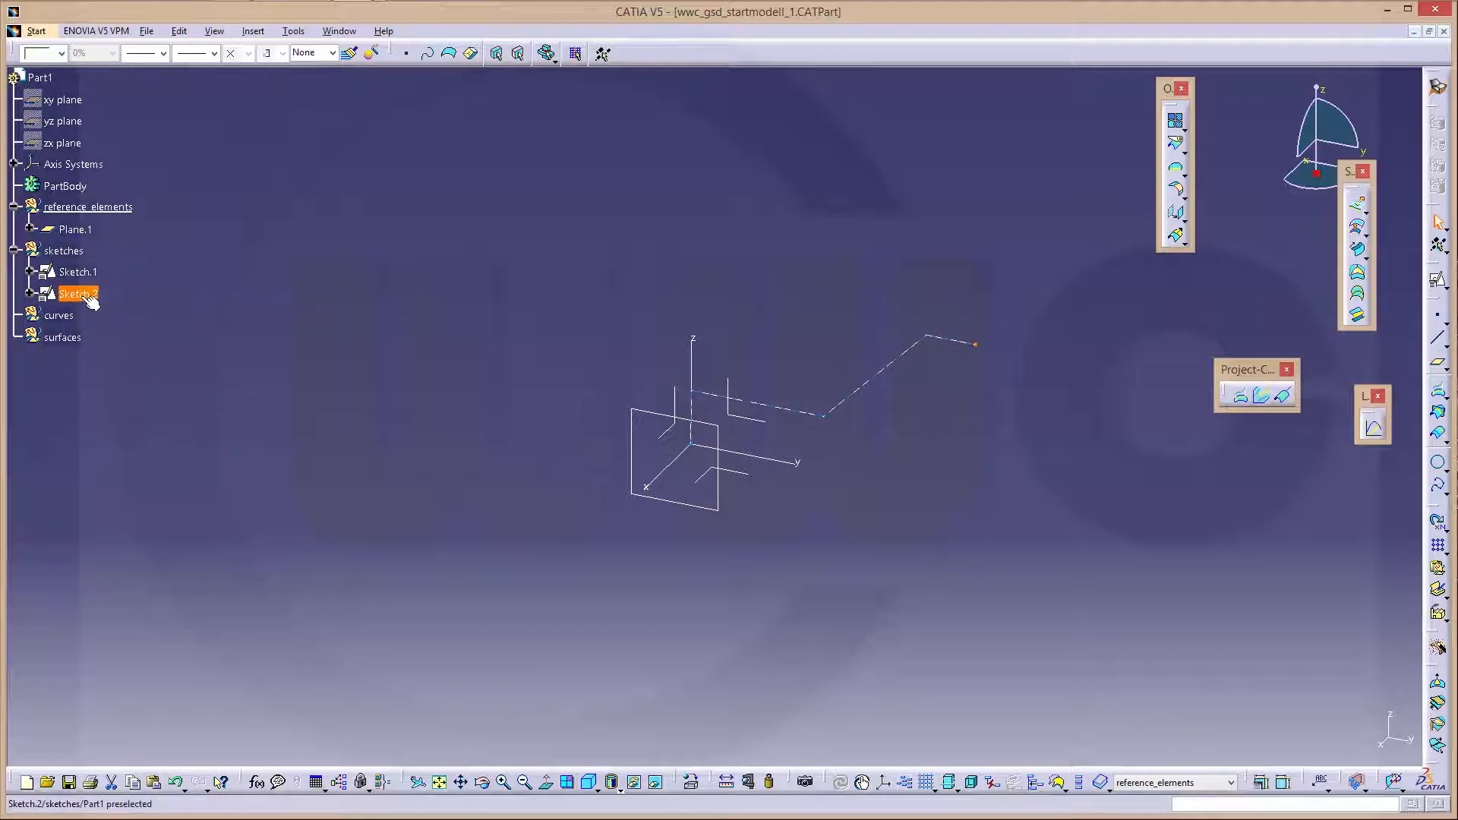
right_click(78, 293)
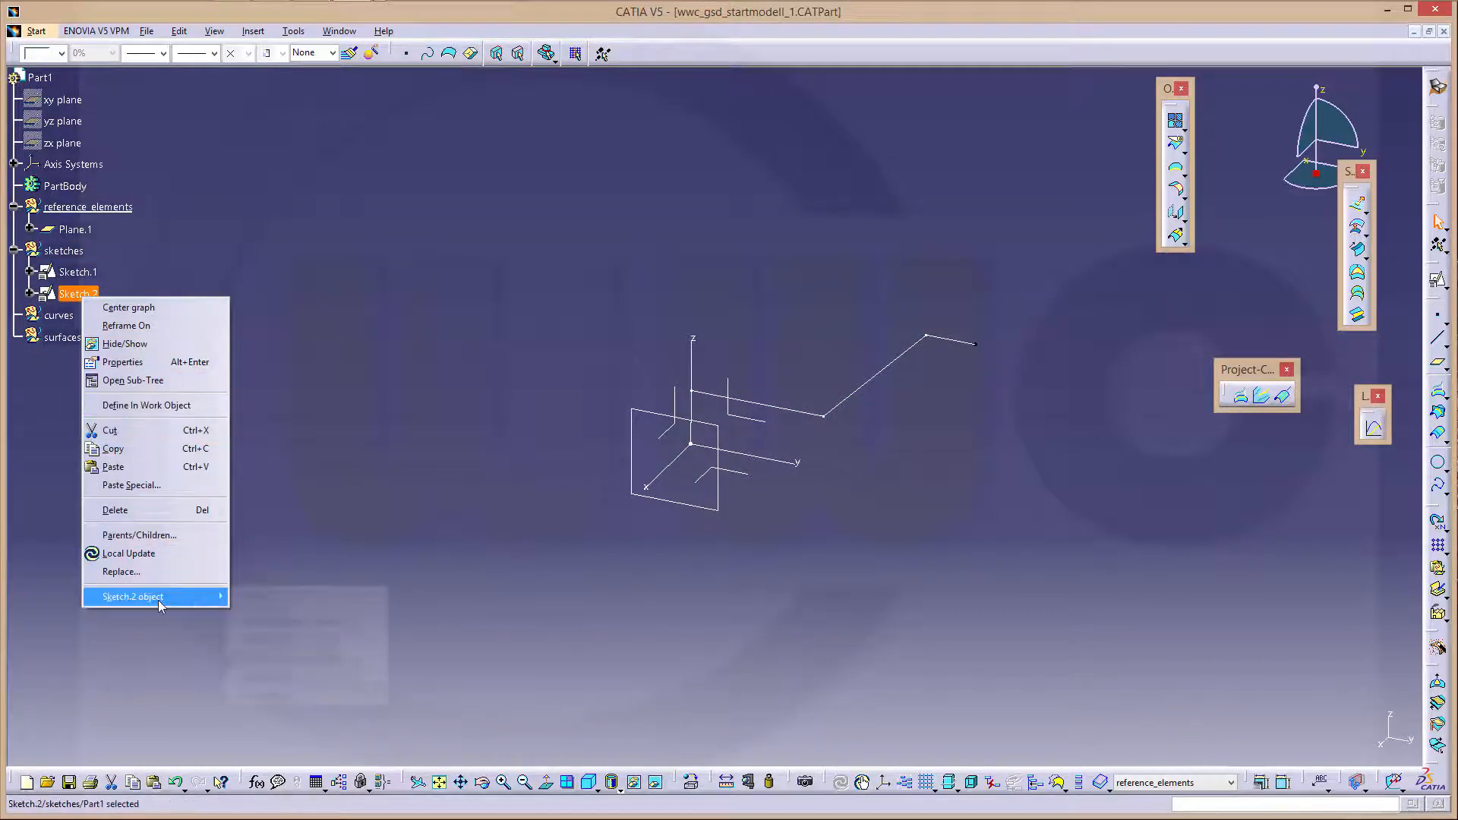
mouse_move(153, 596)
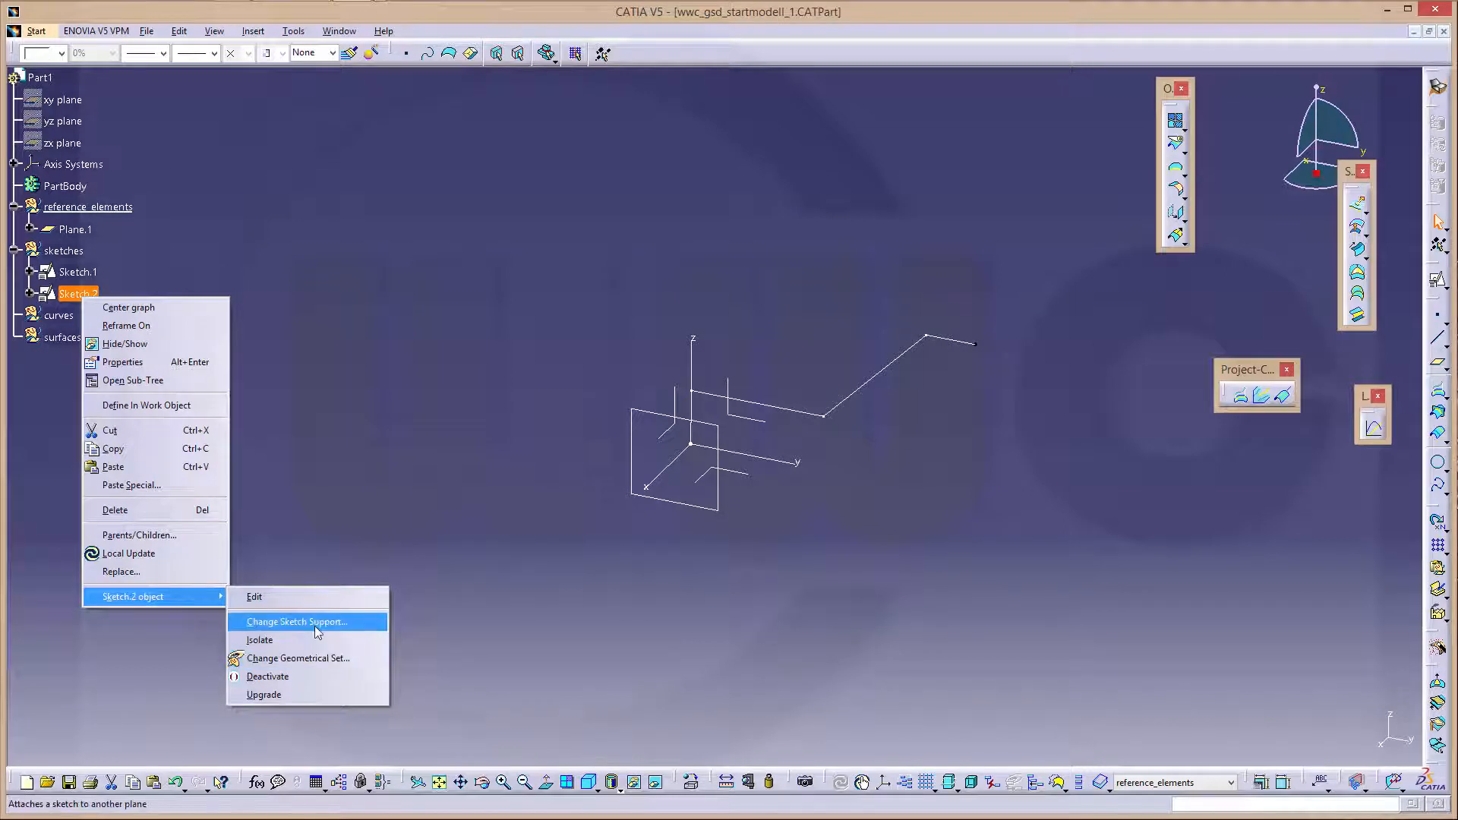
left_click(295, 621)
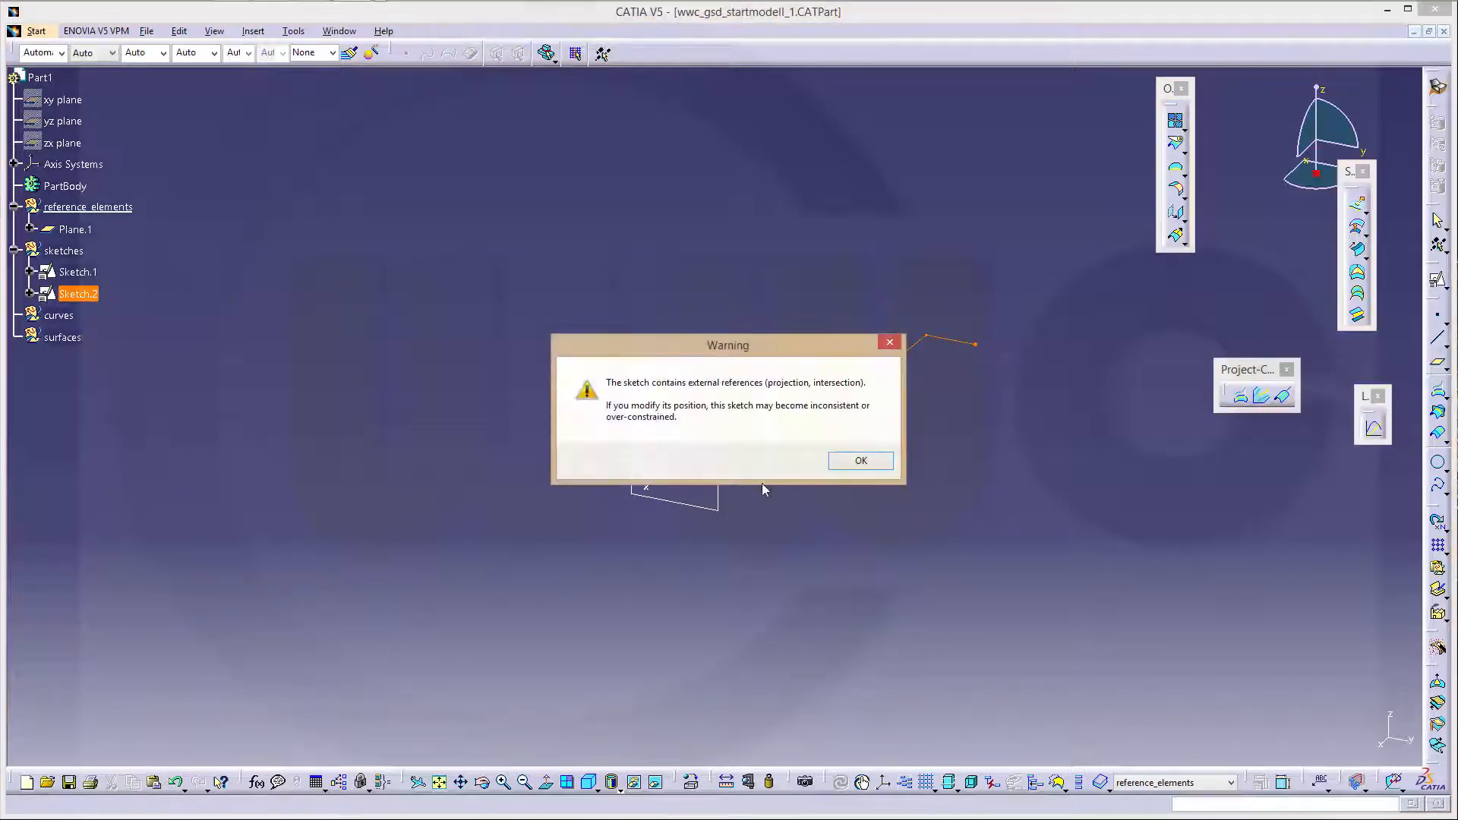
left_click(858, 460)
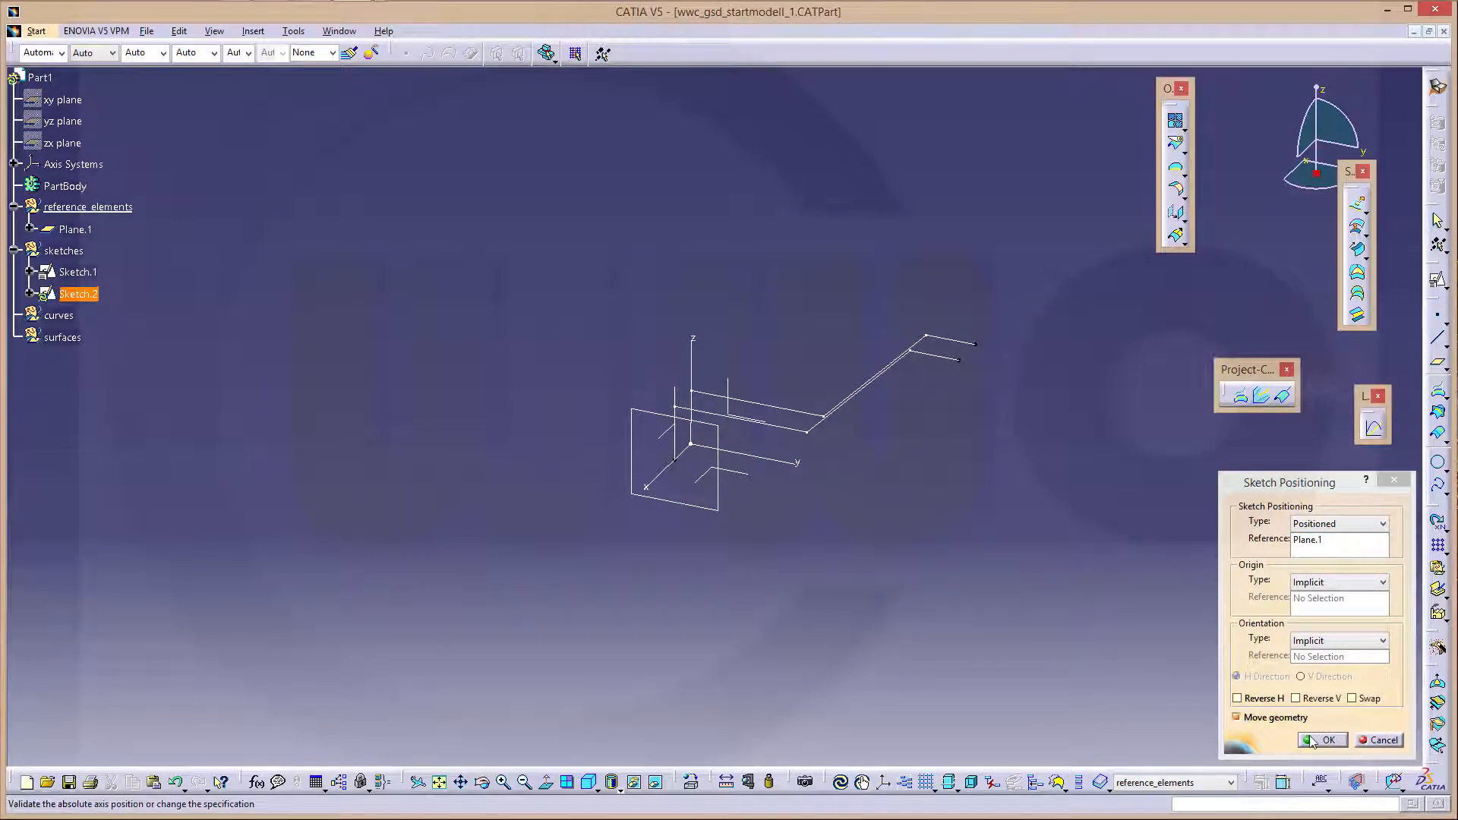
left_click(1320, 738)
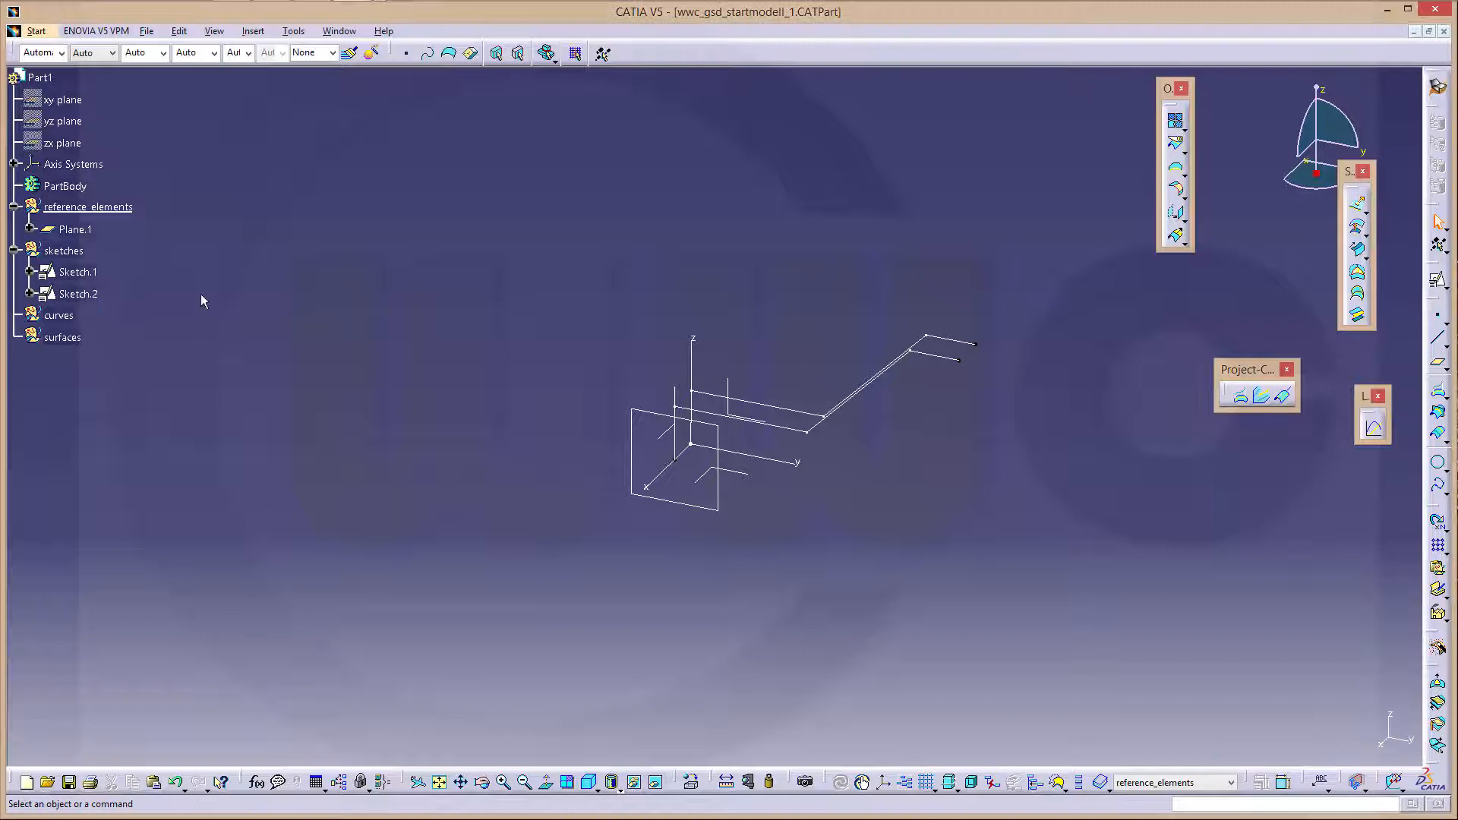
In Sketch.2, set the left height and top length to 38, keeping the 45° angle
left_click(78, 294)
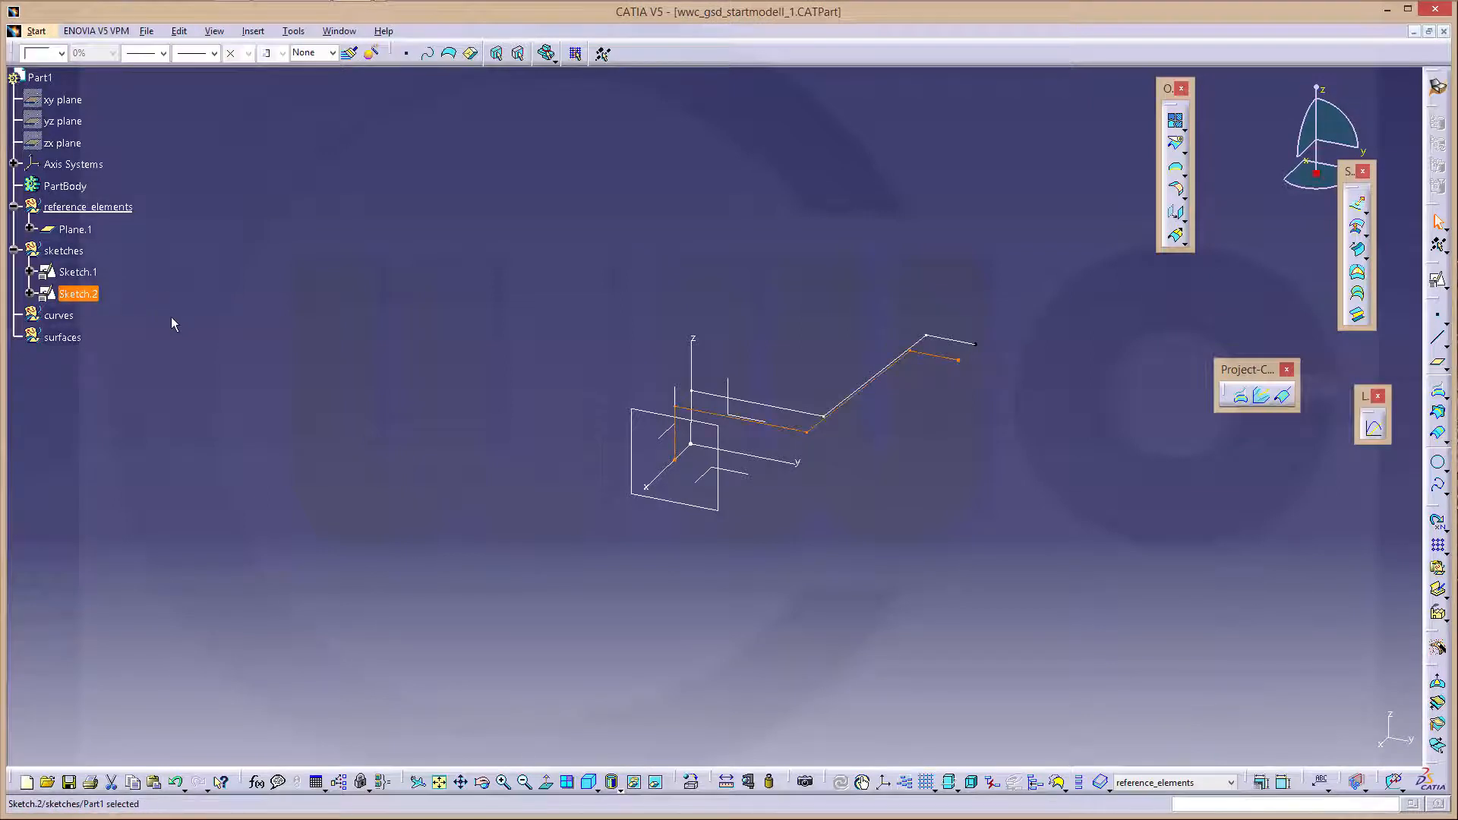
double_click(78, 293)
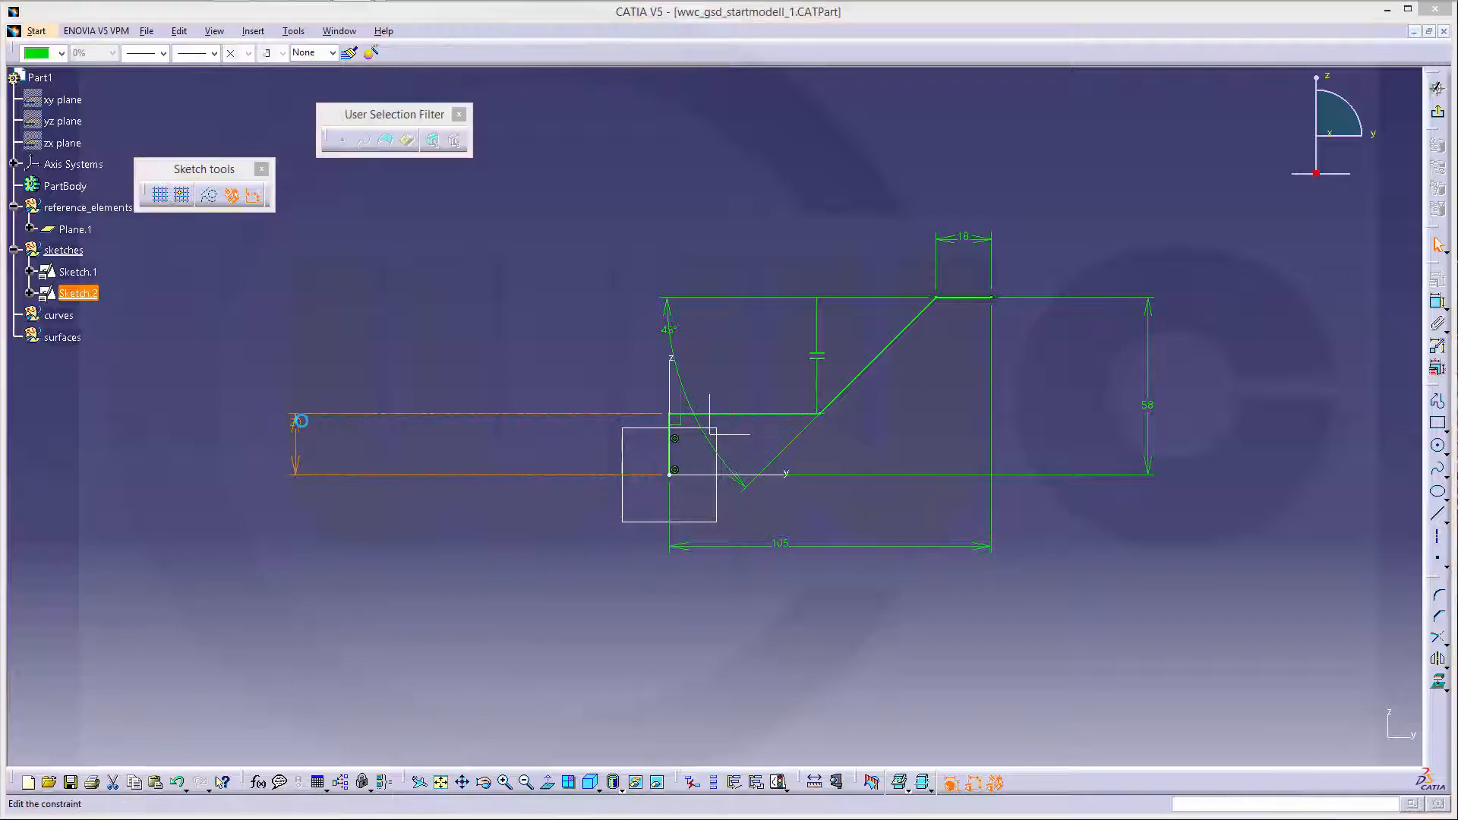
double_click(298, 420)
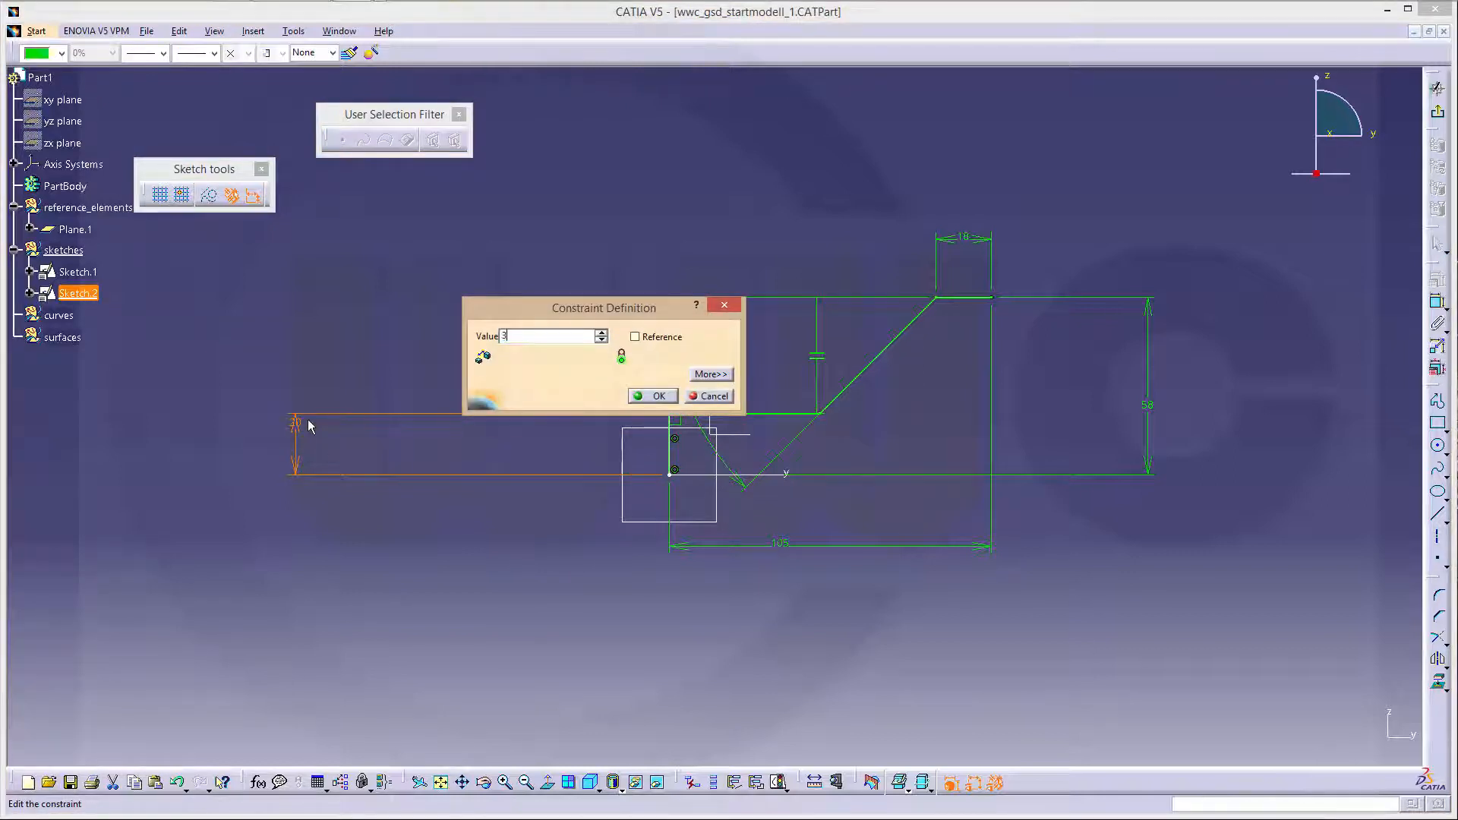
left_click(656, 395)
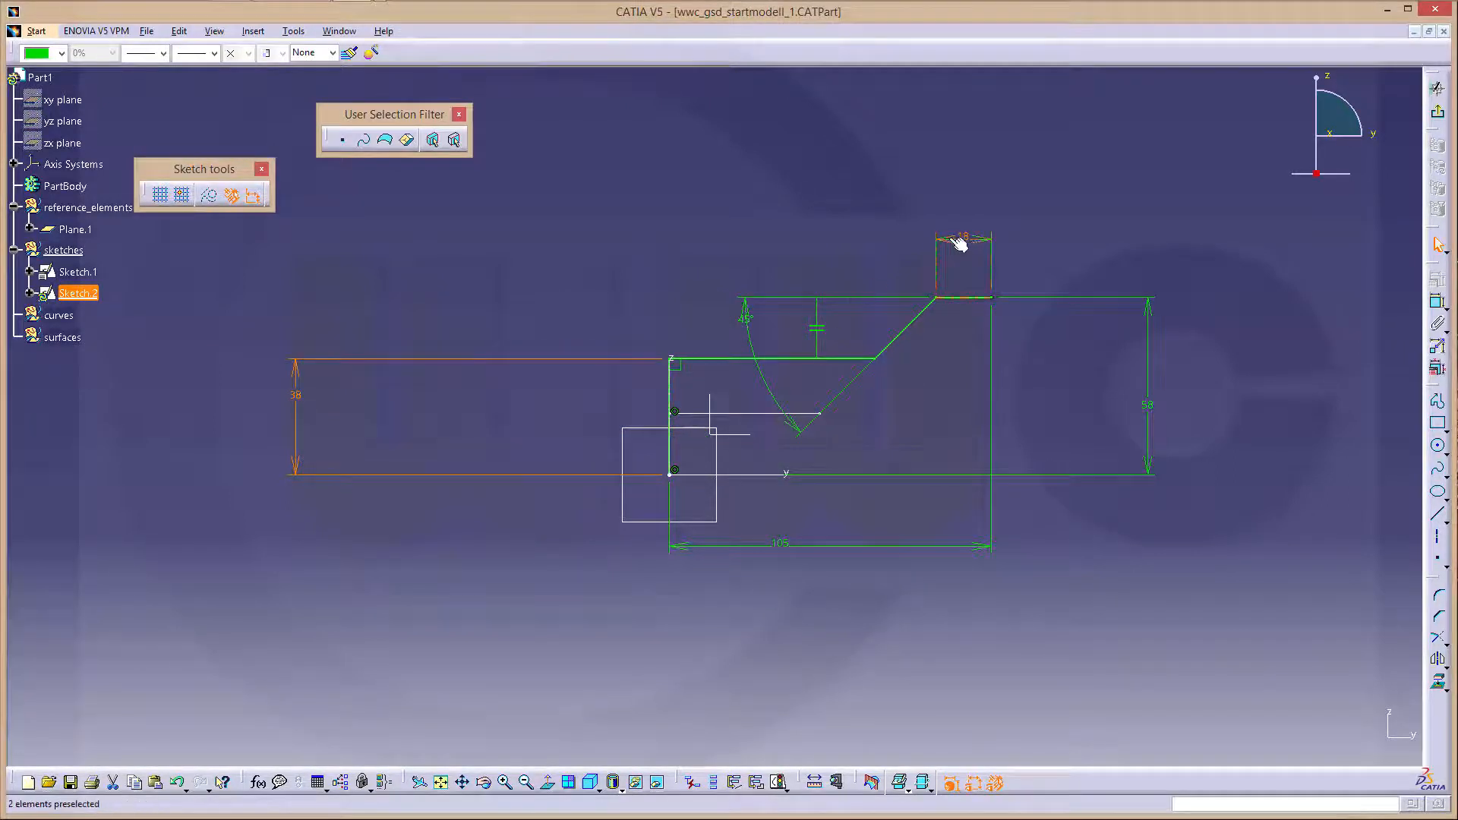
double_click(963, 240)
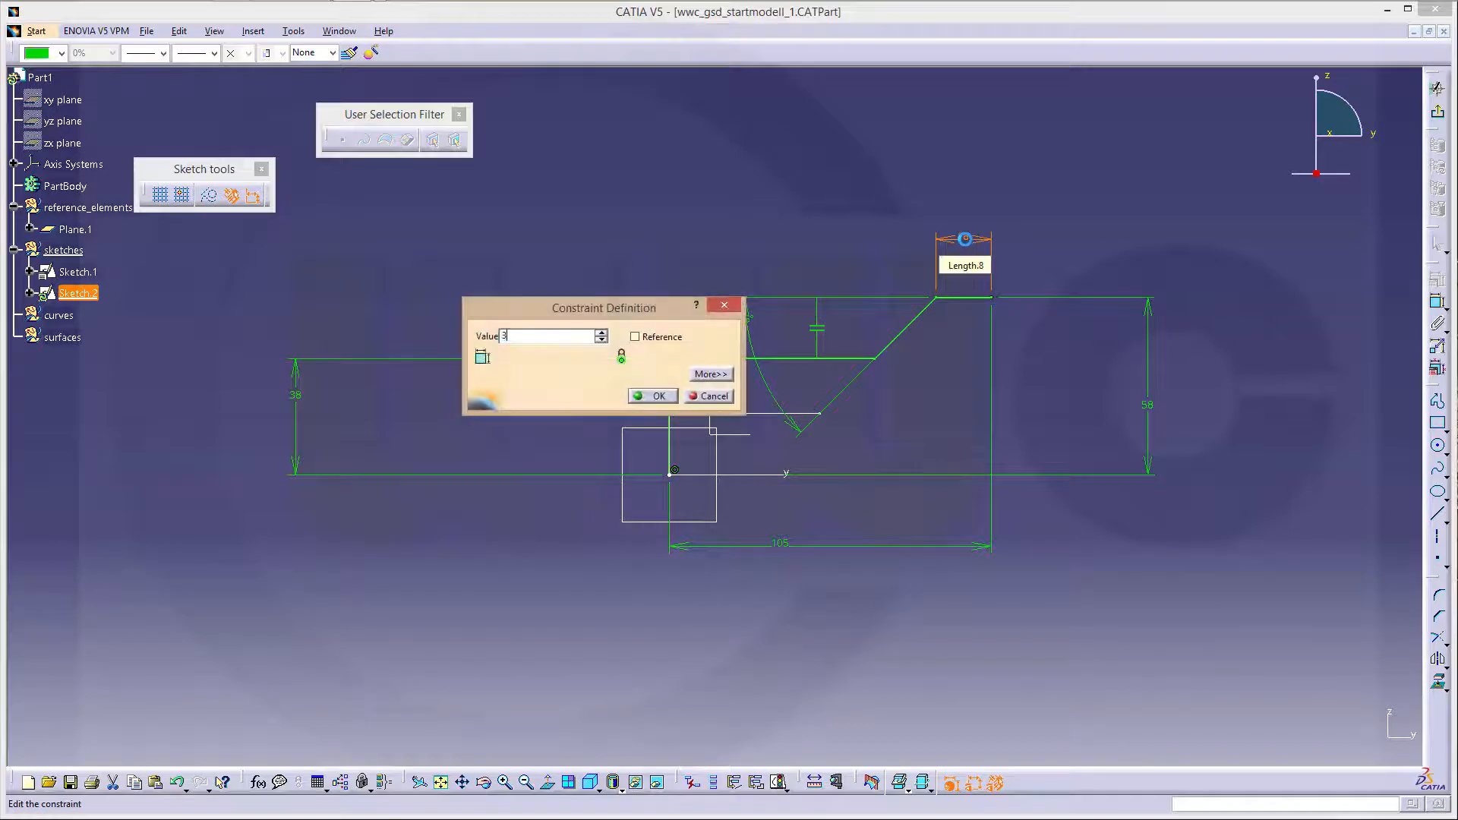
left_click(653, 395)
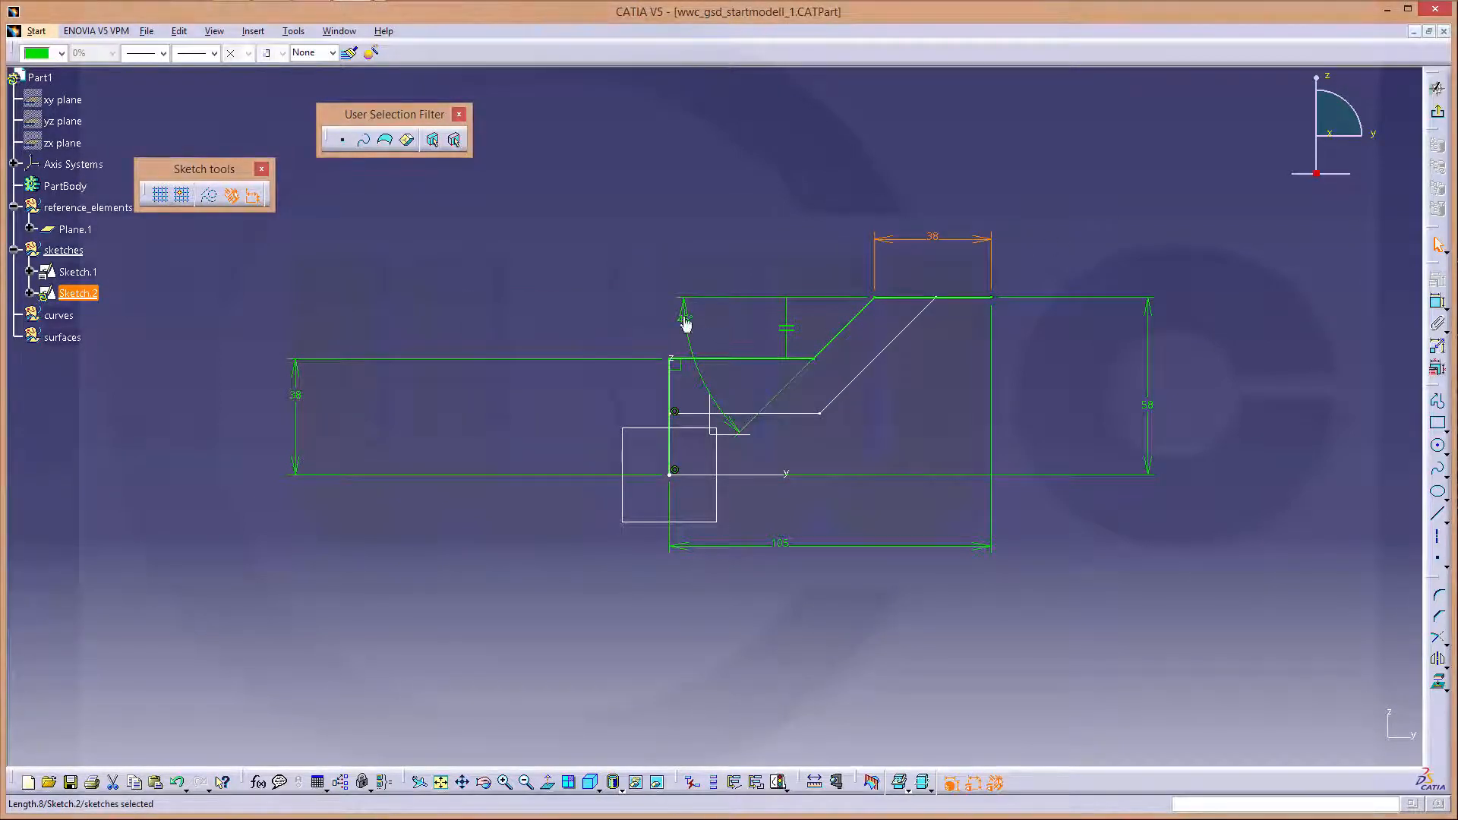
double_click(685, 307)
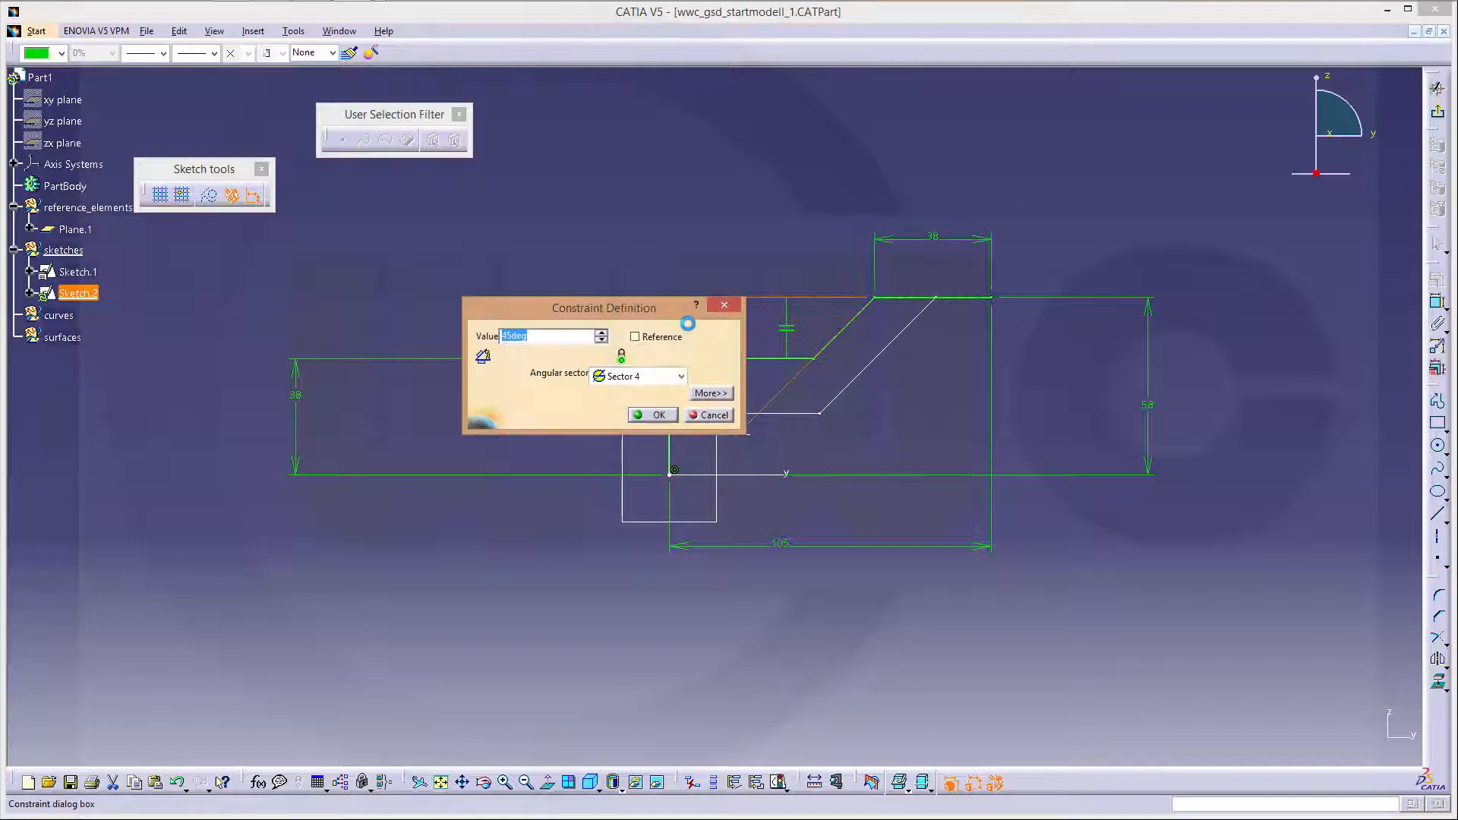
left_click(654, 415)
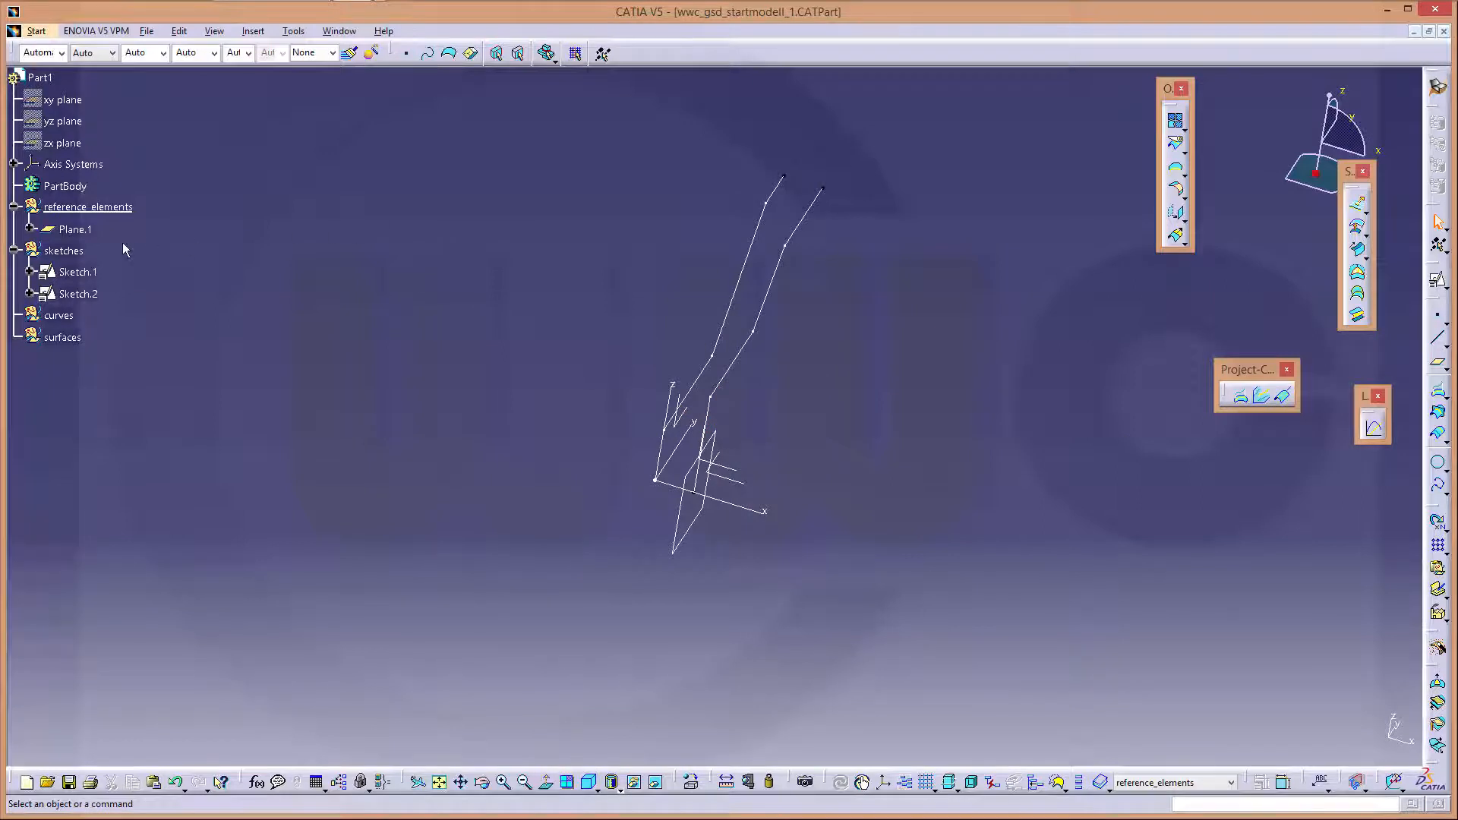
Extrude Sketch.1 up to Plane.1 as Extrude.1 in the surfaces set
right_click(63, 336)
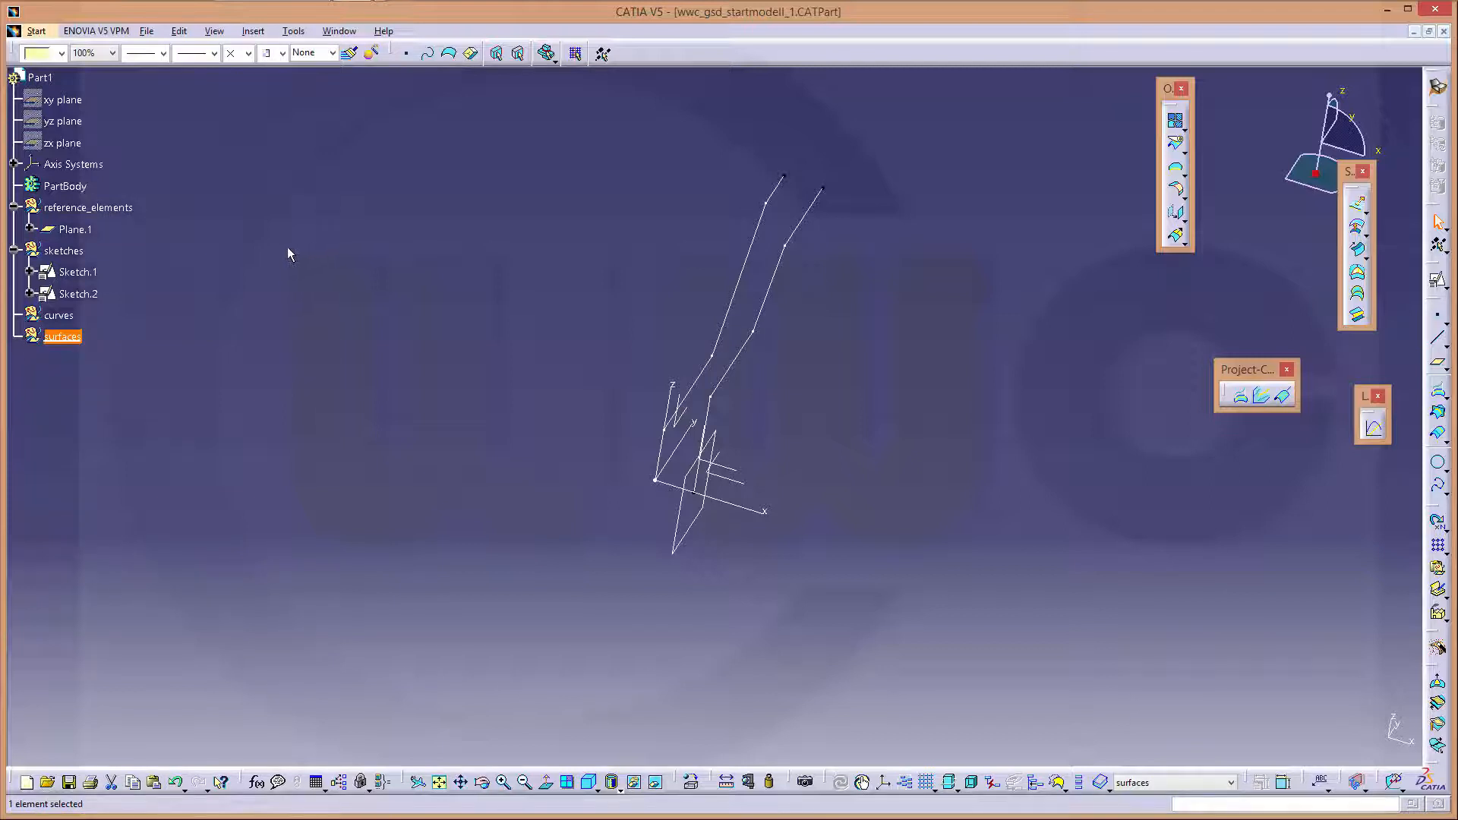
mouse_move(1157, 298)
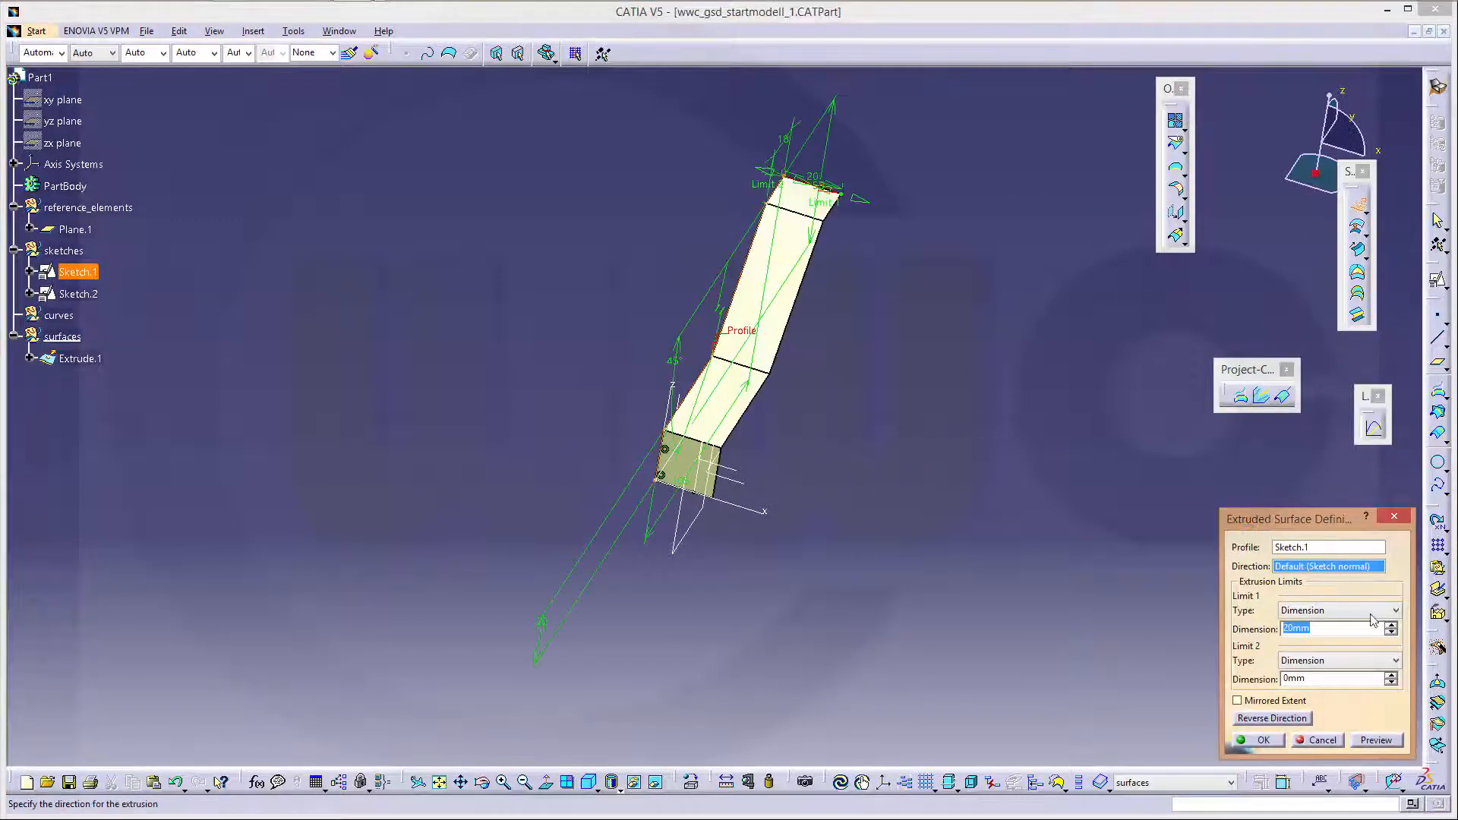
left_click(1391, 610)
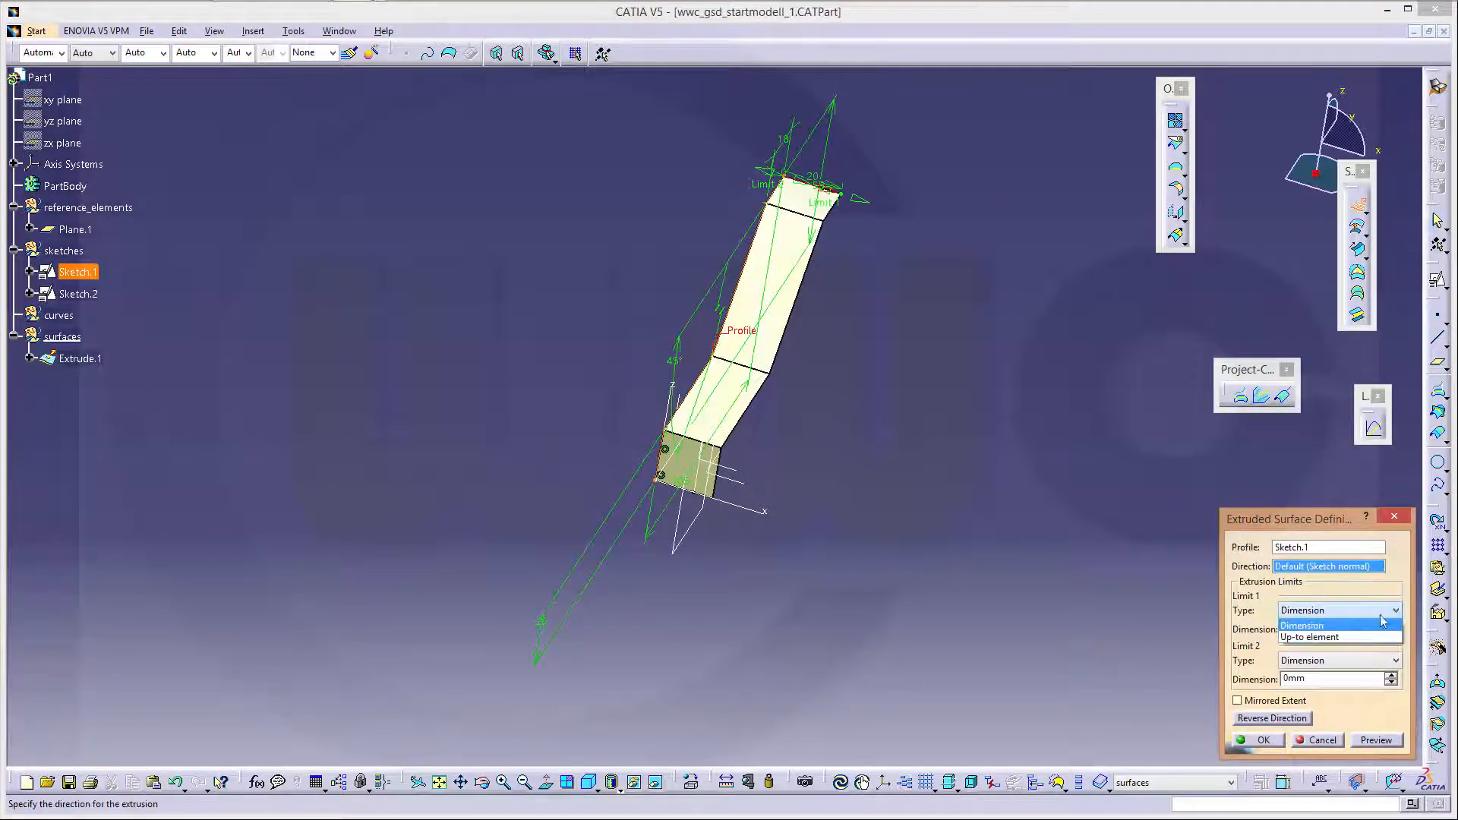
left_click(1309, 637)
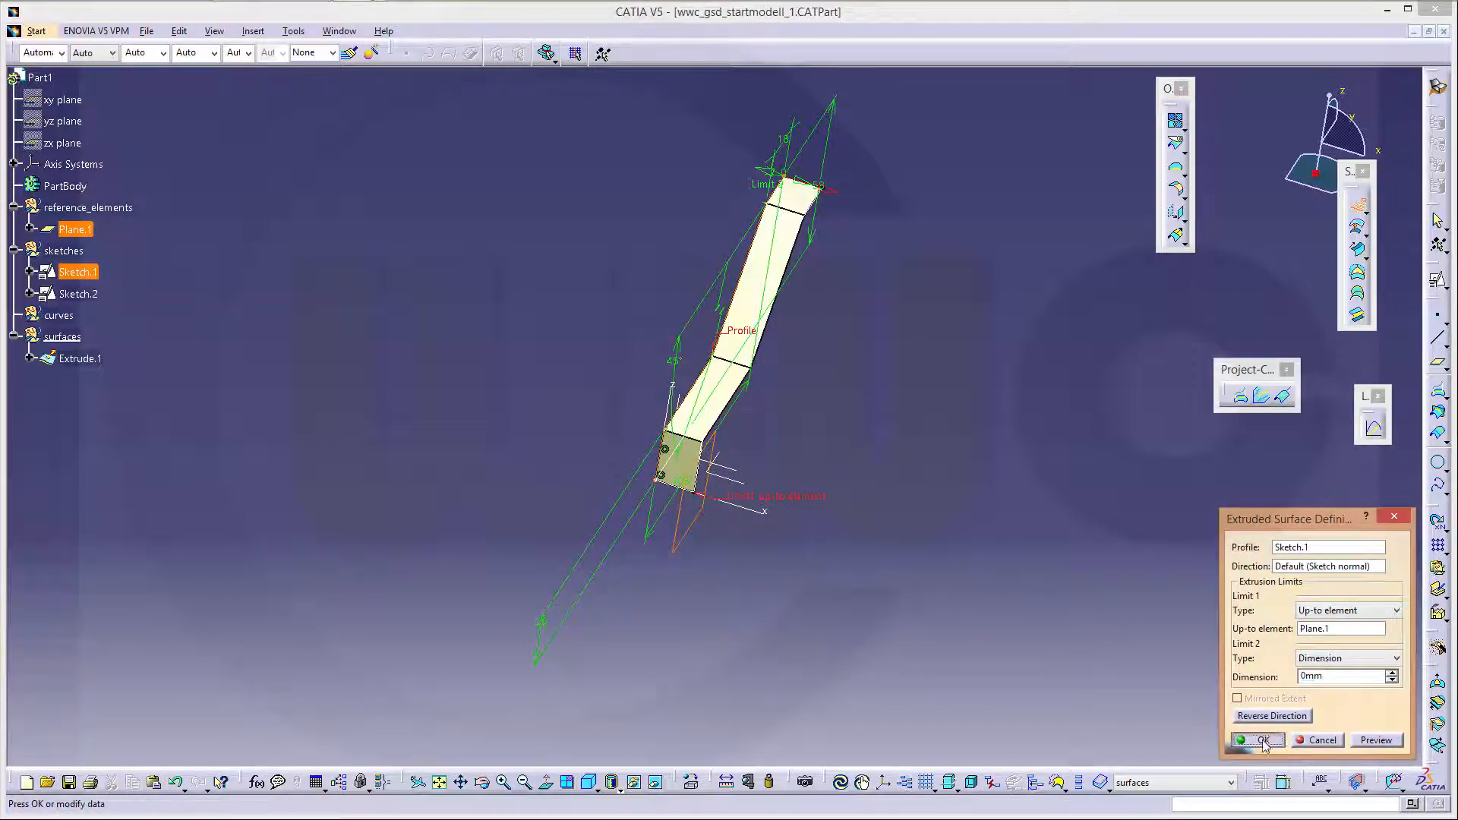
left_click(1256, 739)
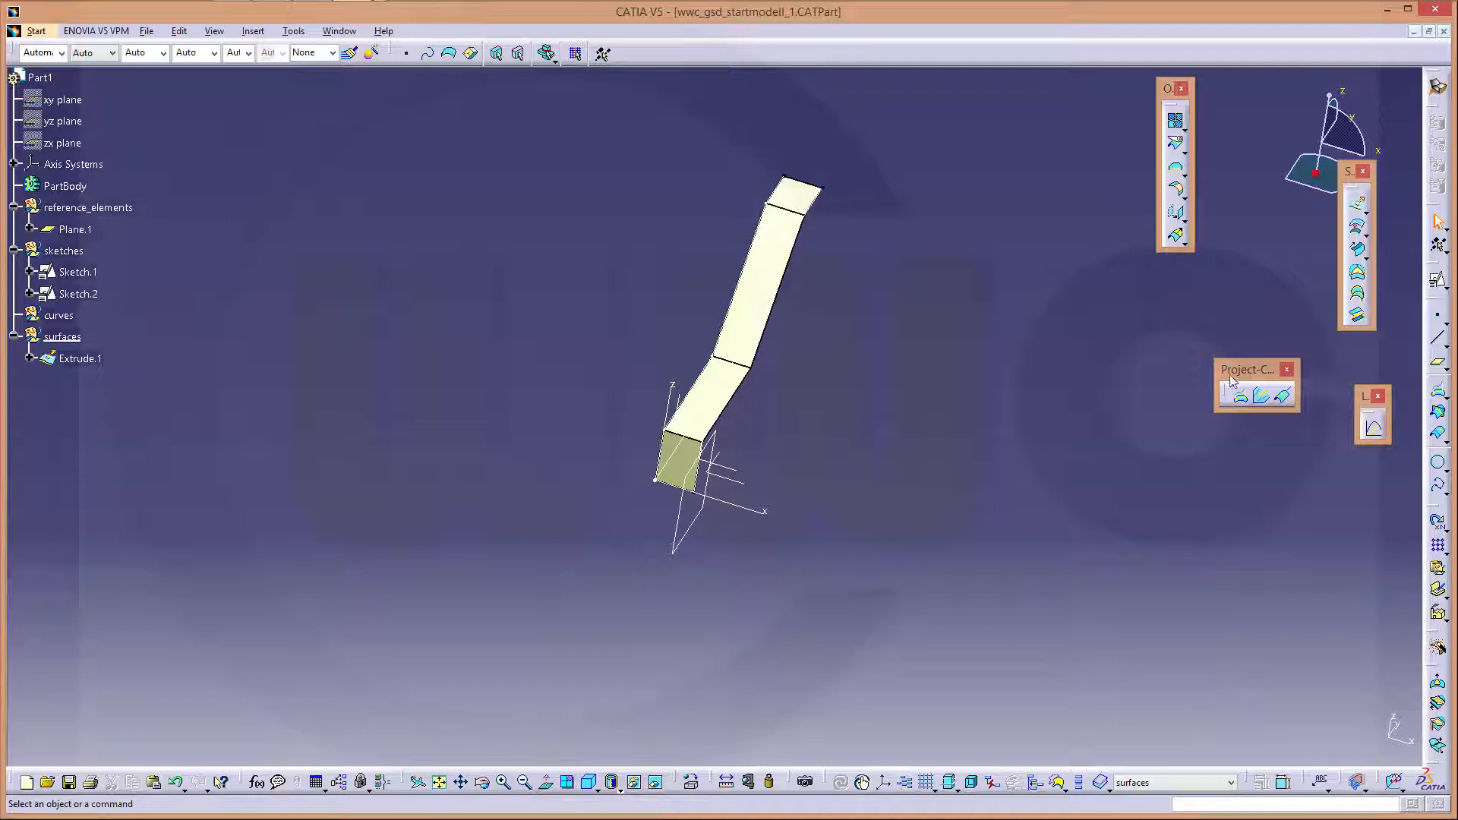
mouse_move(1267, 260)
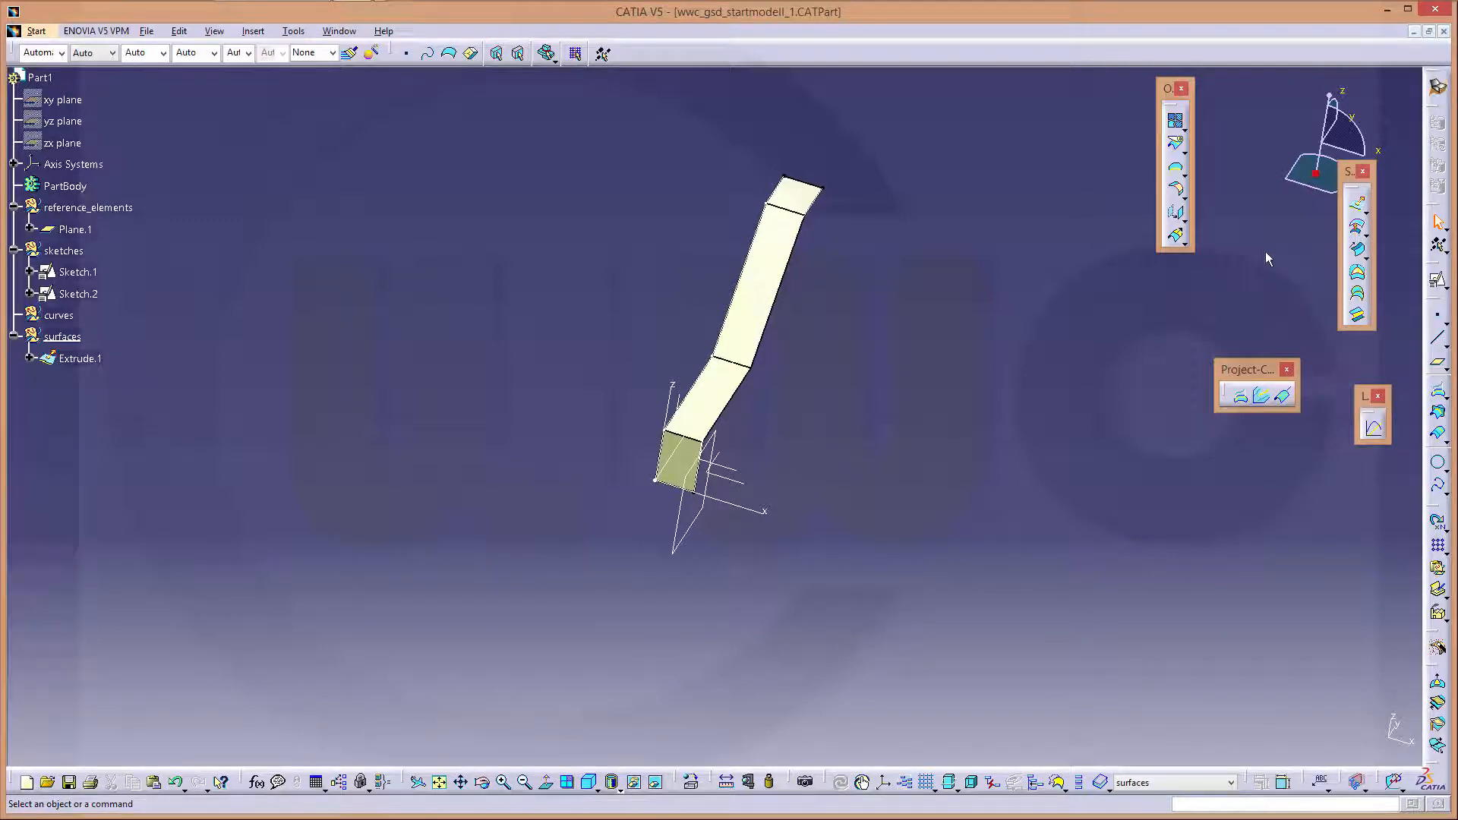
mouse_move(1271, 245)
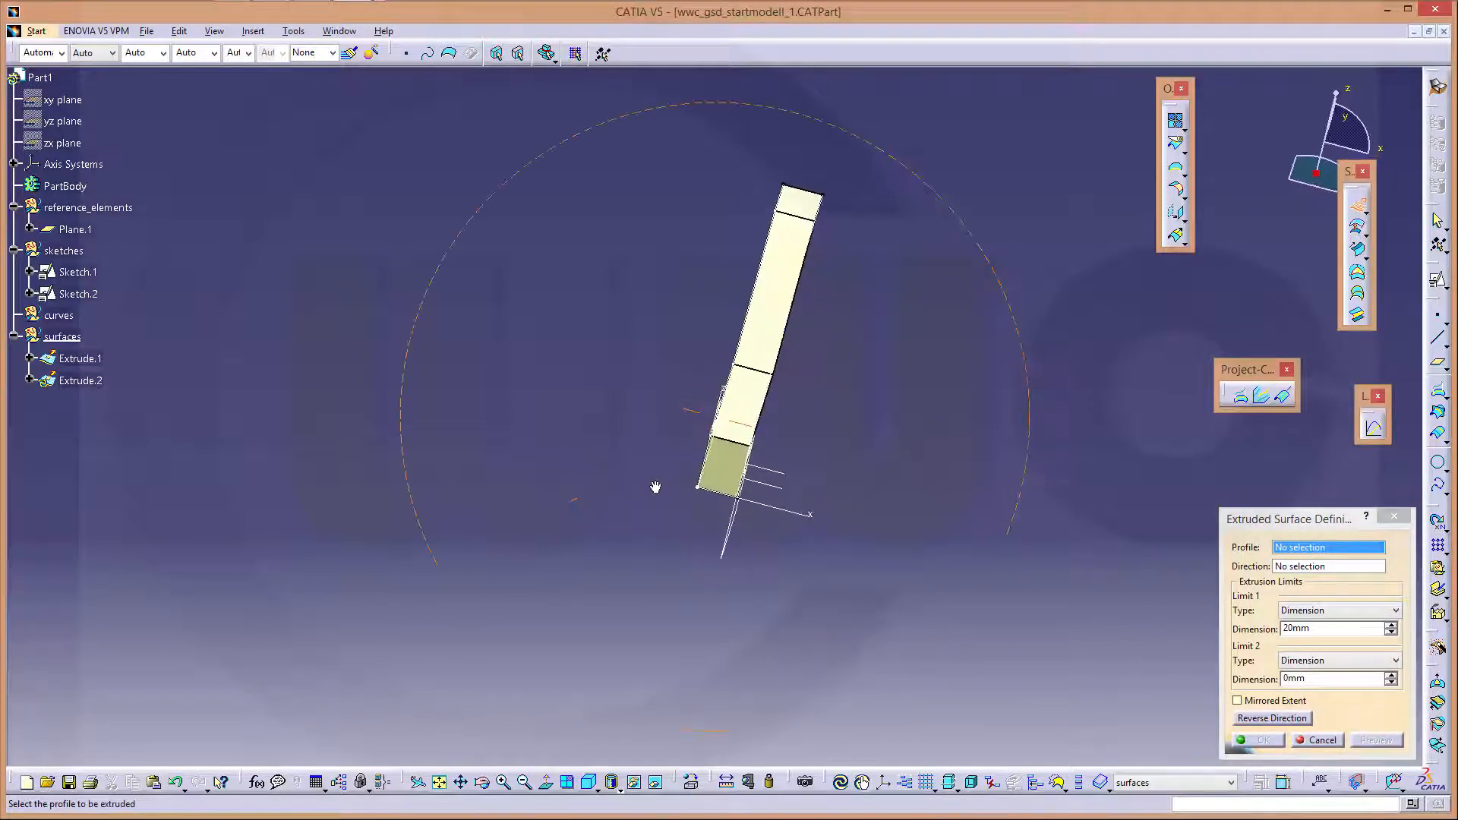
Extrude Sketch.2 by (65-27)/2 mm as Extrude.2, then orbit to view both walls
left_click(78, 293)
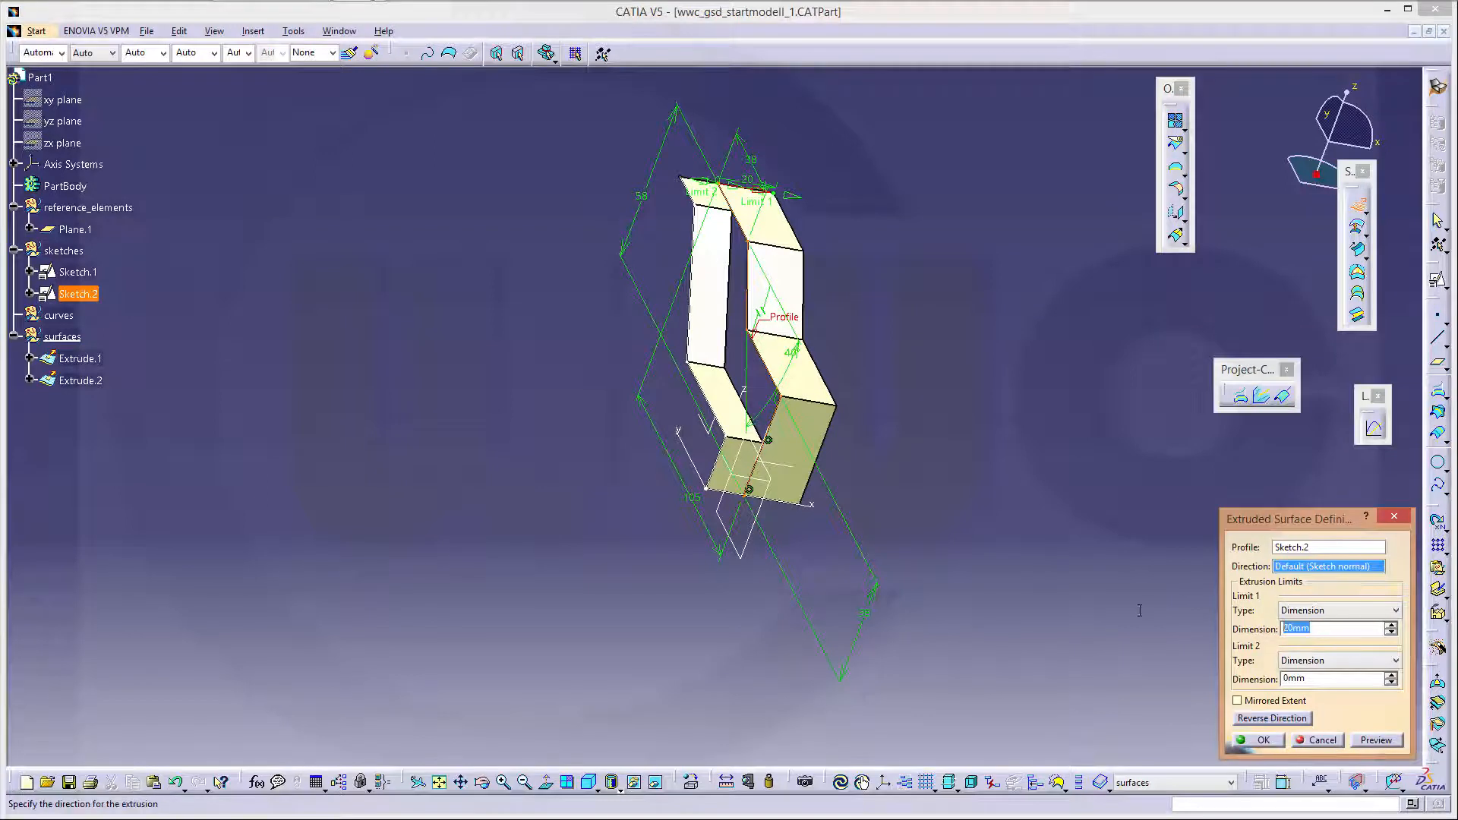
left_click(1332, 629)
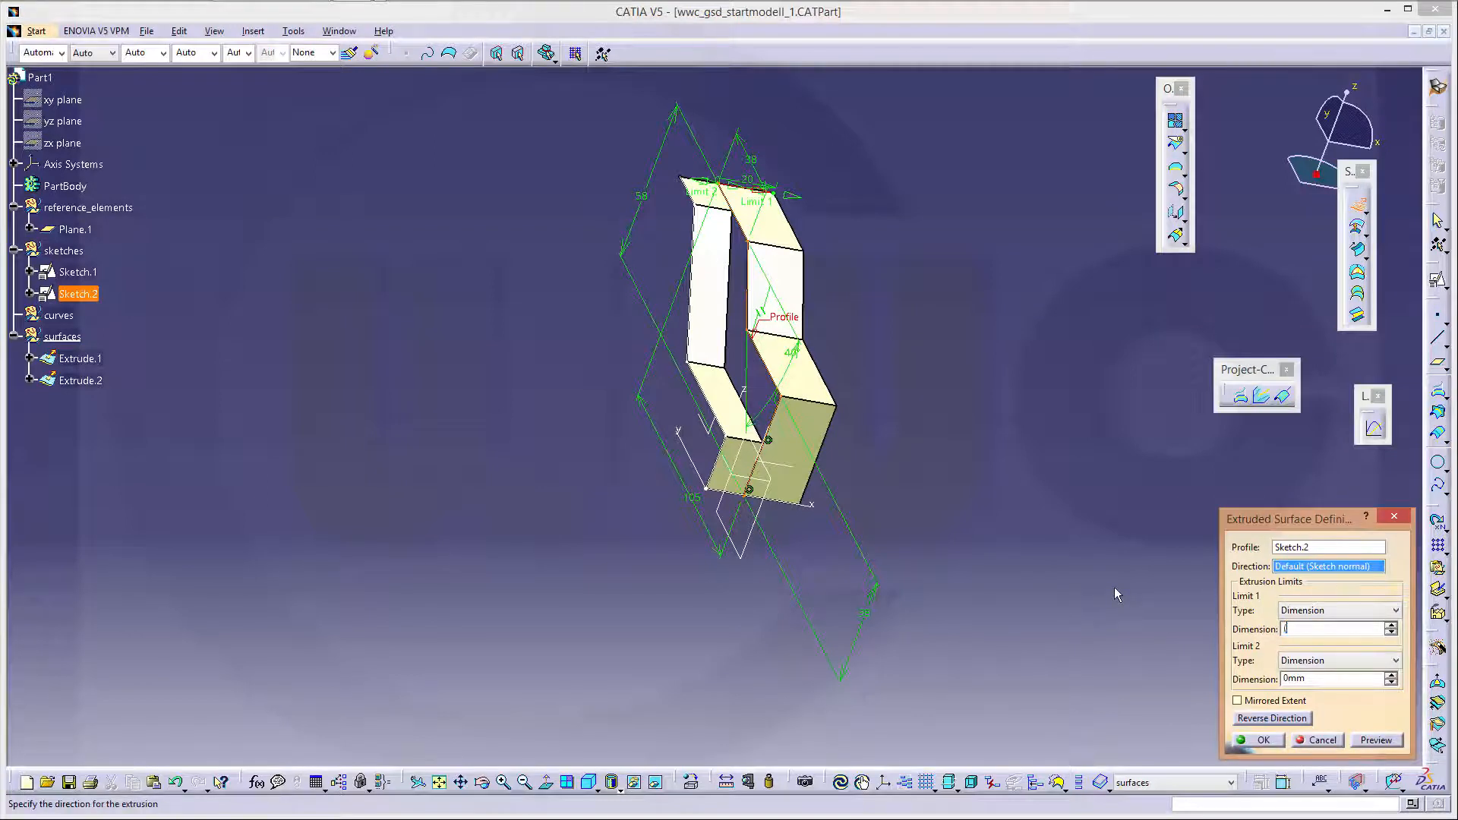
type("65-")
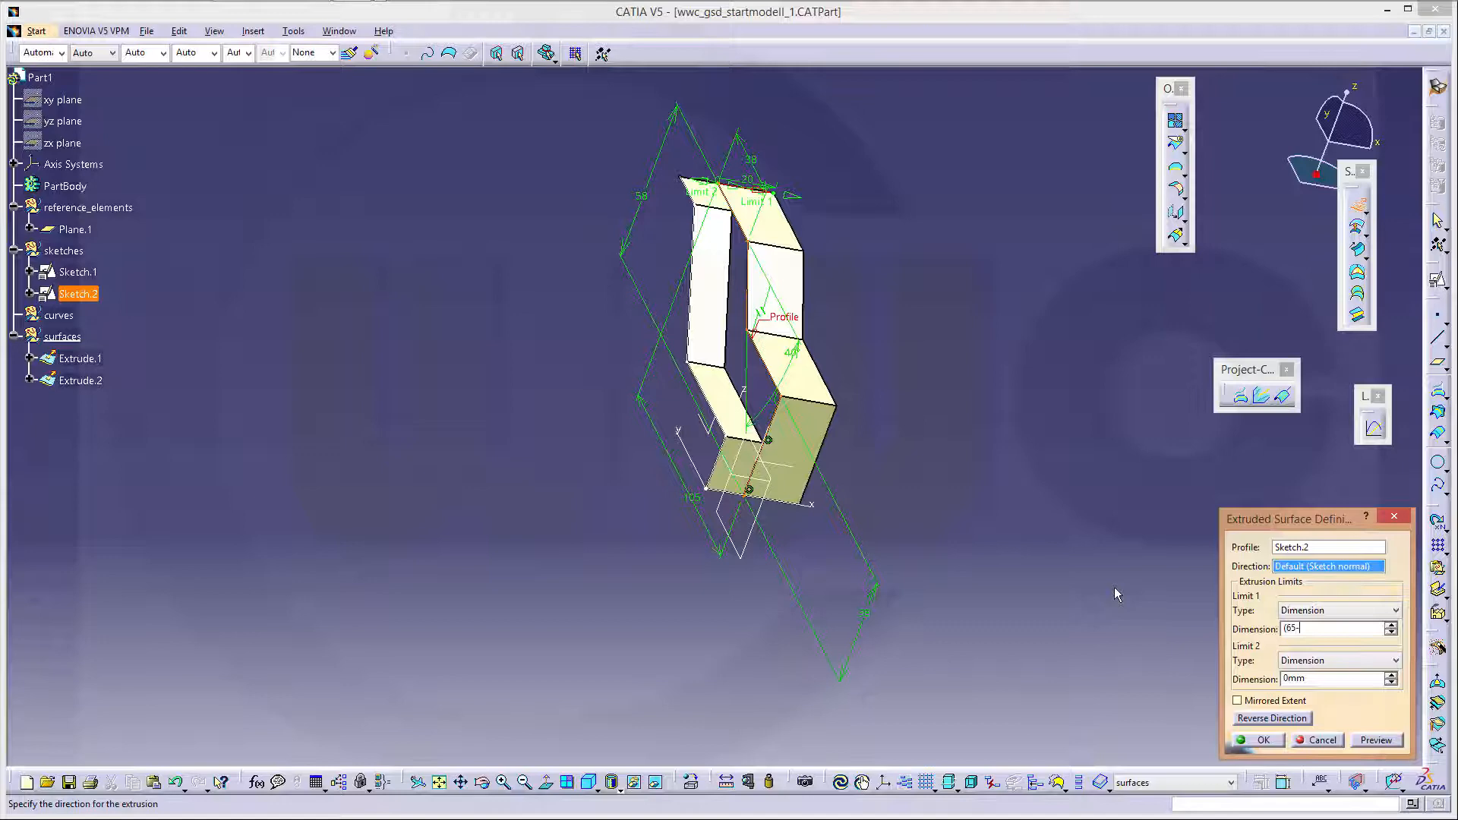
type("27")
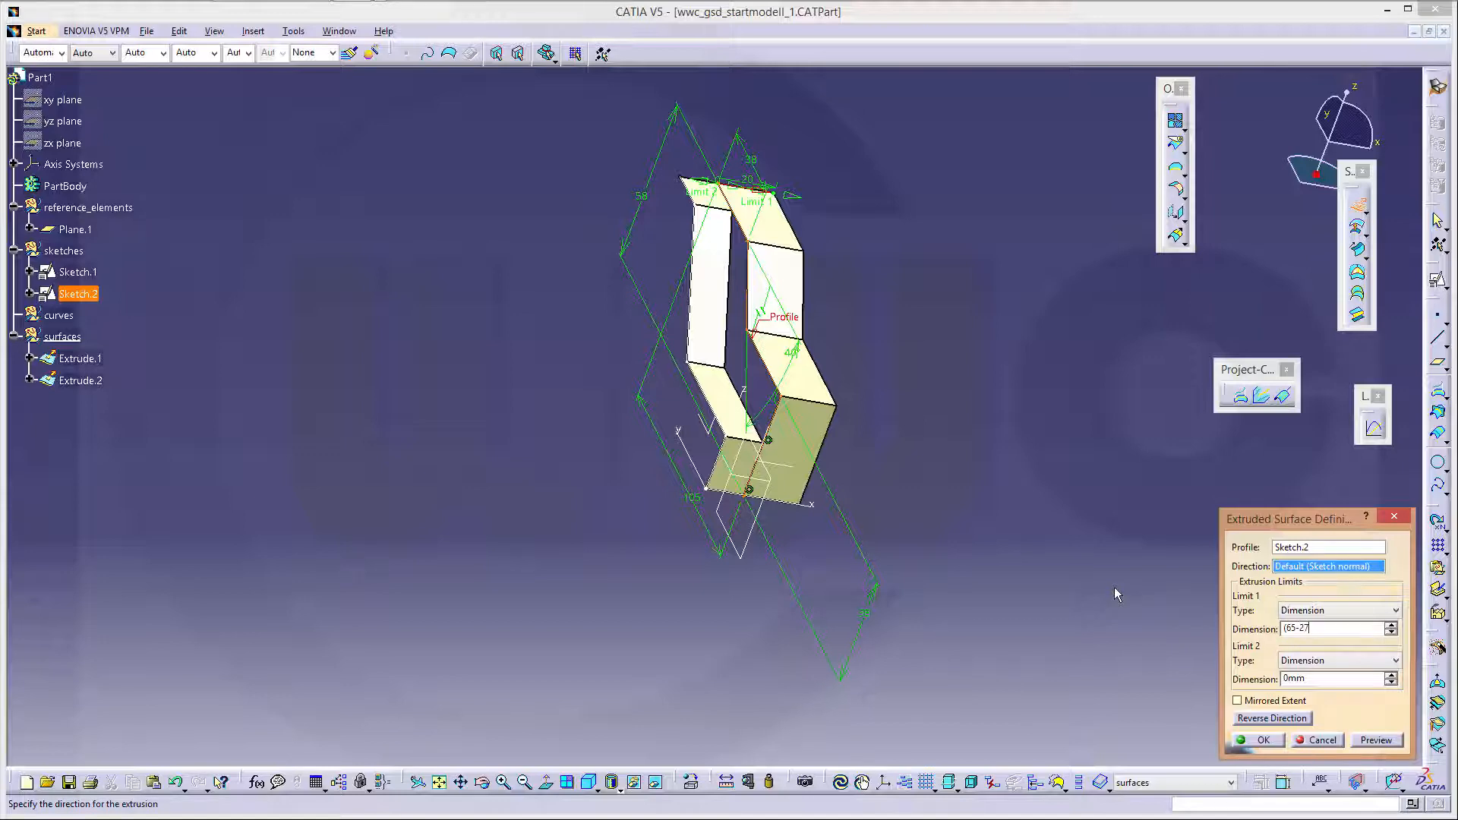
type(")/")
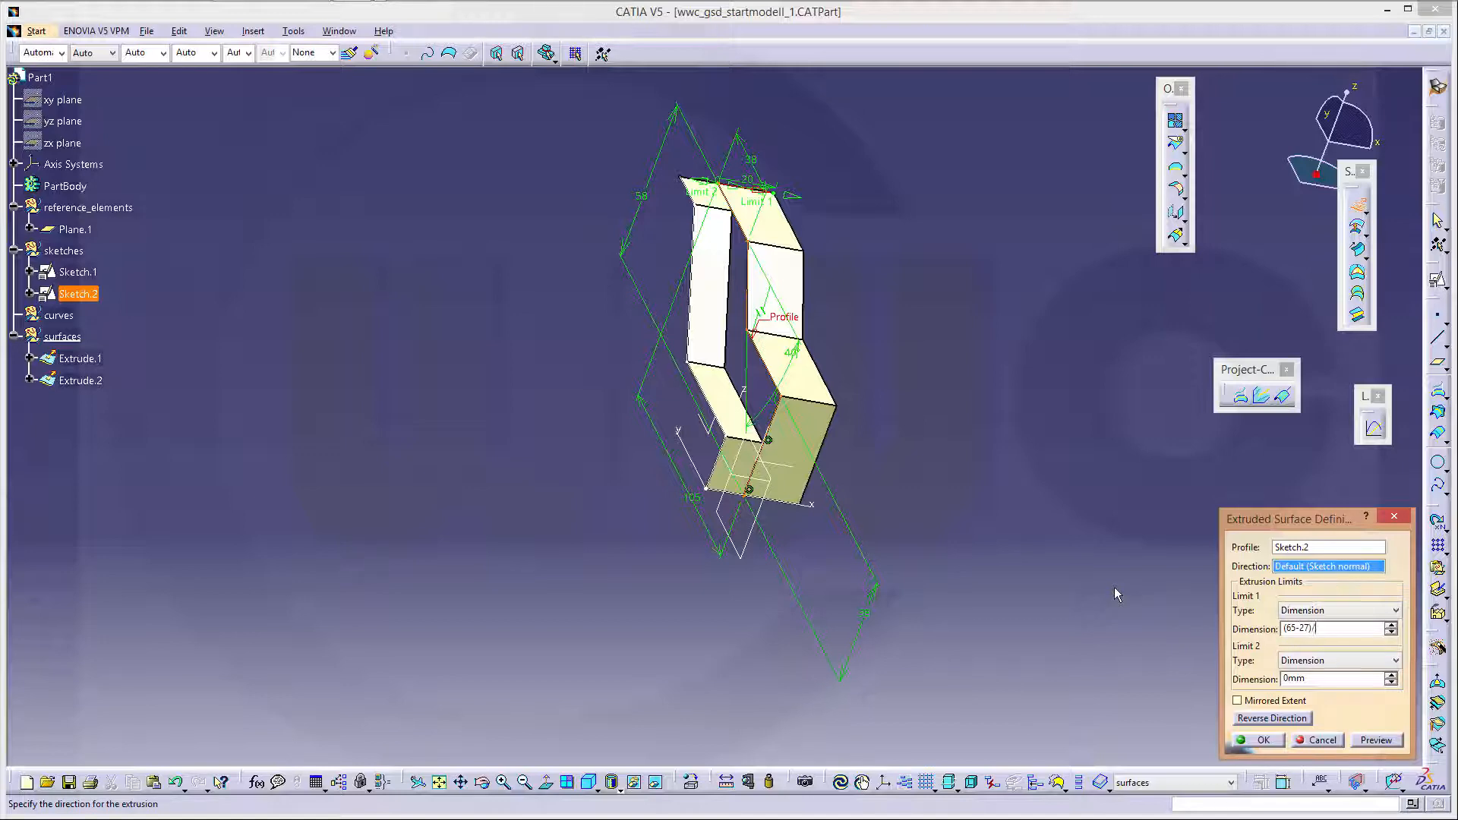
left_click(1260, 738)
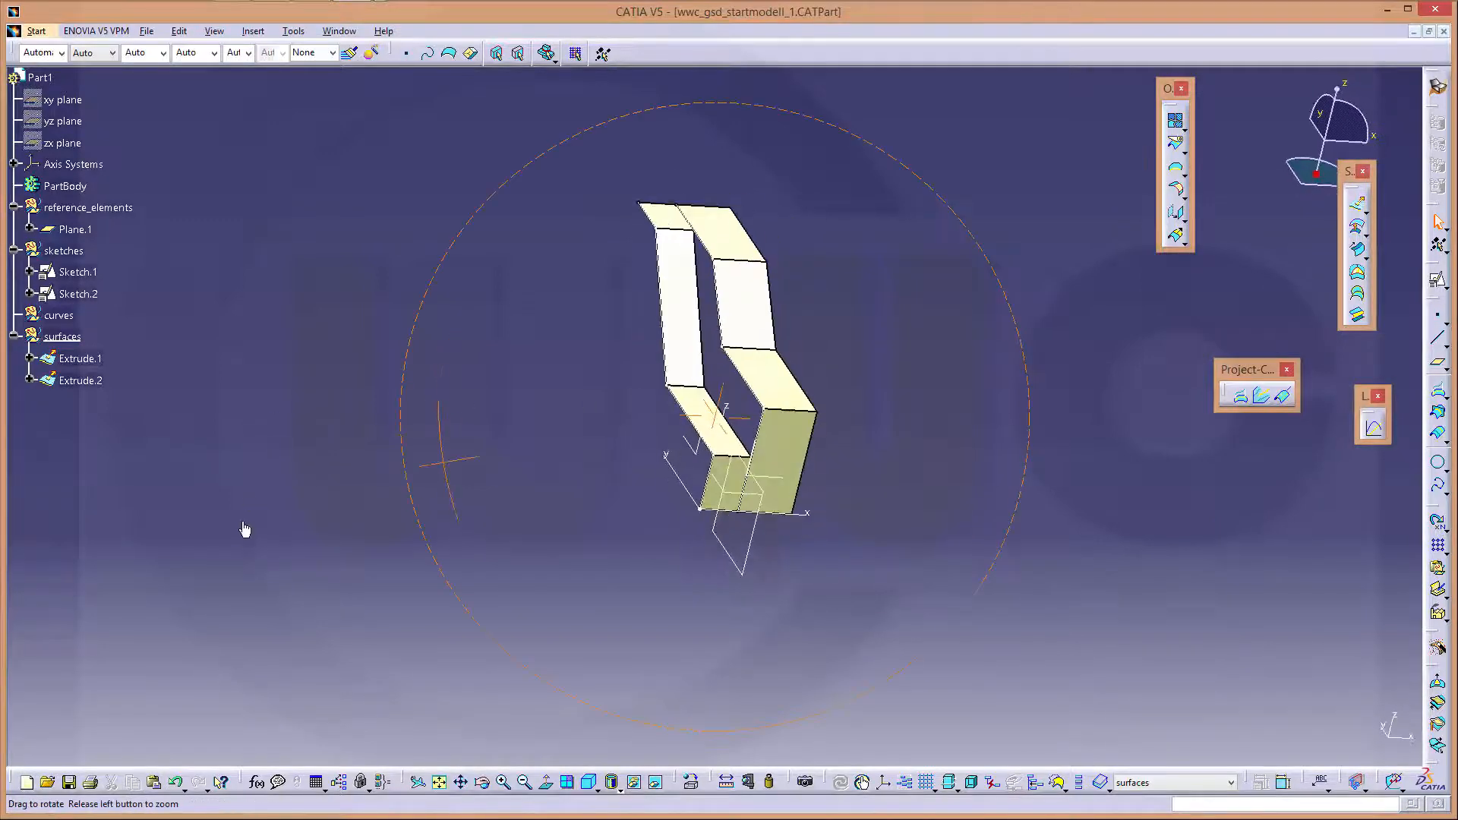
left_click_drag(244, 530, 812, 331)
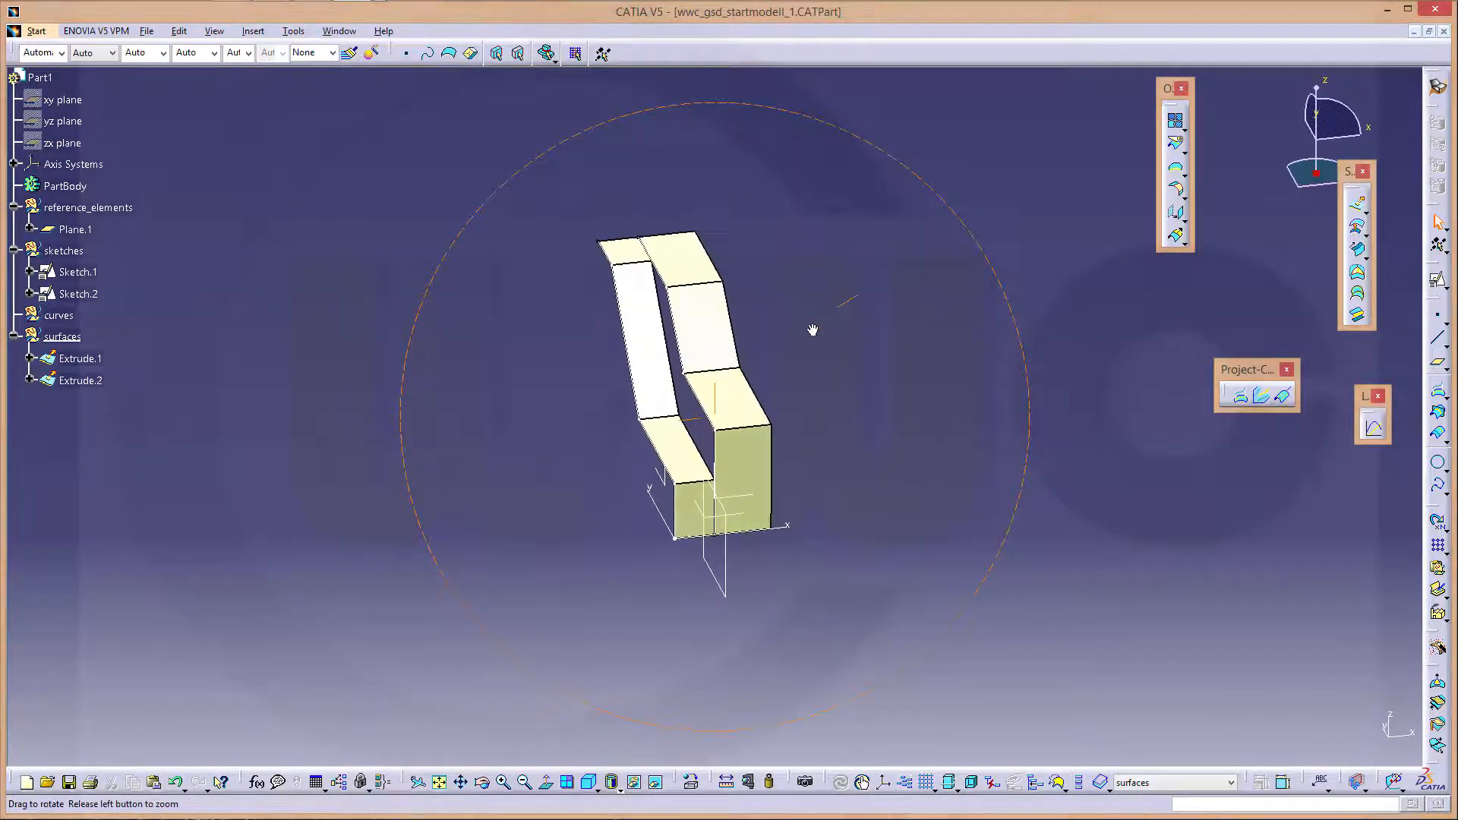
left_click_drag(813, 330, 1130, 142)
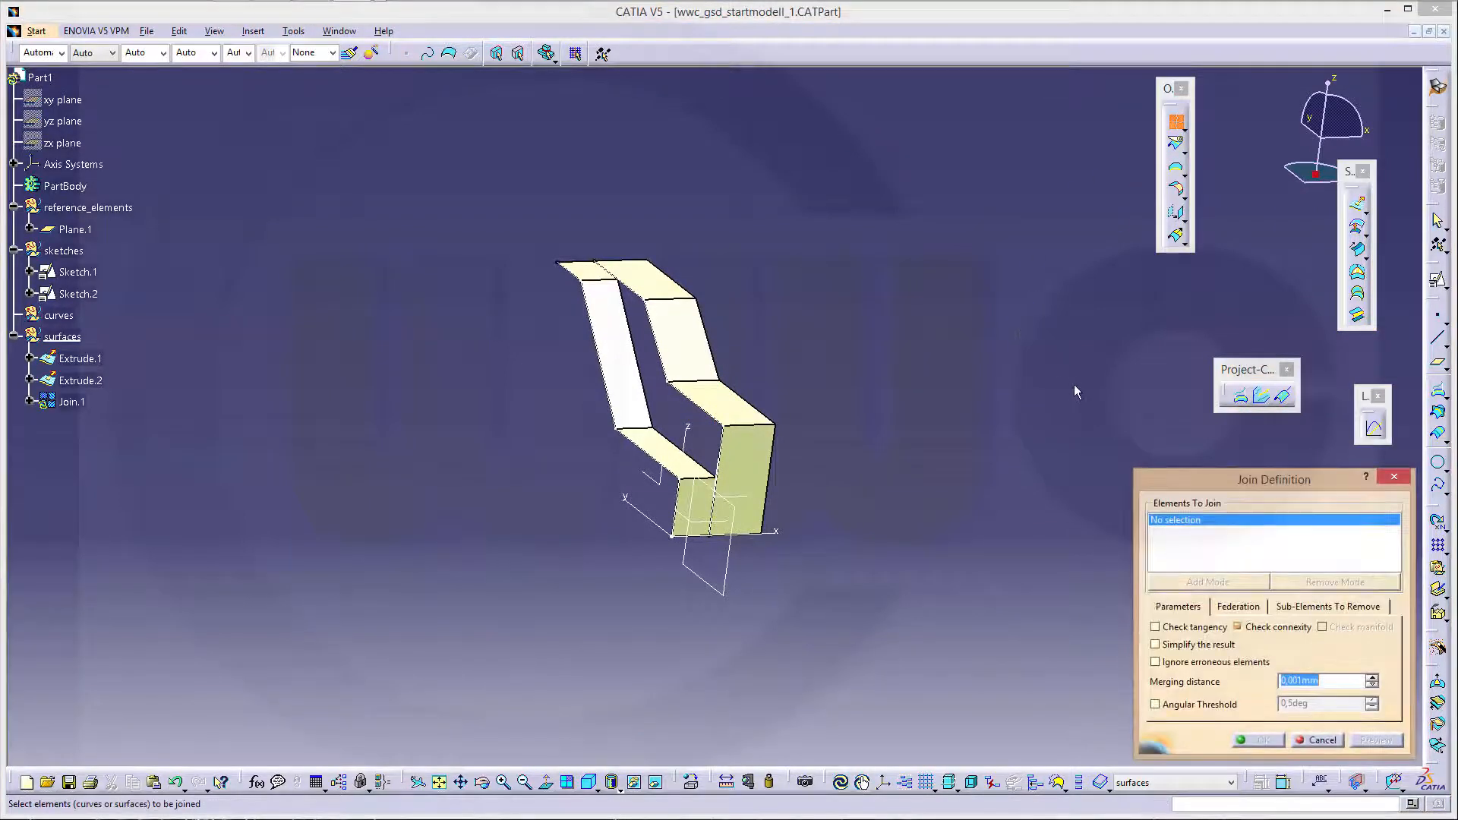
Join Extrude.1 and Extrude.2 into the single surface Join.1
left_click(669, 340)
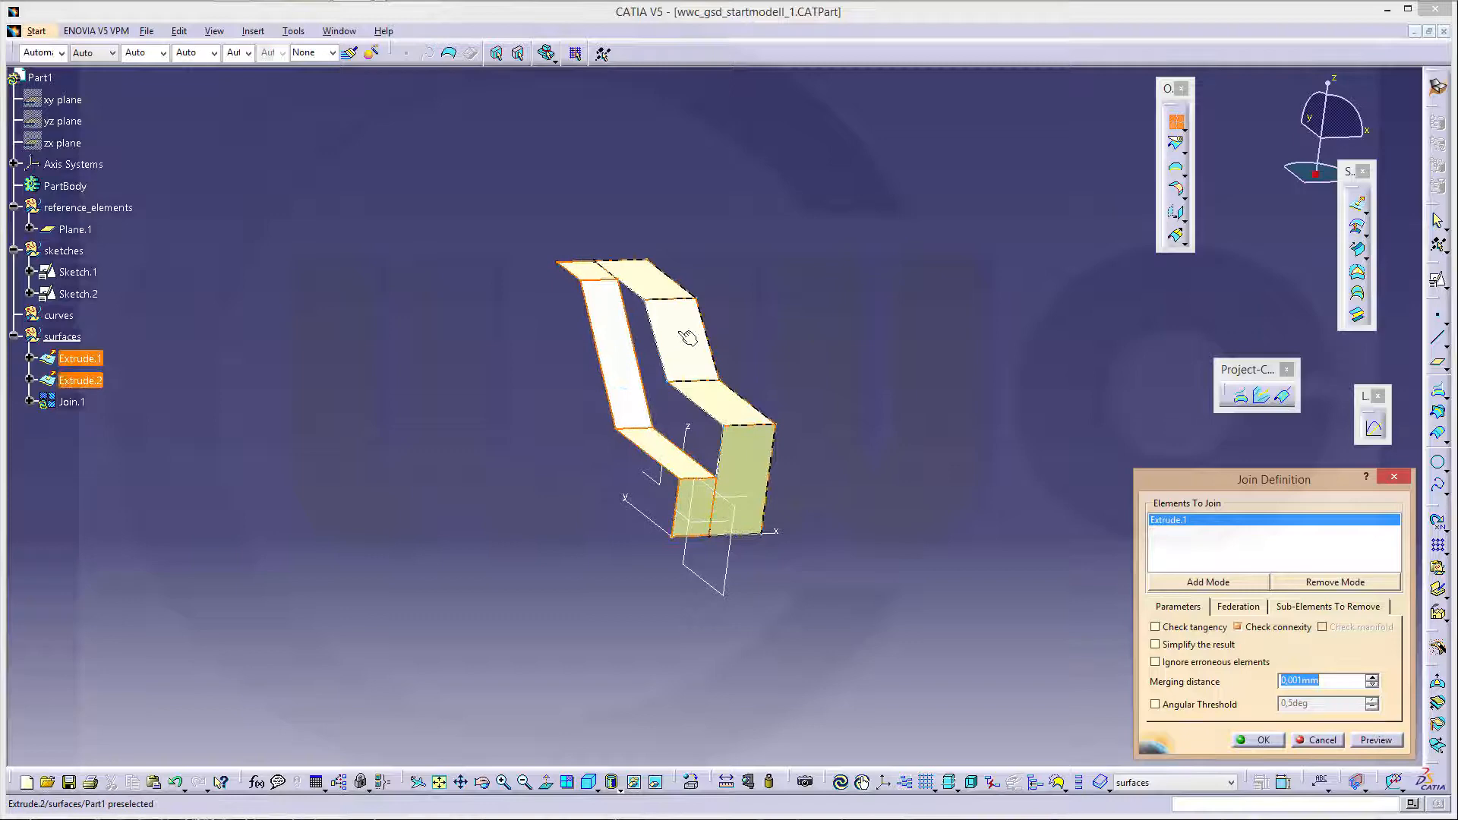
left_click(688, 337)
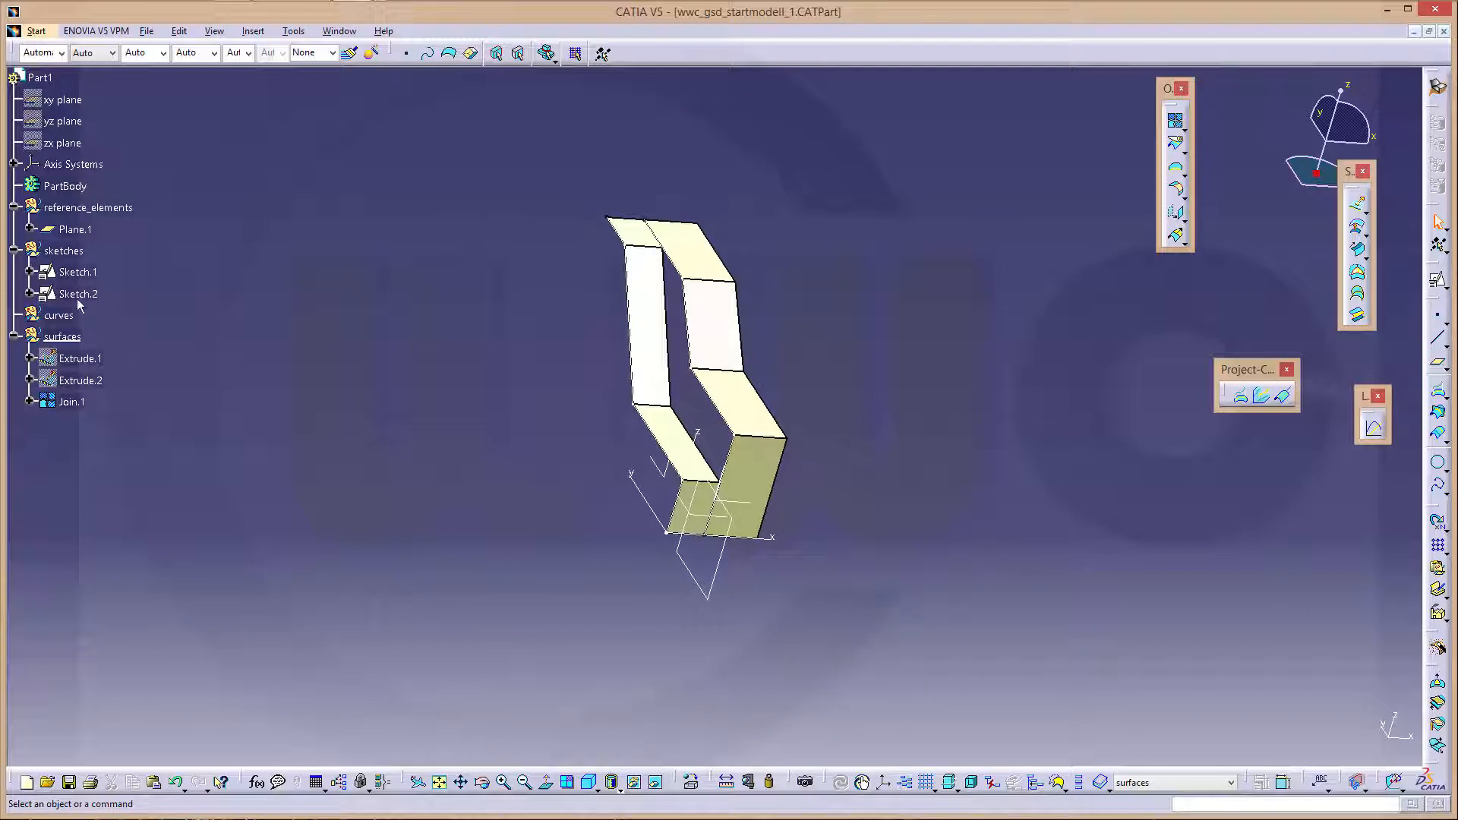
right_click(63, 250)
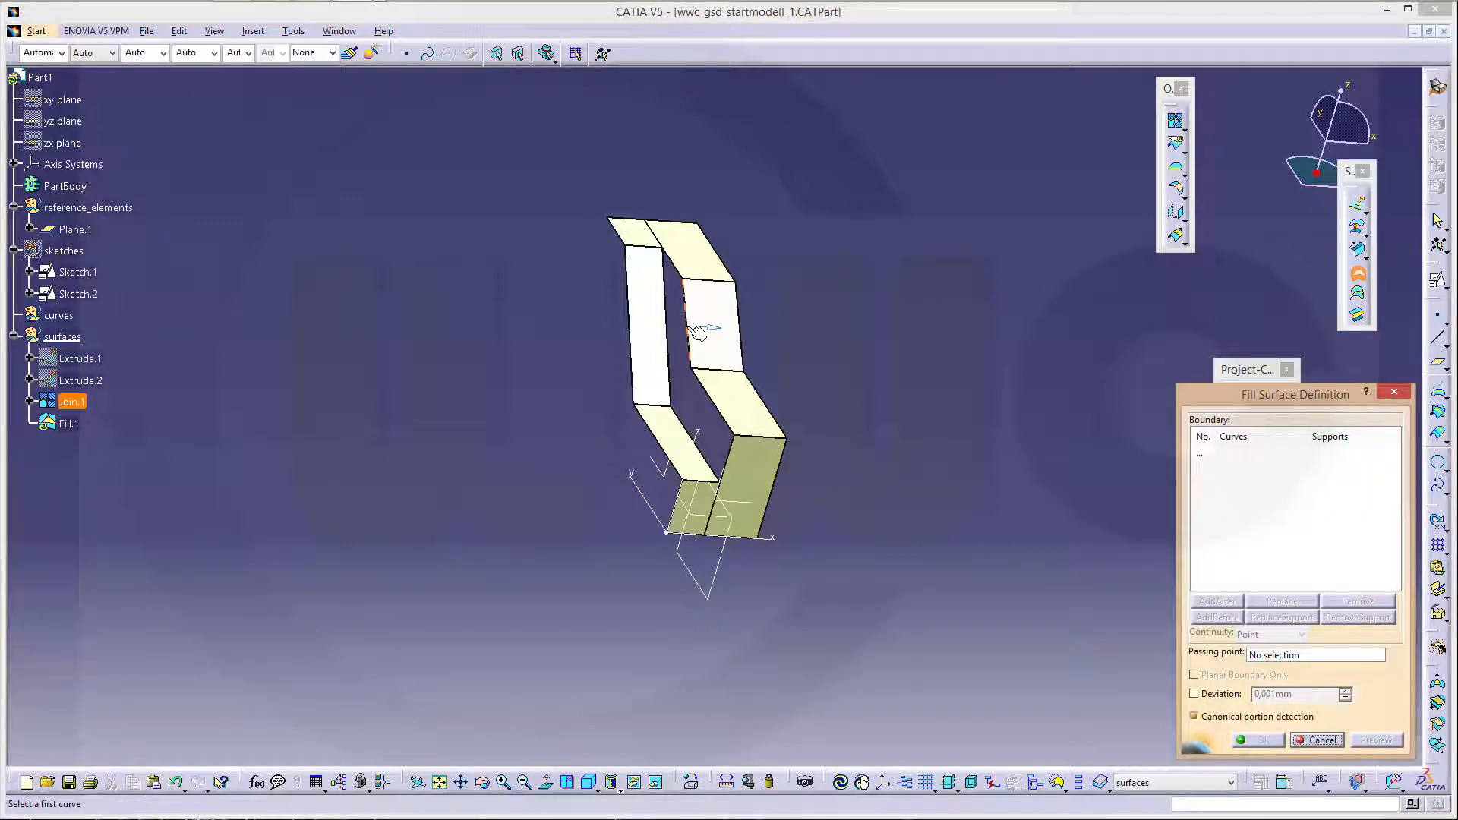
Create Fill.1 bounded by six Join.1 edges, resolving the boundary gap error
left_click(696, 335)
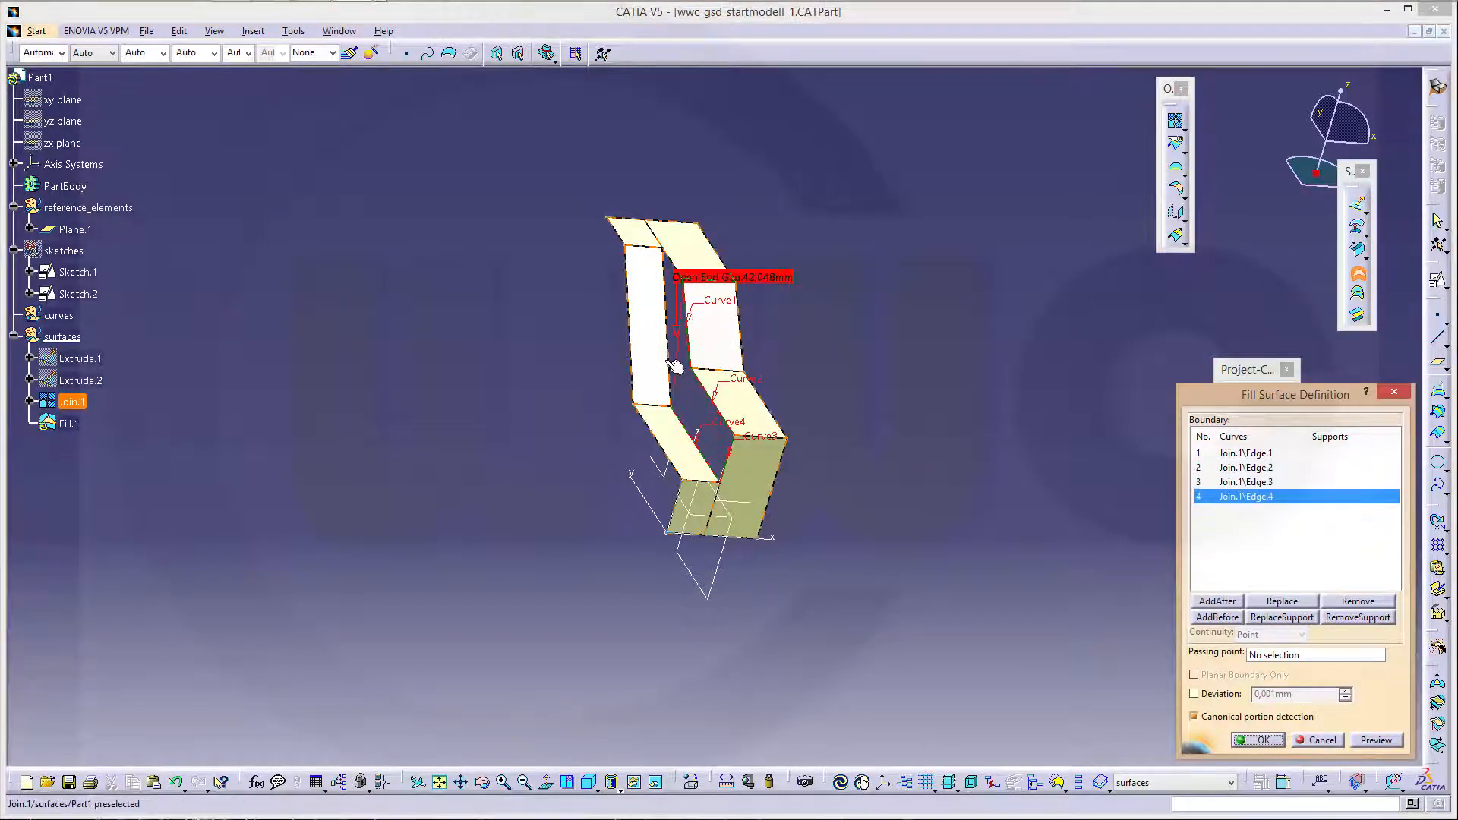
left_click(1270, 634)
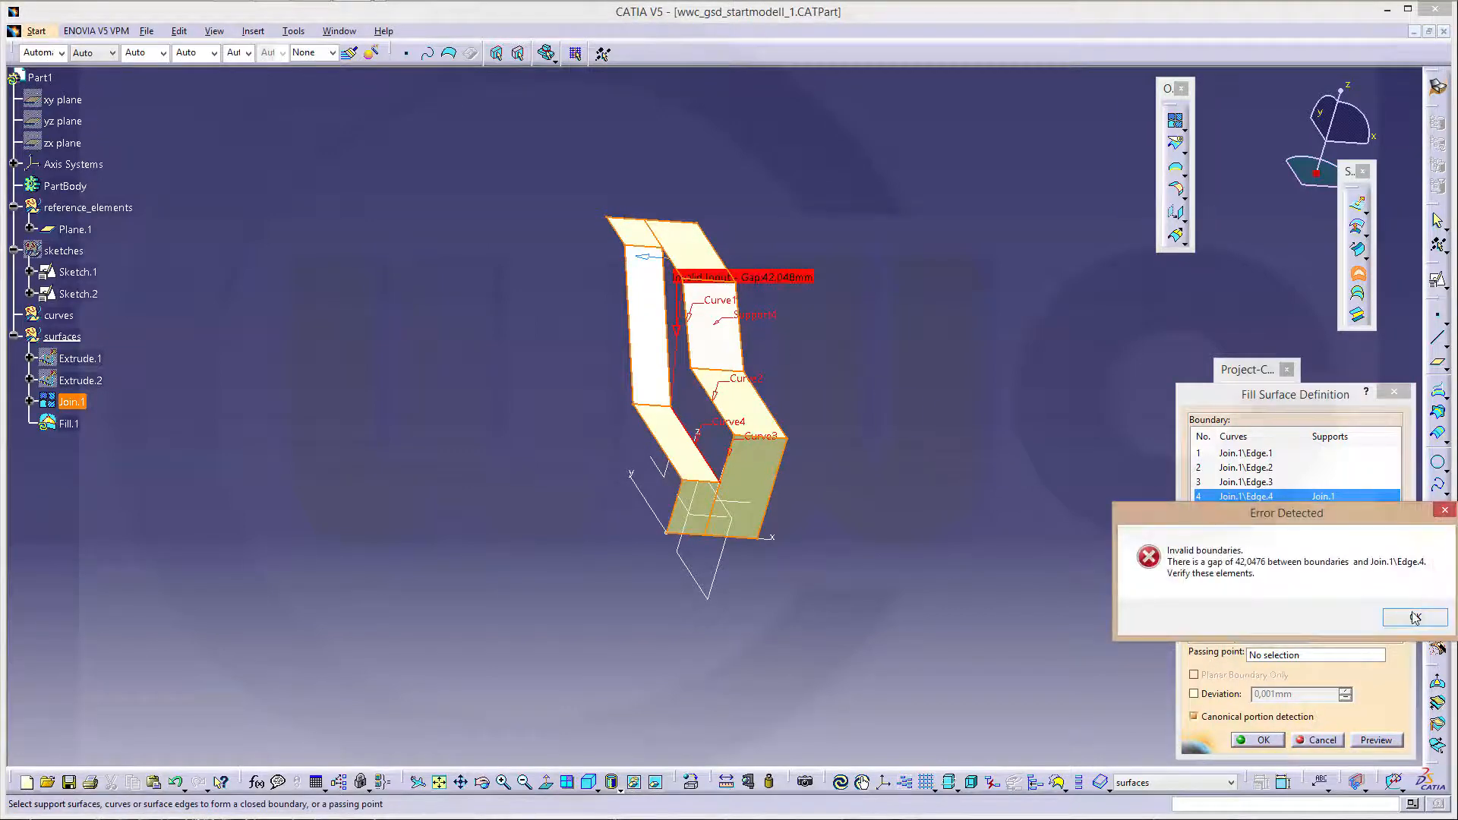
left_click(1413, 617)
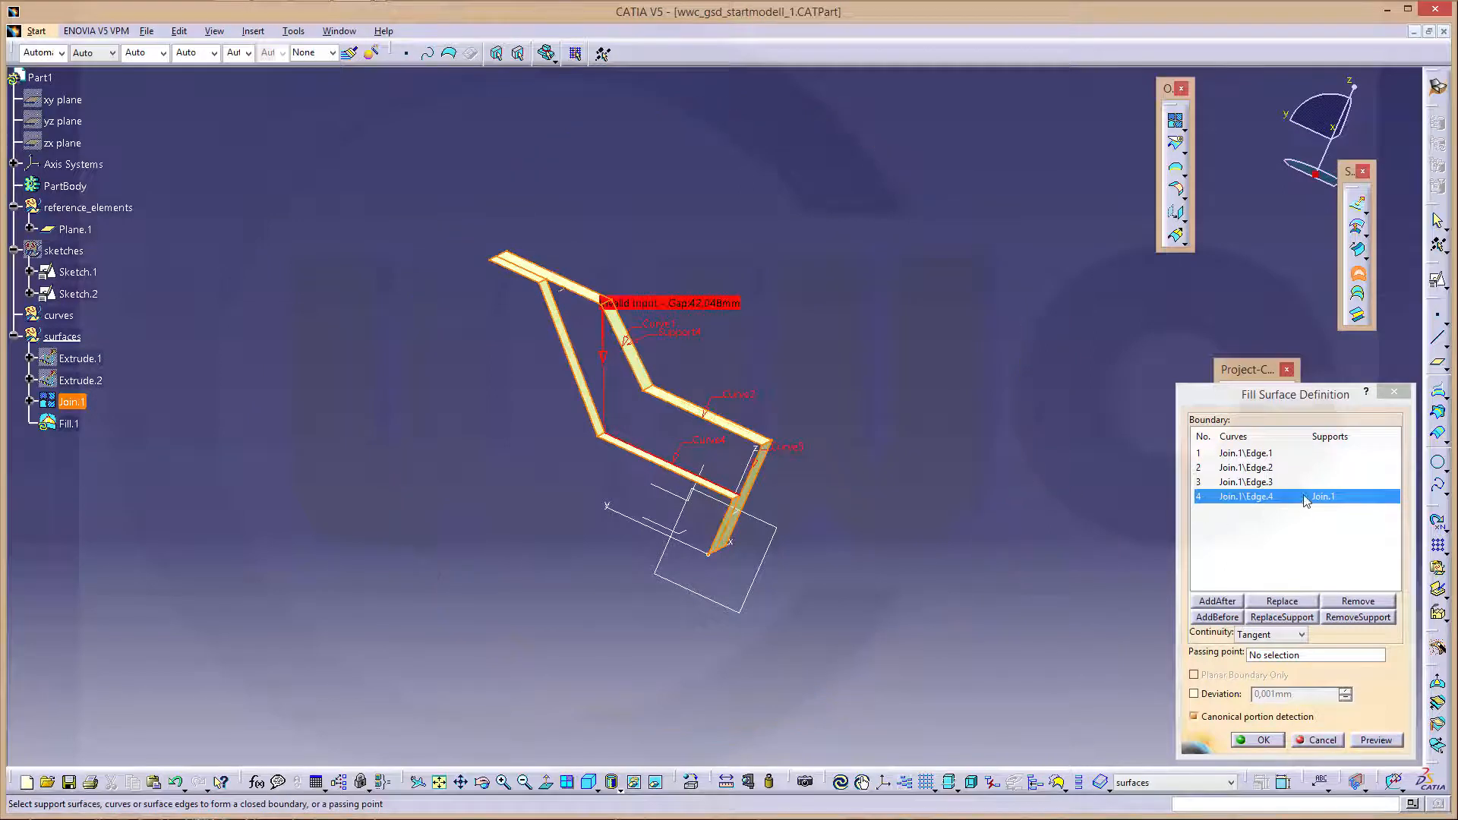
right_click(1320, 496)
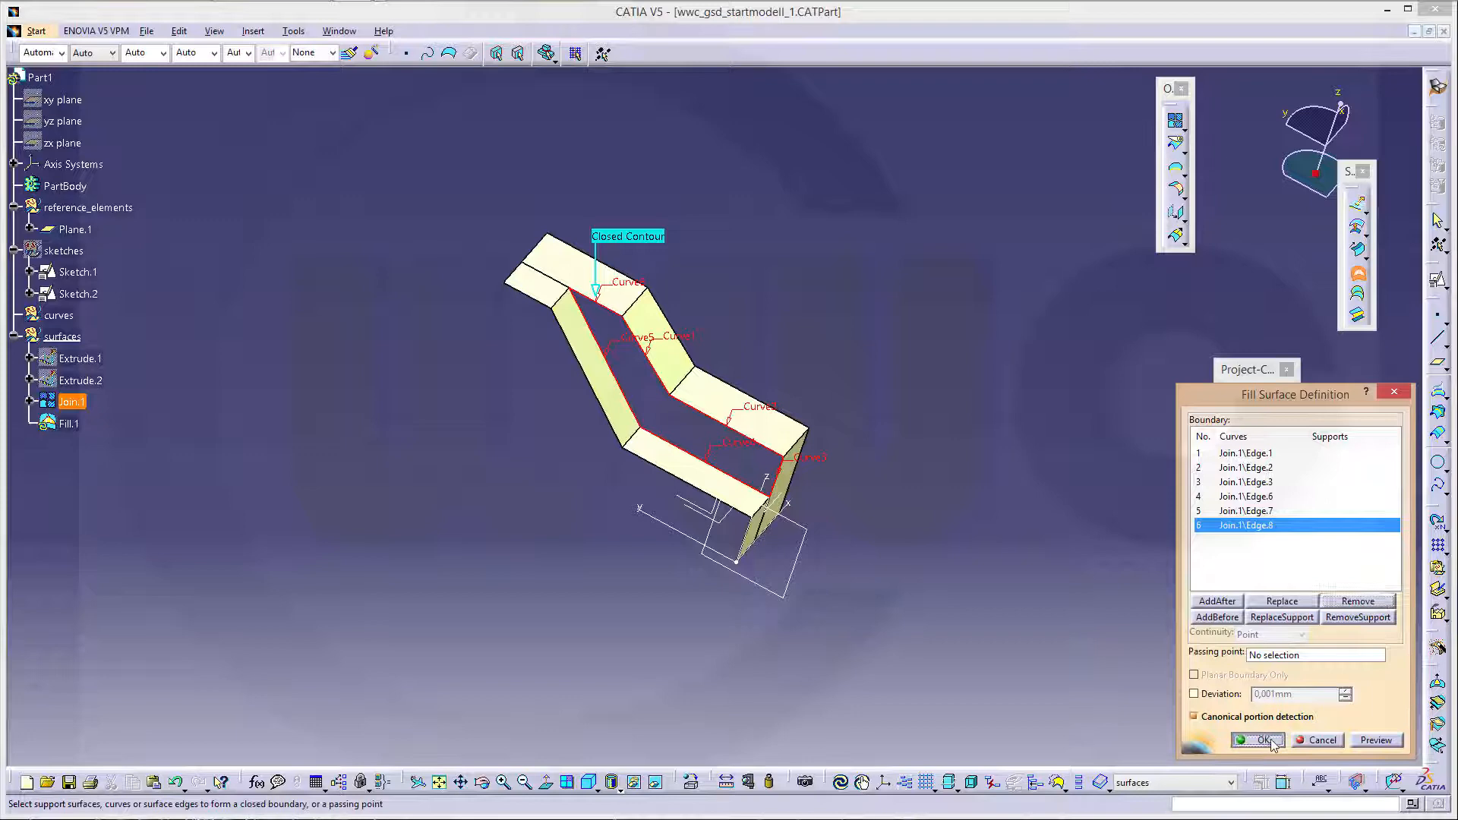
left_click(1255, 739)
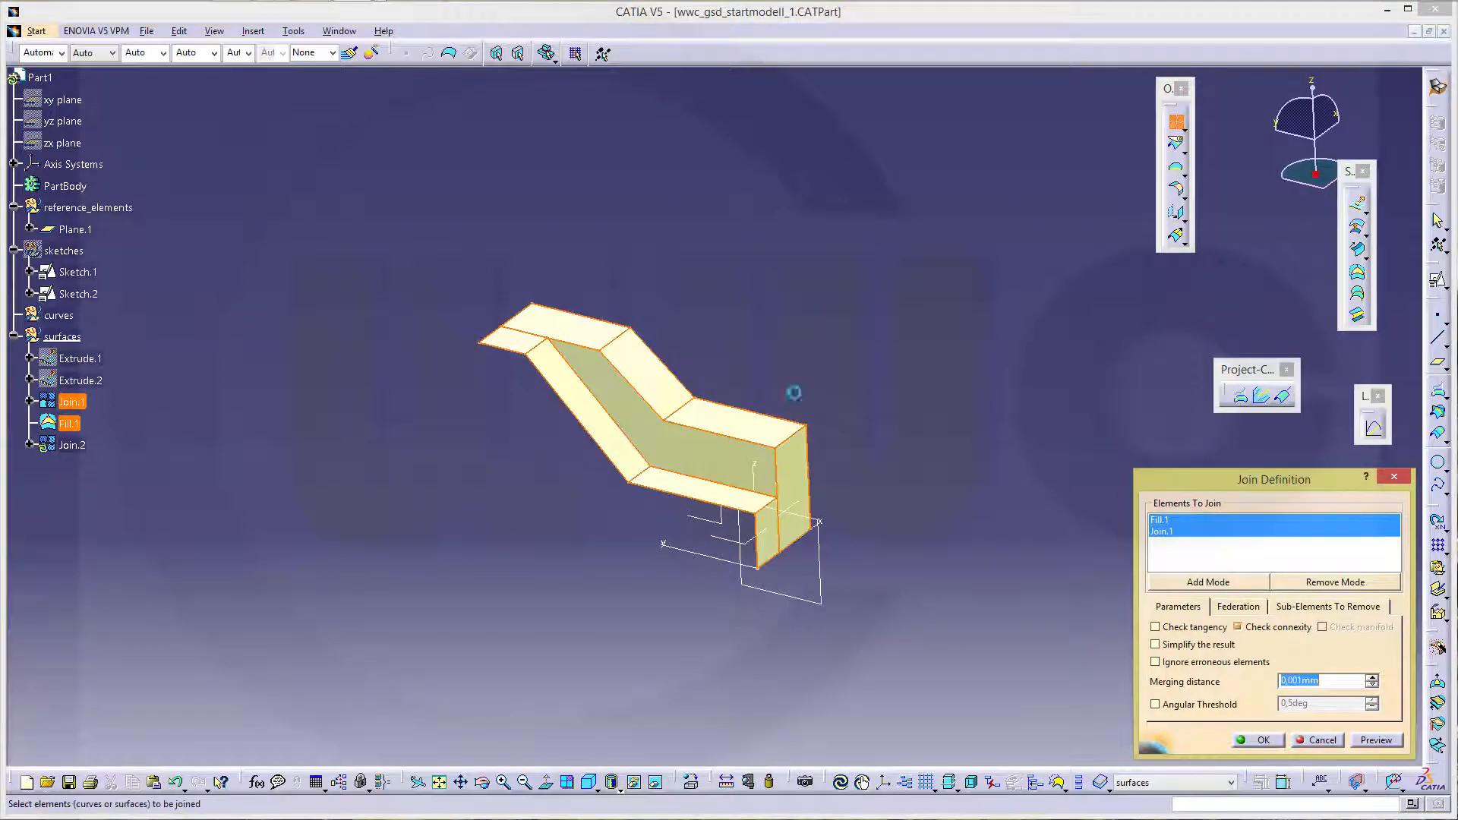
Confirm Join.2 combining Fill.1 with Join.1
left_click(1256, 739)
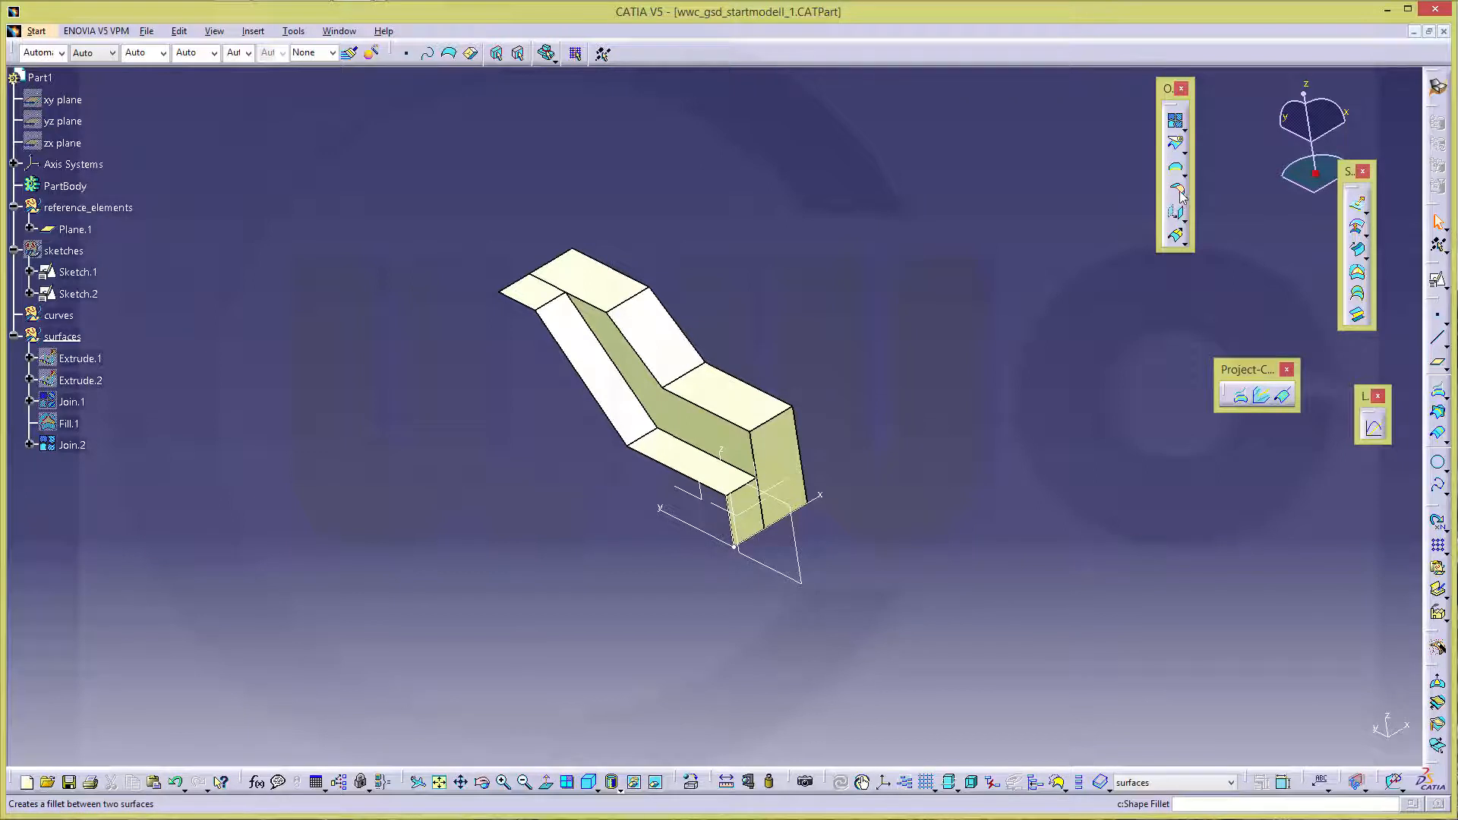
Cancel Shape Fillet and create a 10 mm edge fillet on four edges of Join.2
left_click(1180, 195)
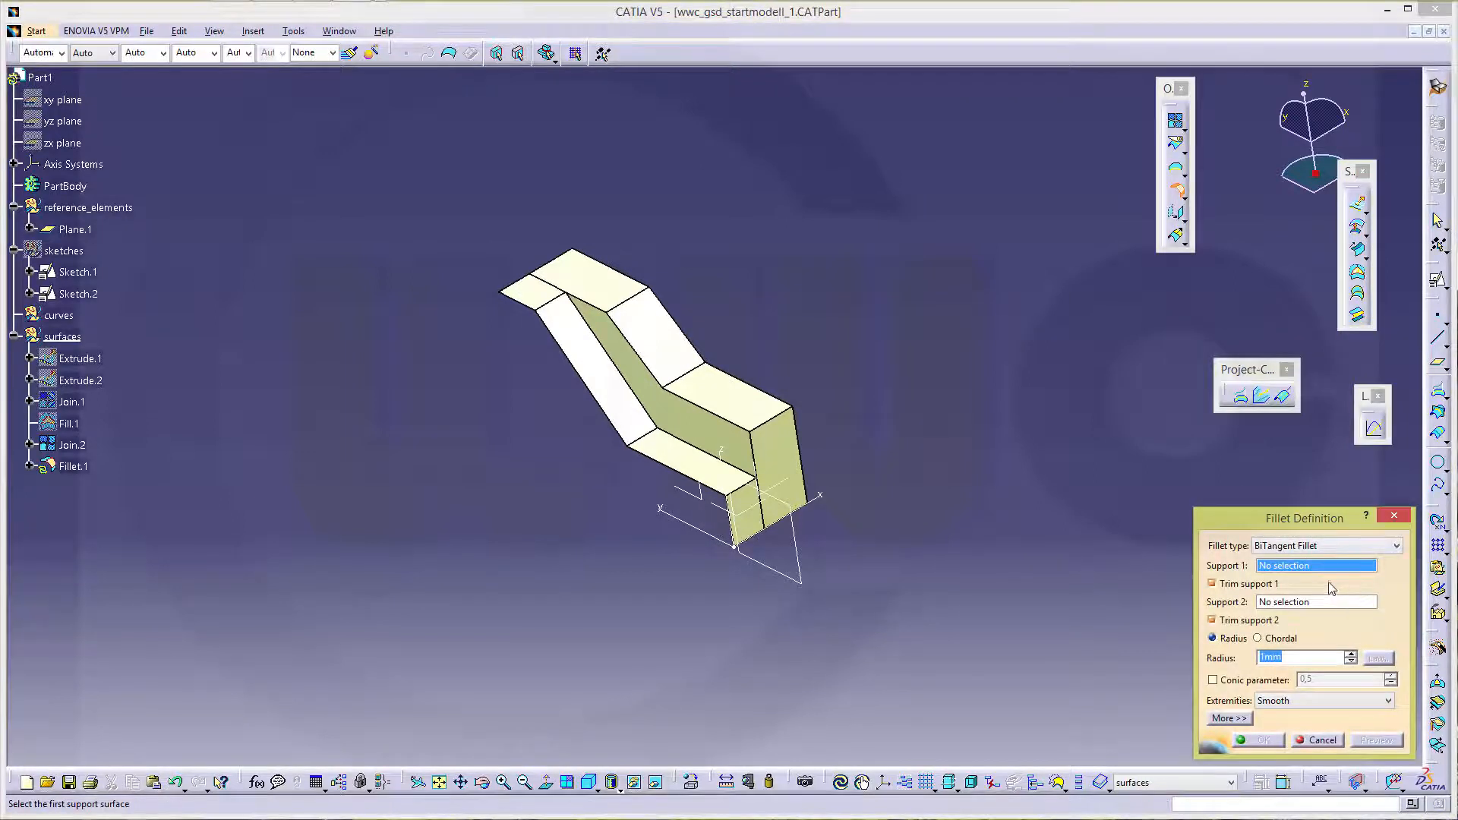
mouse_move(1272, 438)
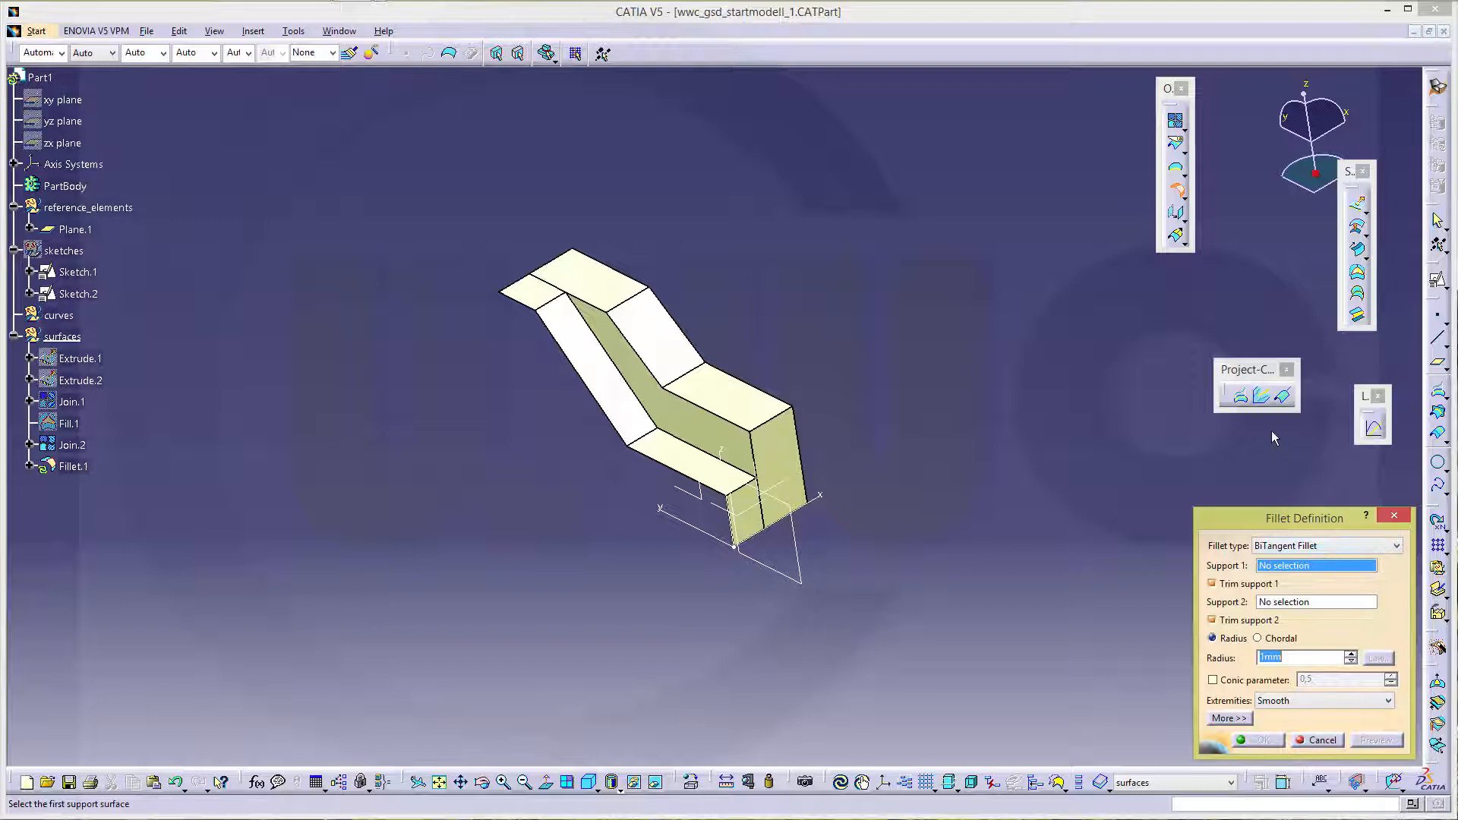
left_click(1321, 739)
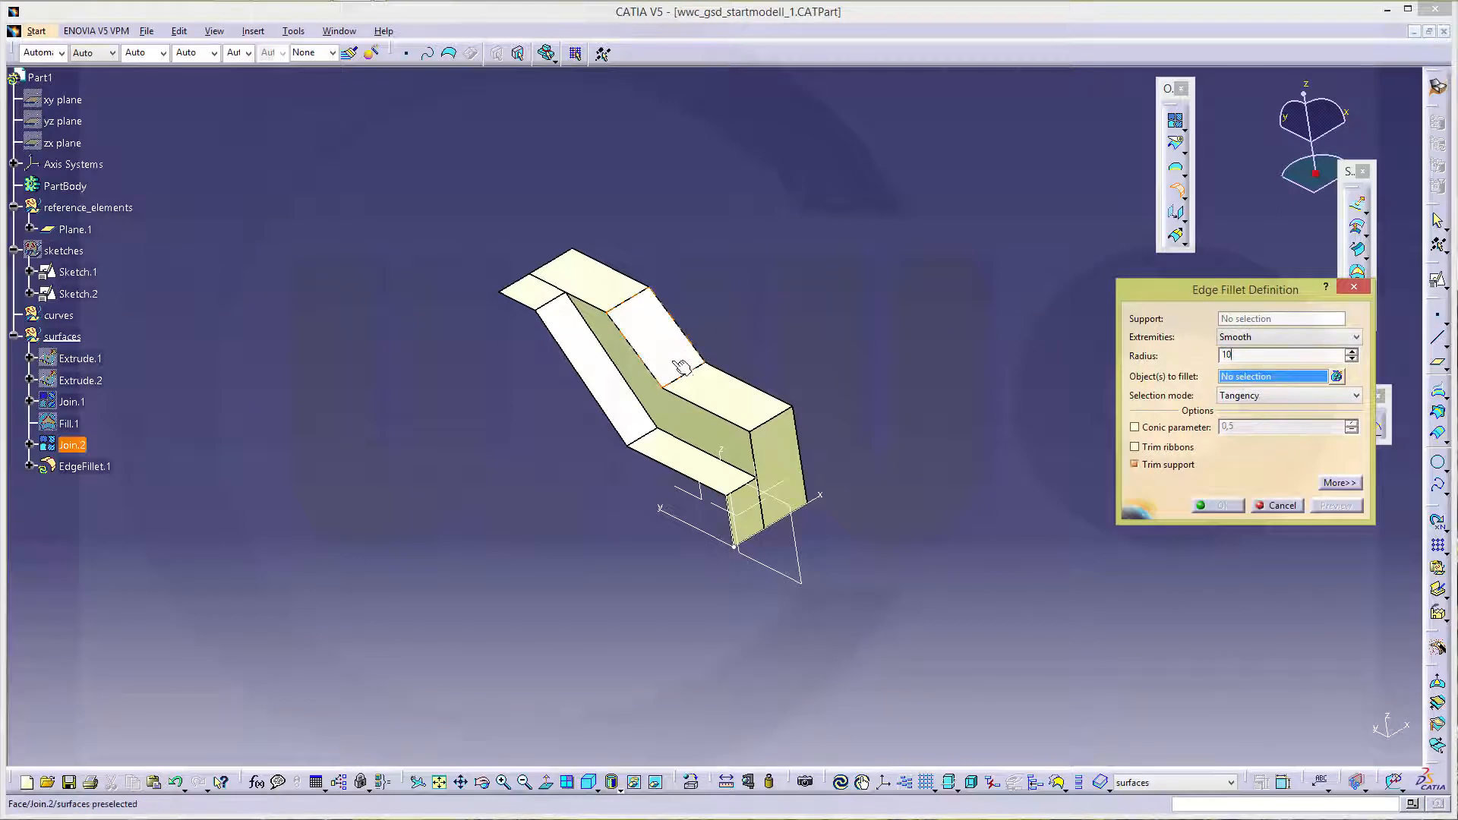
left_click(679, 372)
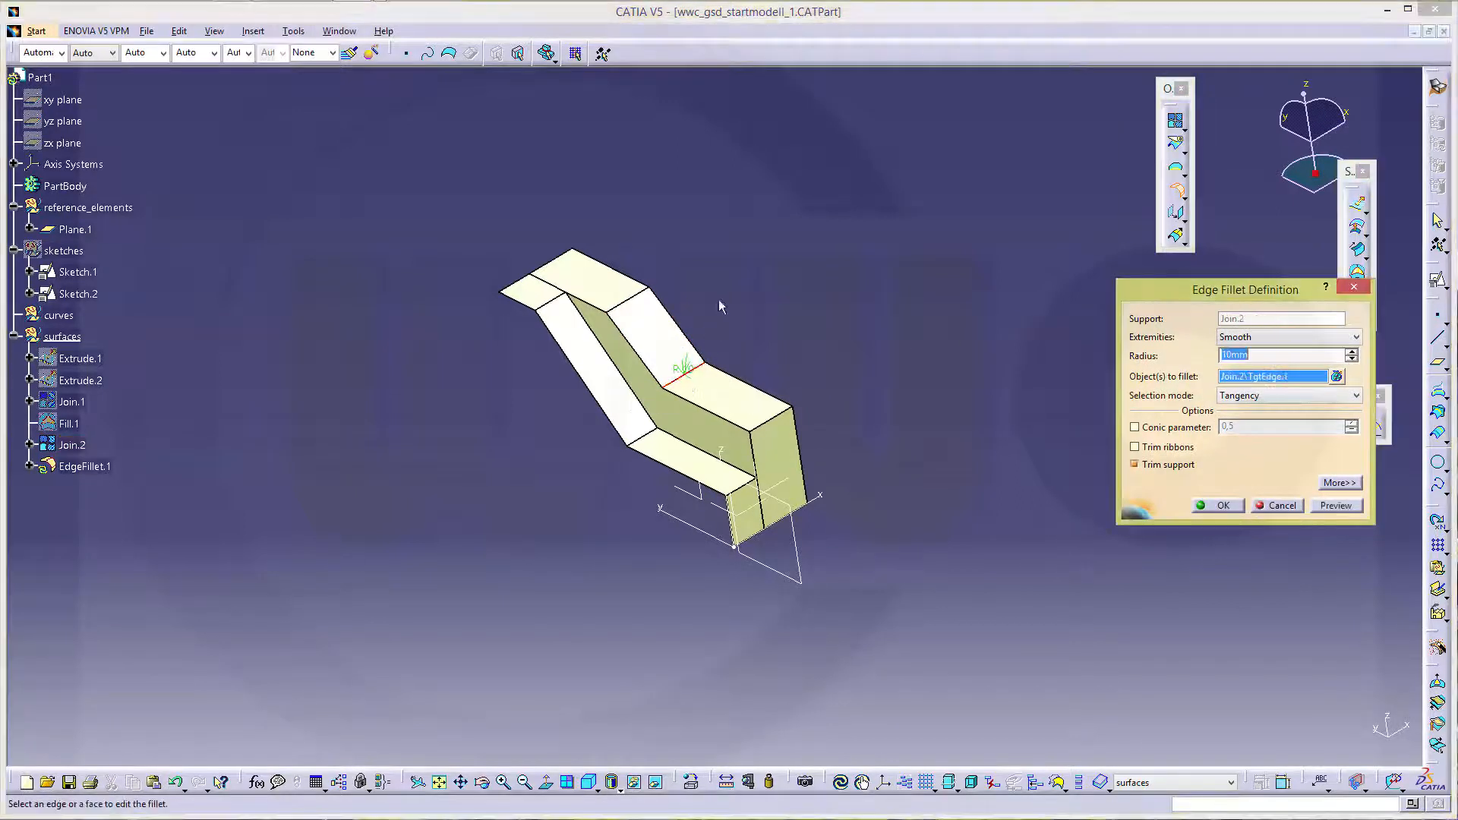
left_click(786, 428)
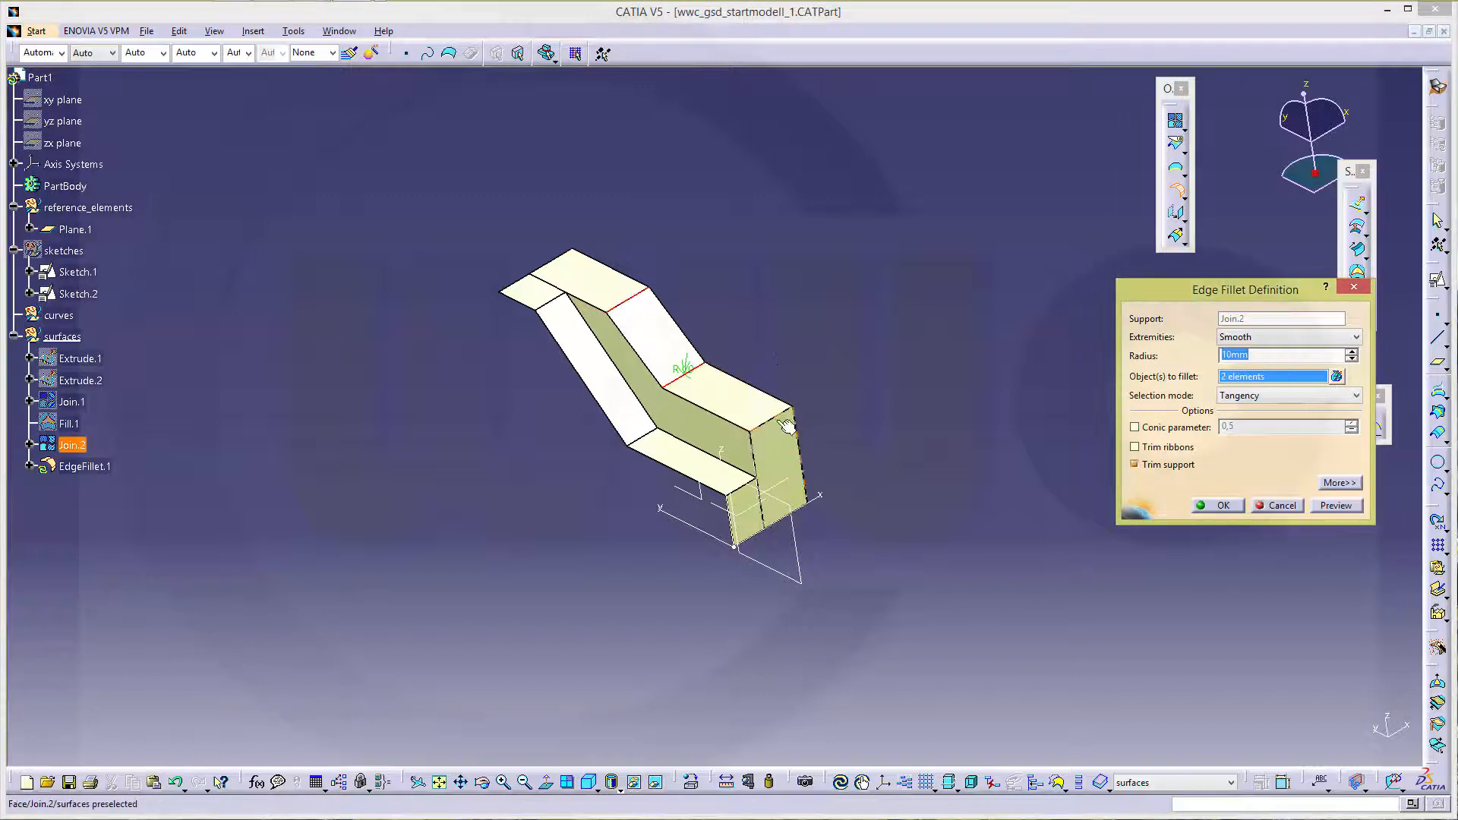
left_click(790, 409)
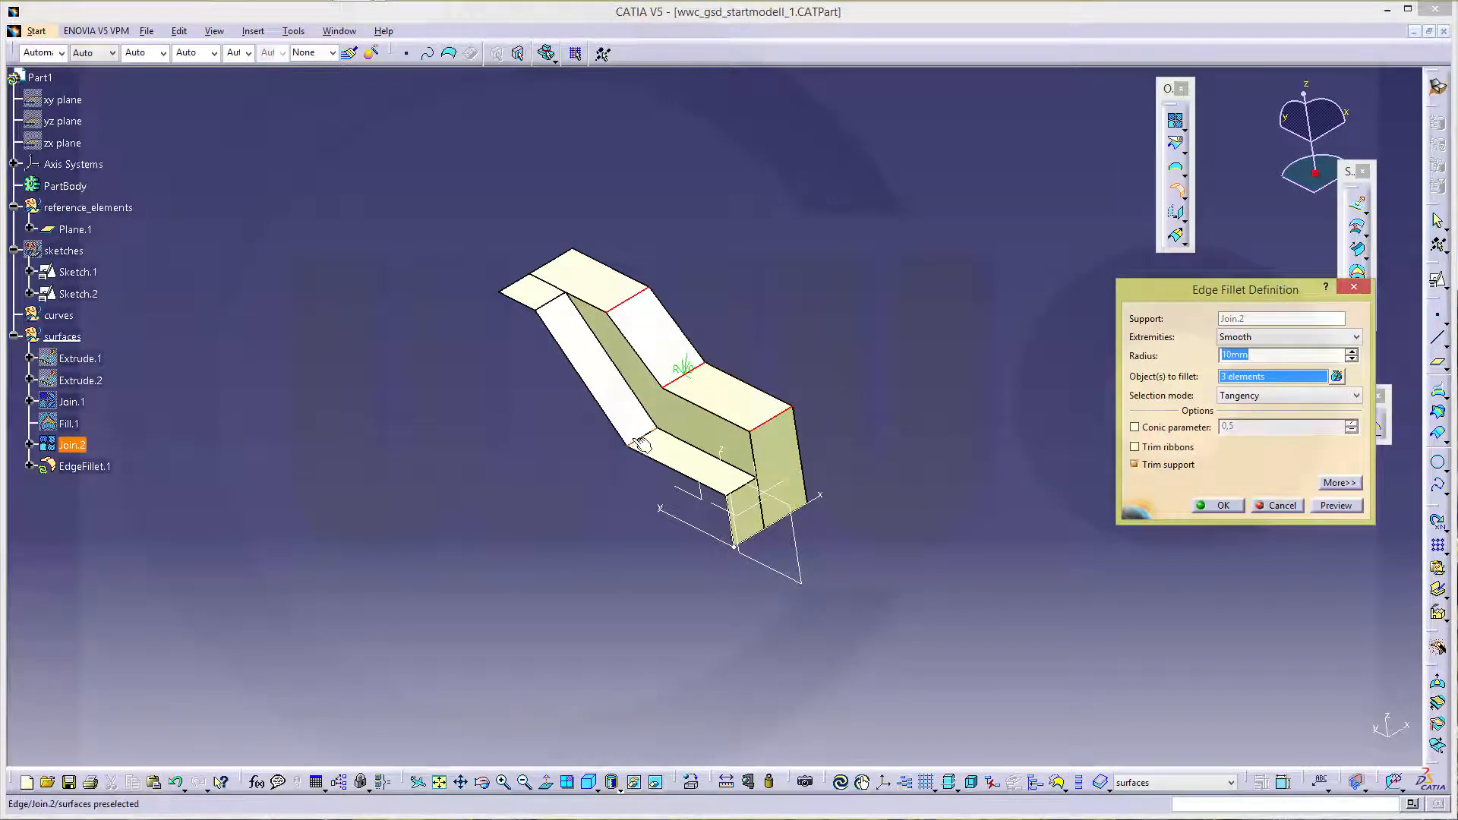
left_click(642, 446)
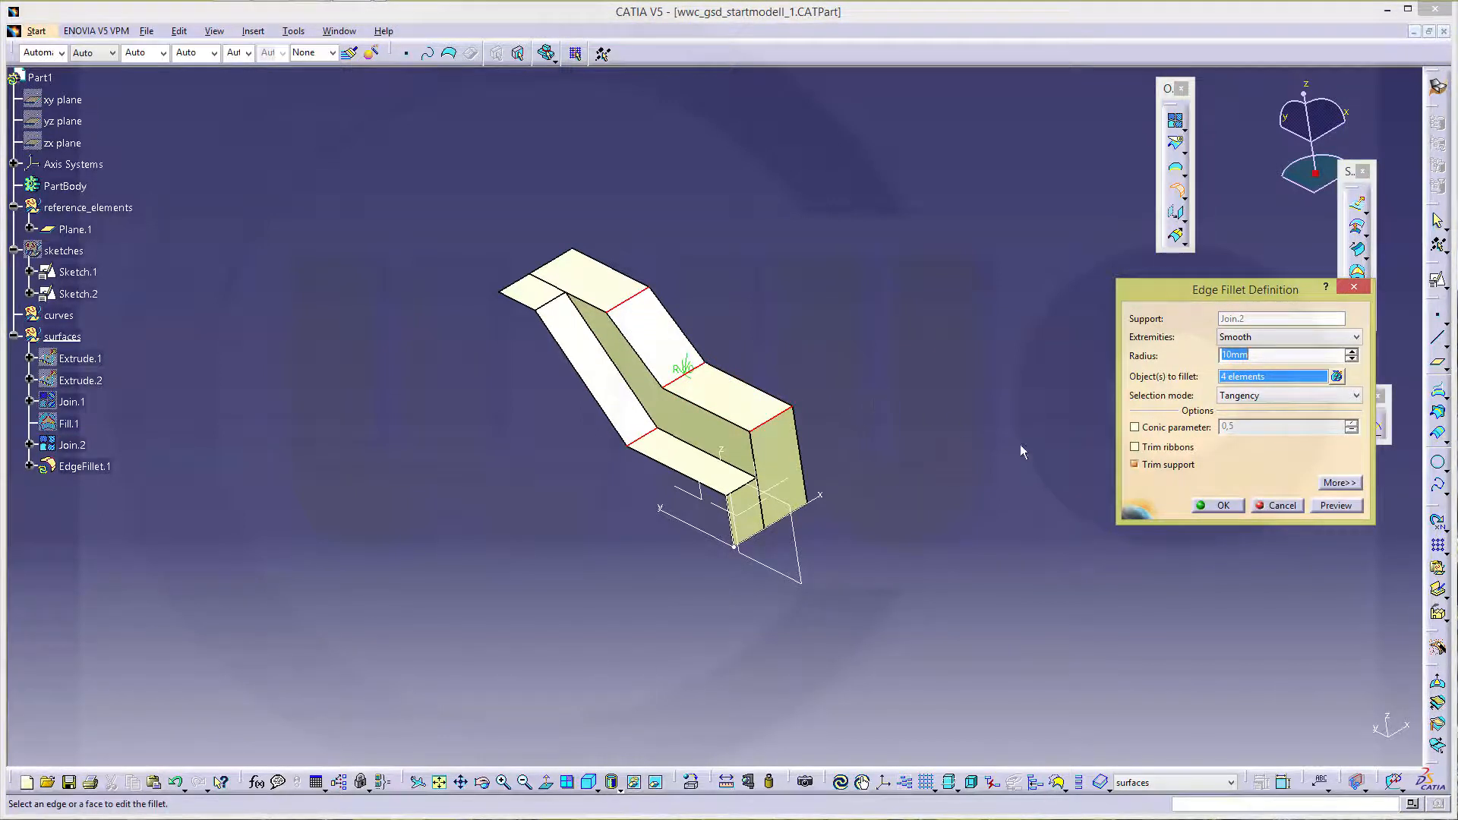
left_click(1217, 505)
type("5")
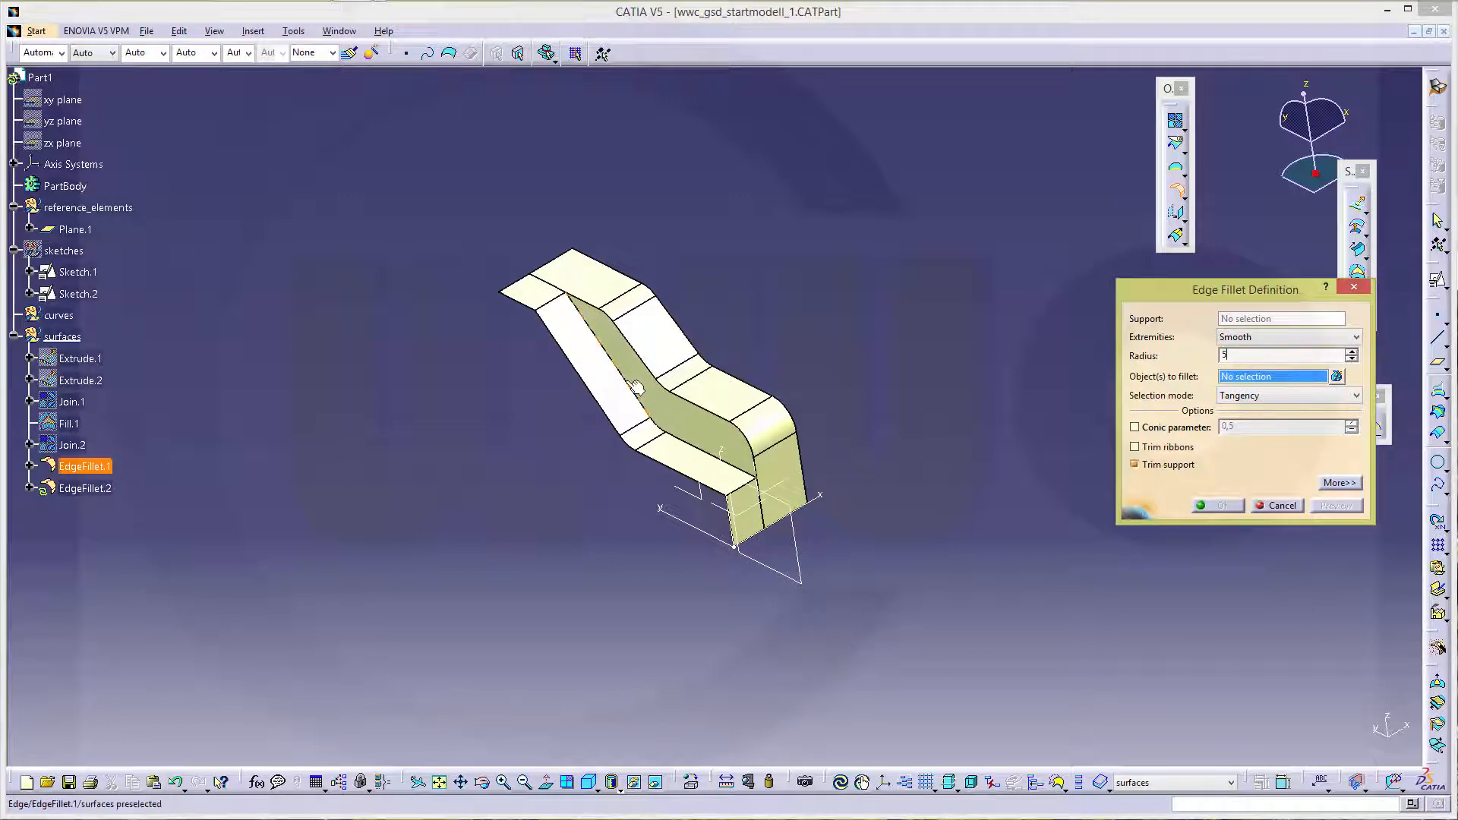
Fillet the groove's floor-to-wall edge at 8 mm and close the repeated fillet dialog
left_click(650, 381)
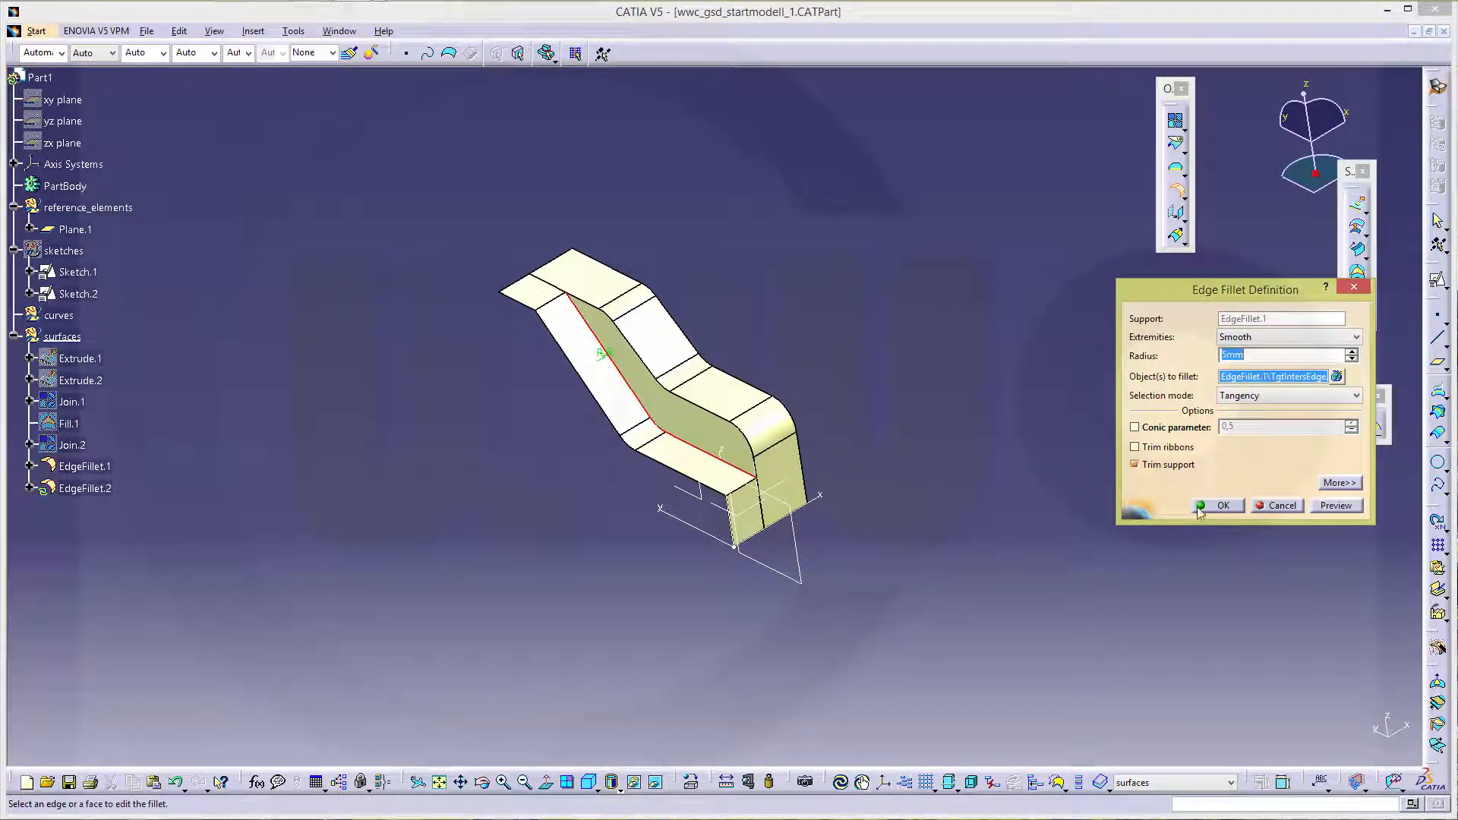
left_click(1221, 505)
type("8")
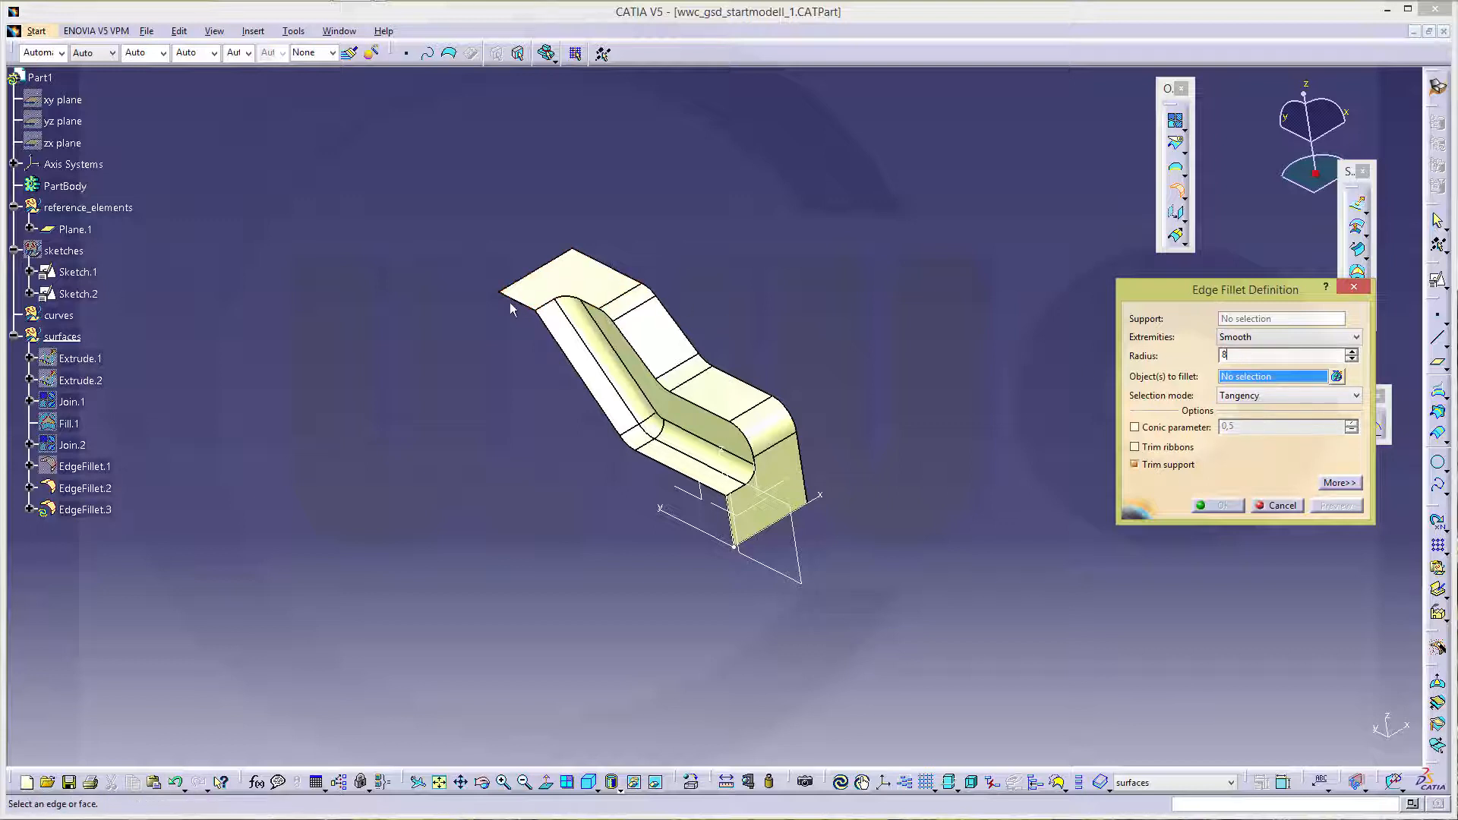
left_click(543, 305)
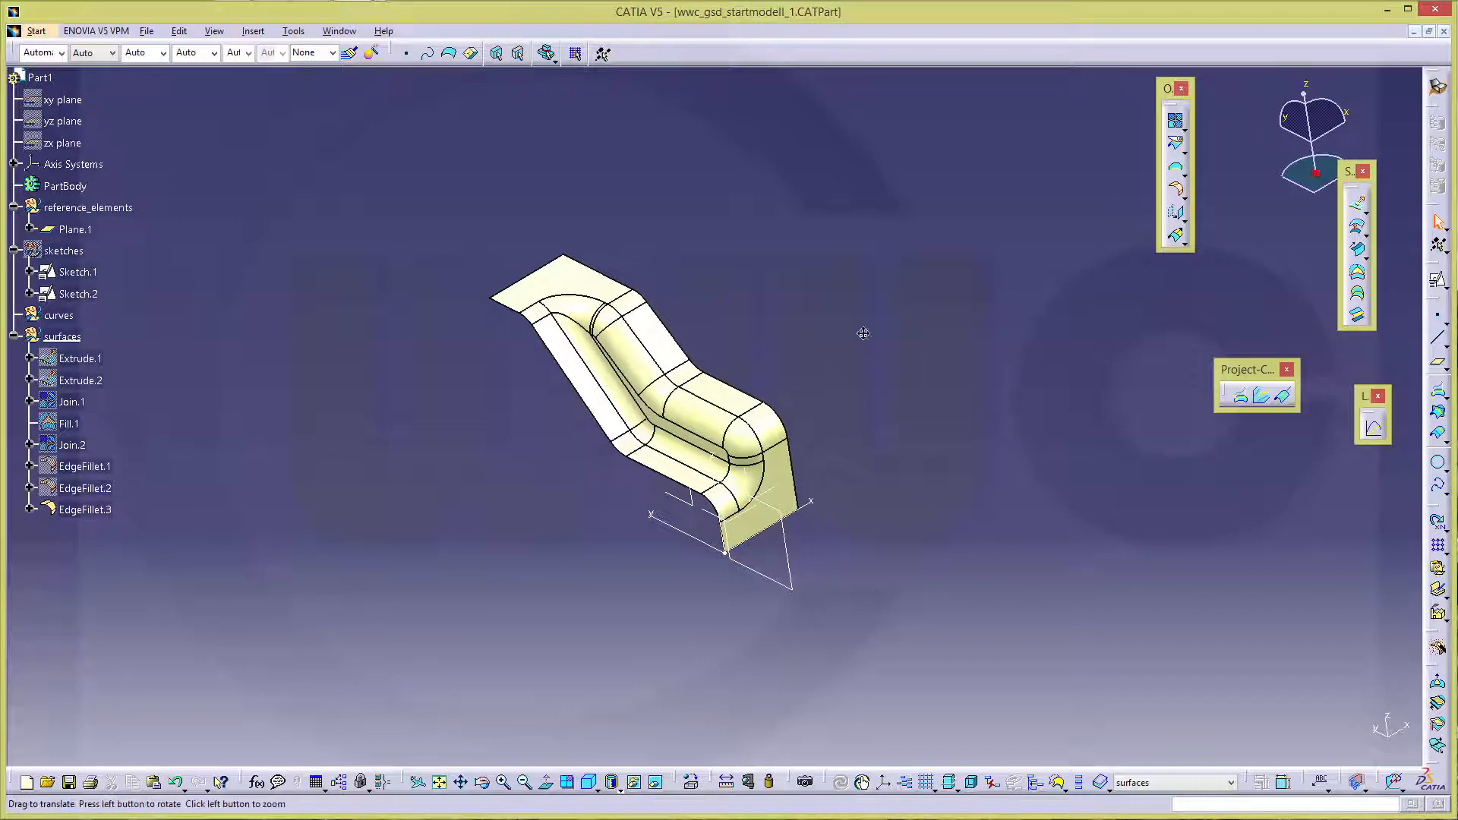
Create Corner.1 and a 19 mm Corner.2 from EdgeFillet.3 boundary edges
left_click_drag(863, 333, 724, 432)
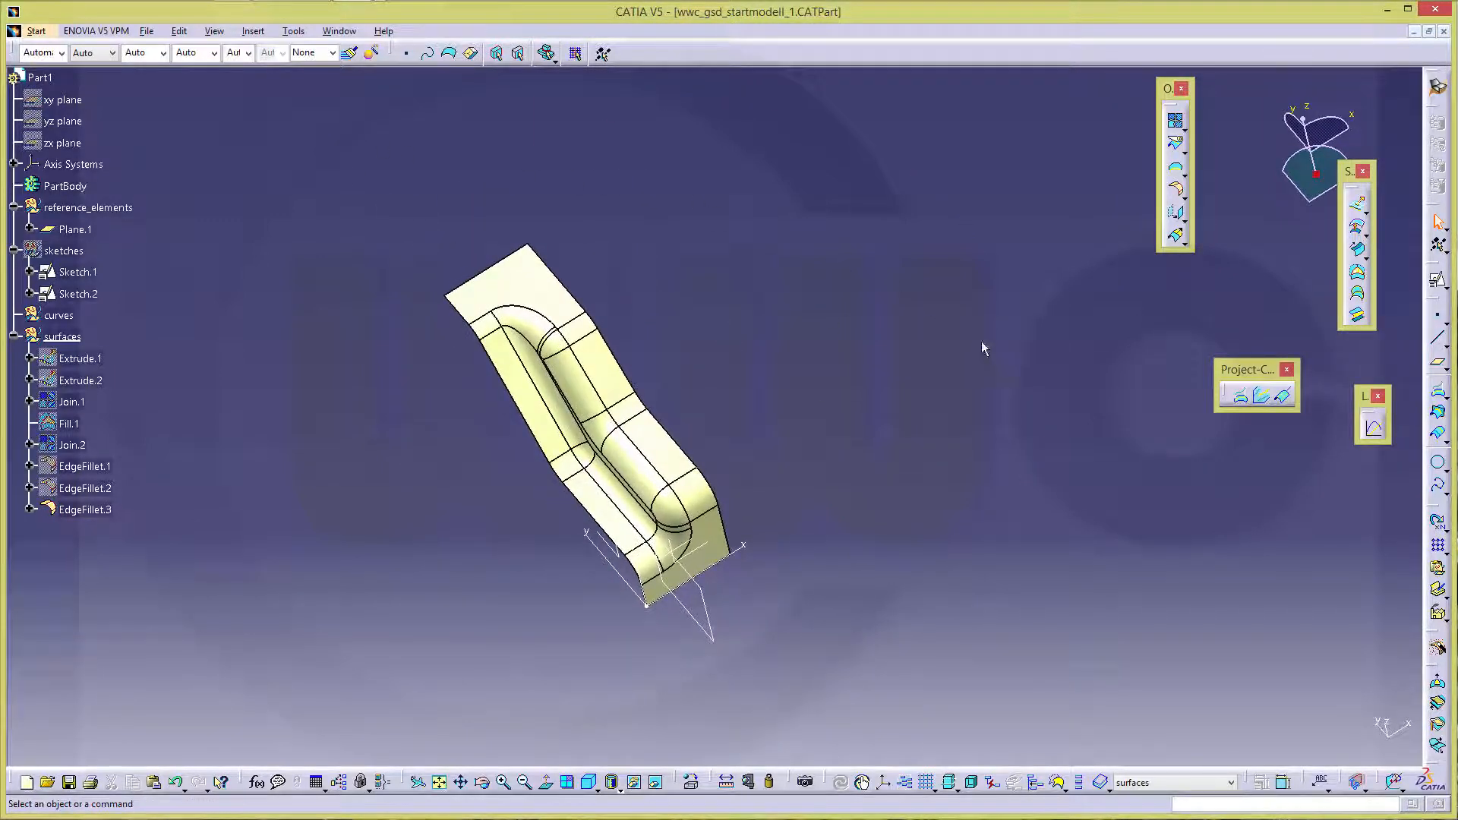
mouse_move(1403, 525)
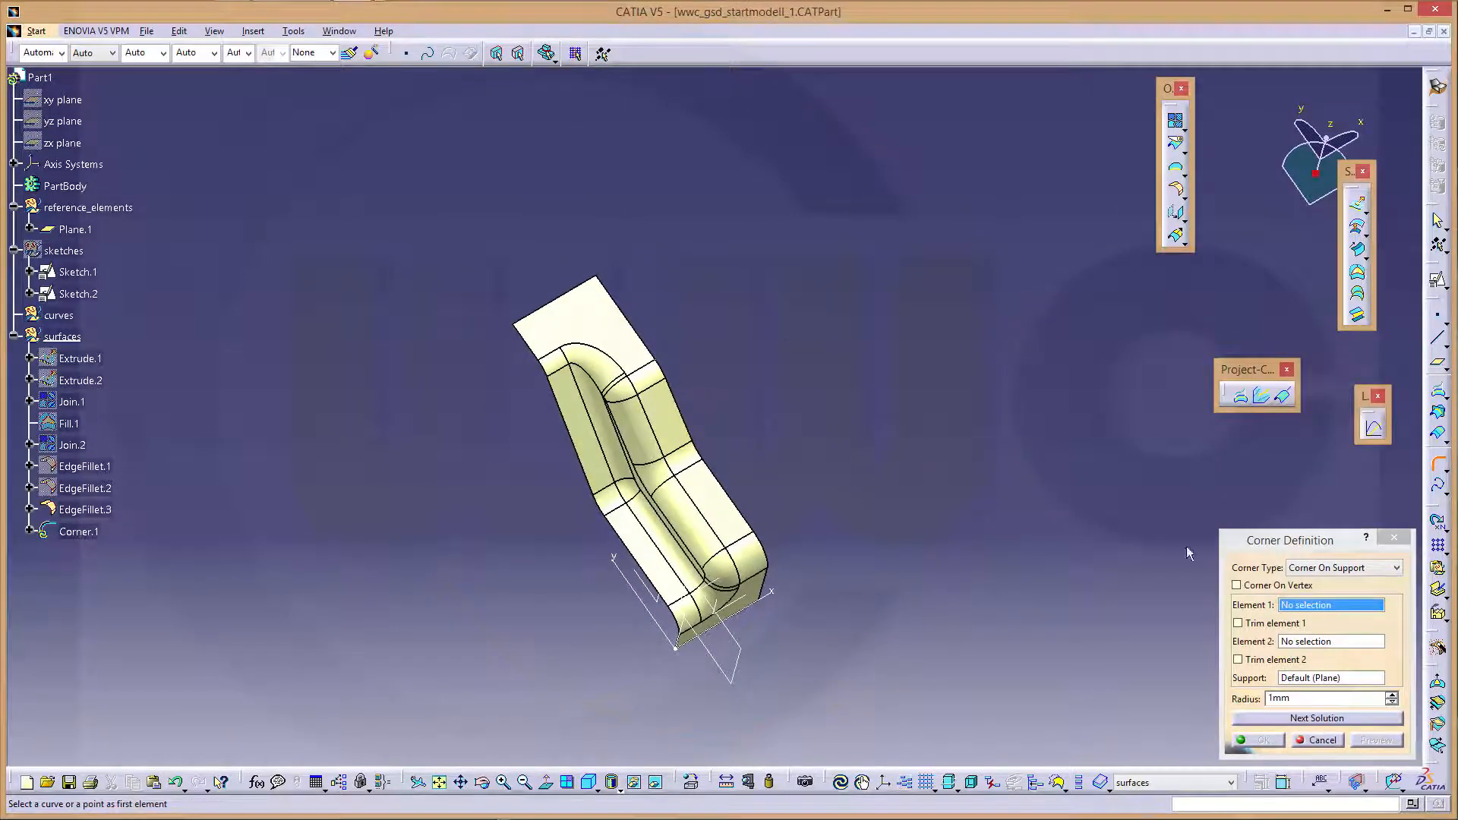
mouse_move(1339, 571)
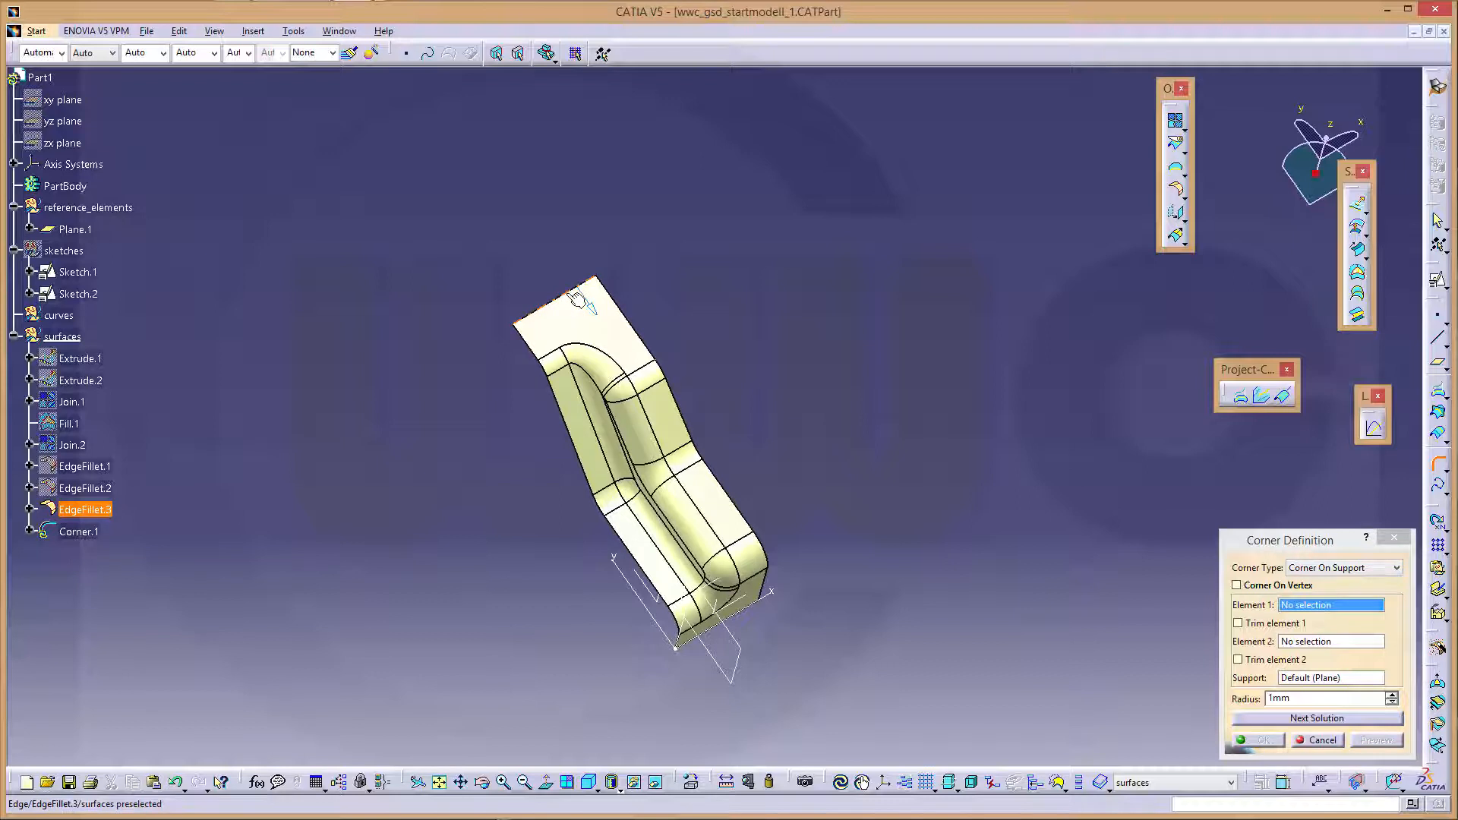
left_click(581, 297)
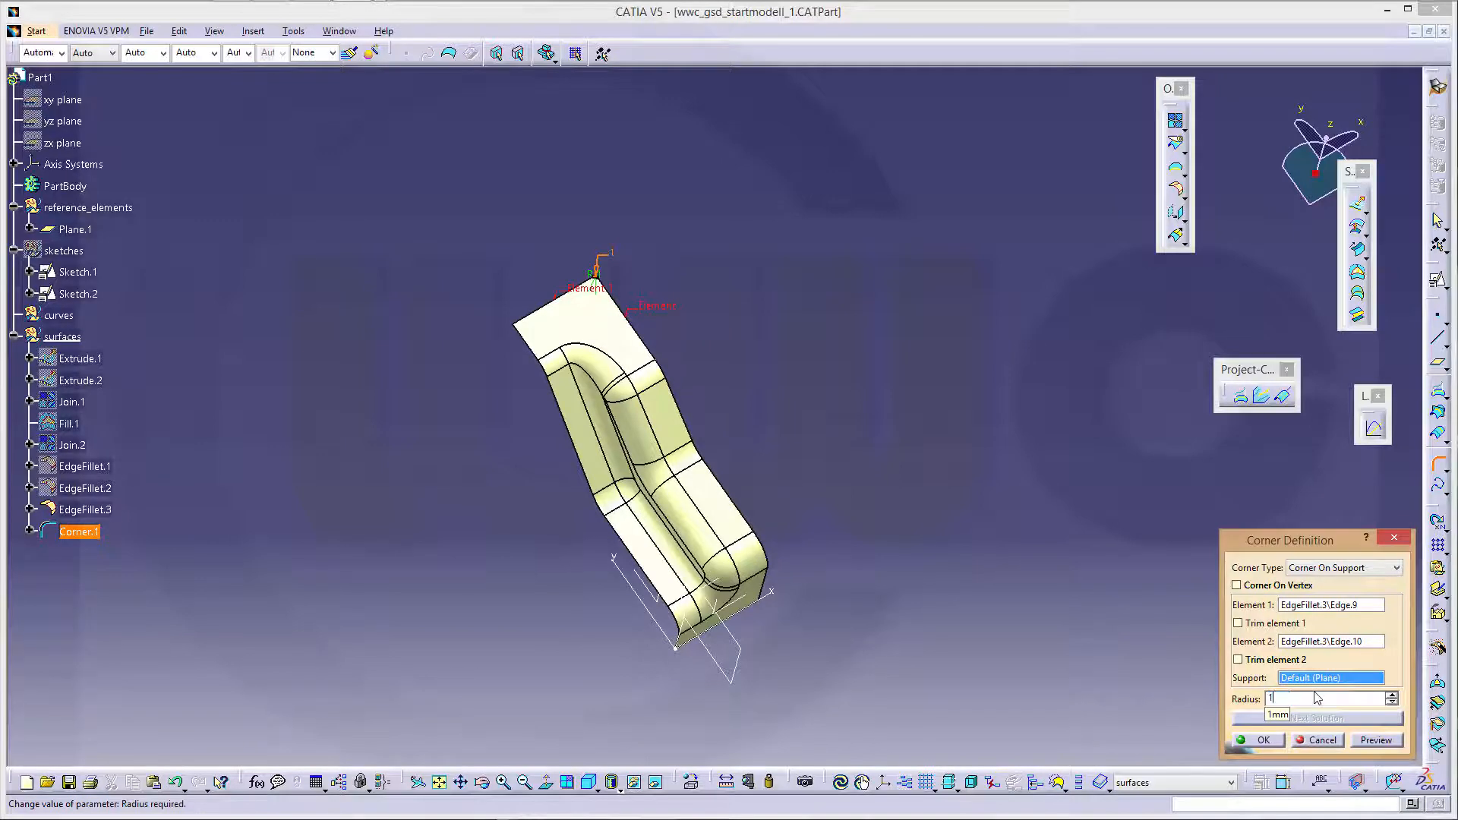
left_click(1260, 738)
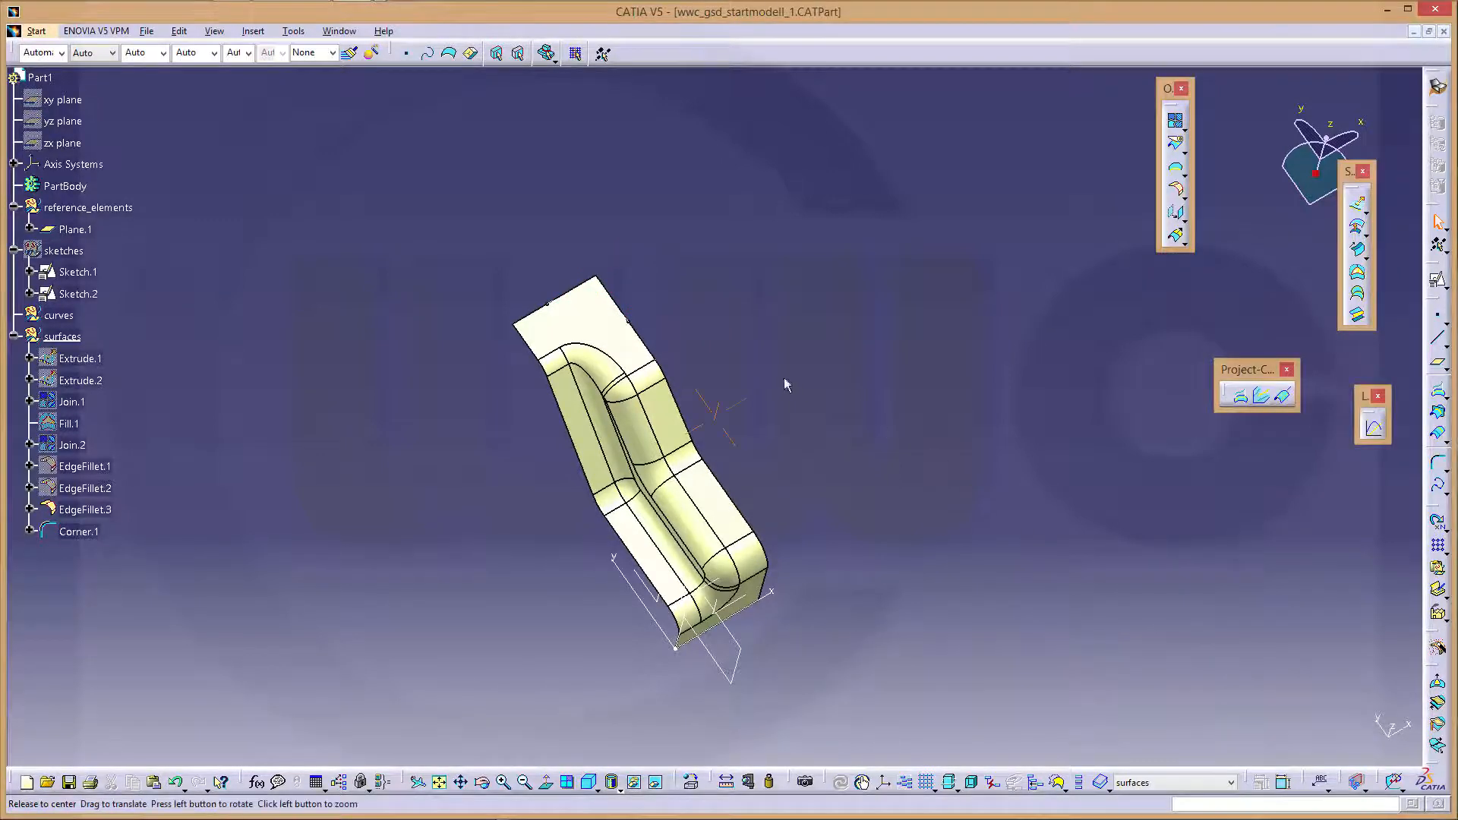
left_click_drag(786, 384, 928, 558)
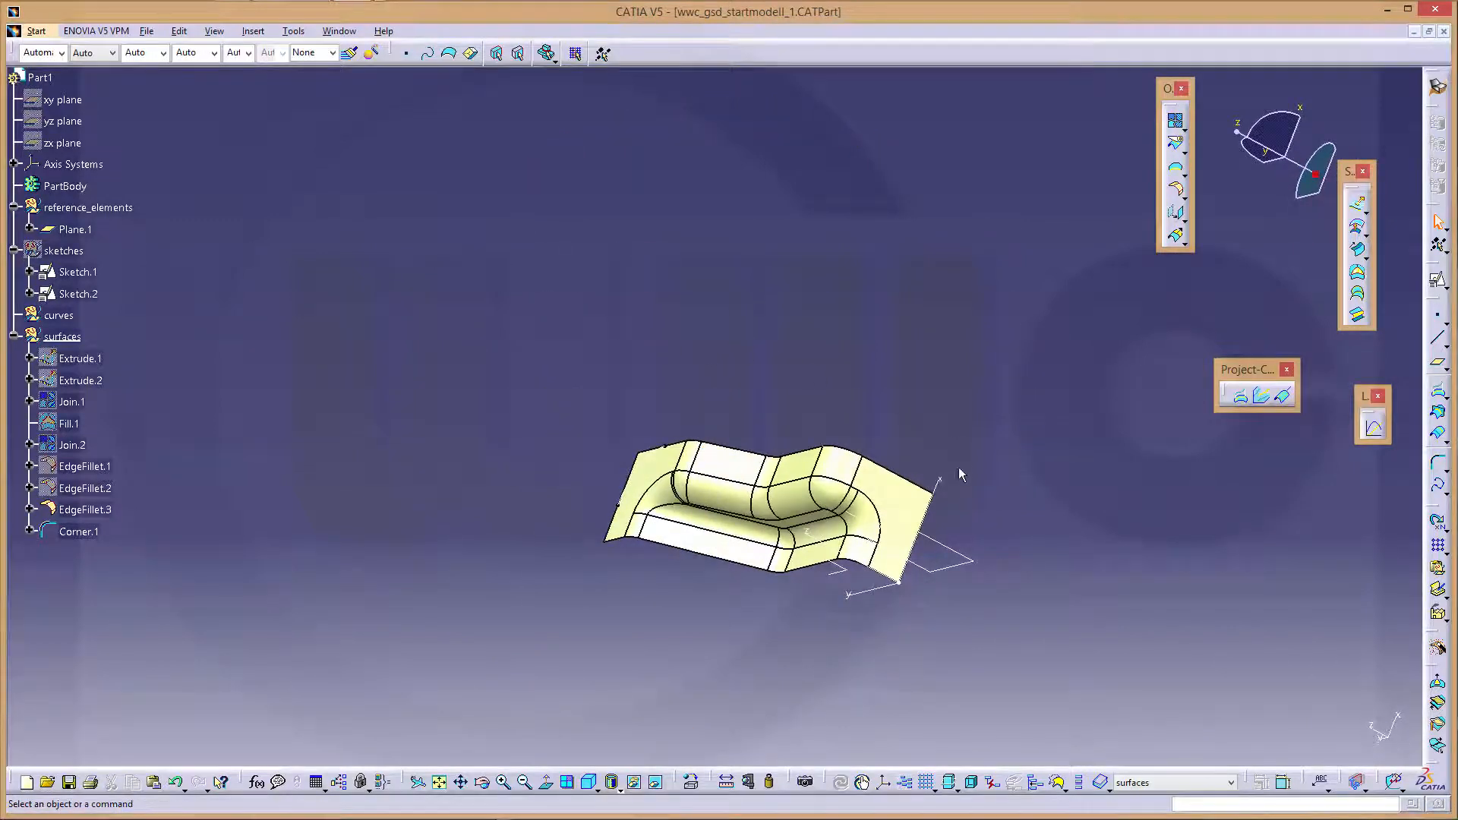
mouse_move(1262, 451)
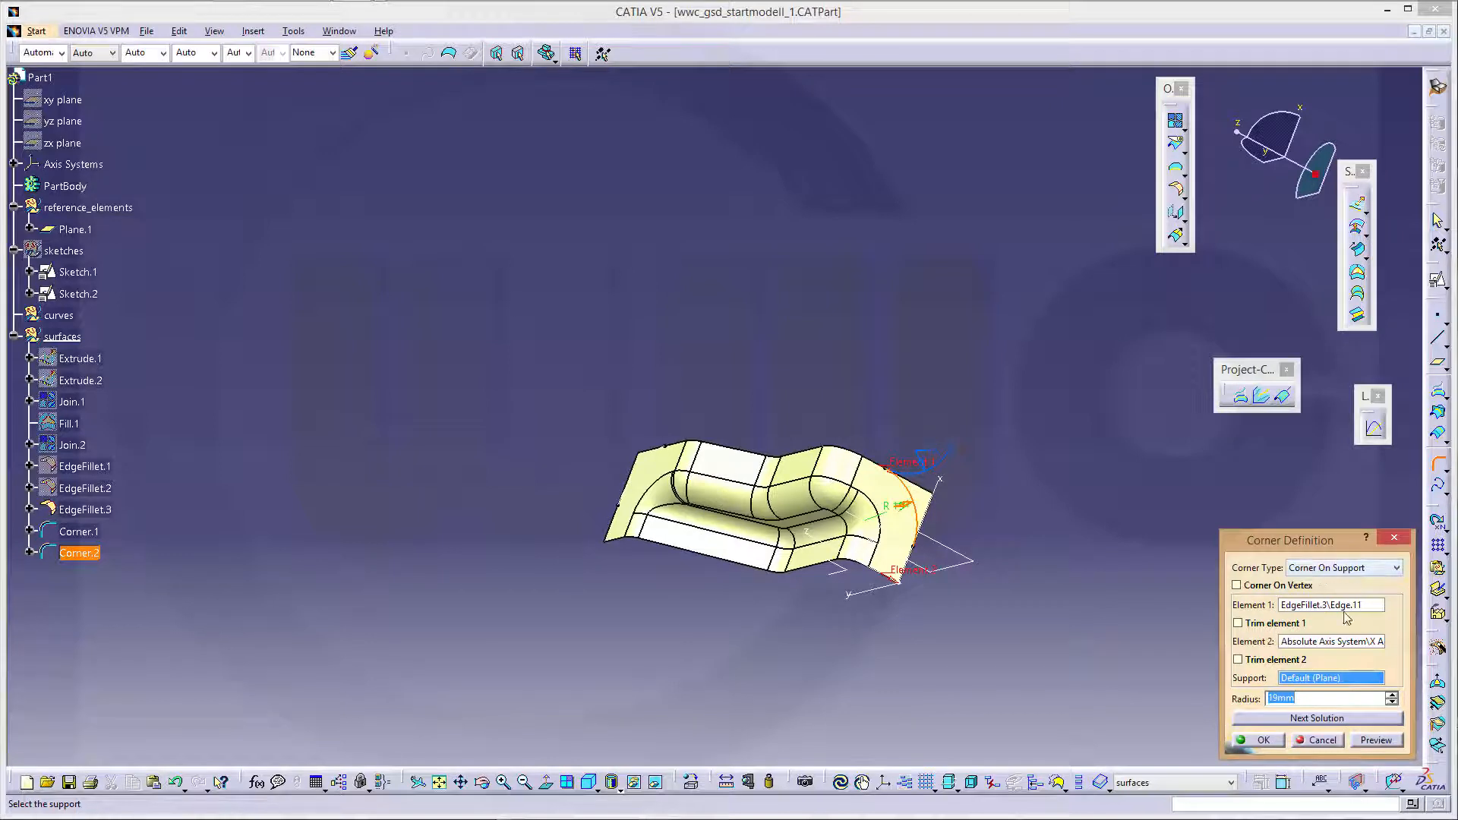
mouse_move(1308, 622)
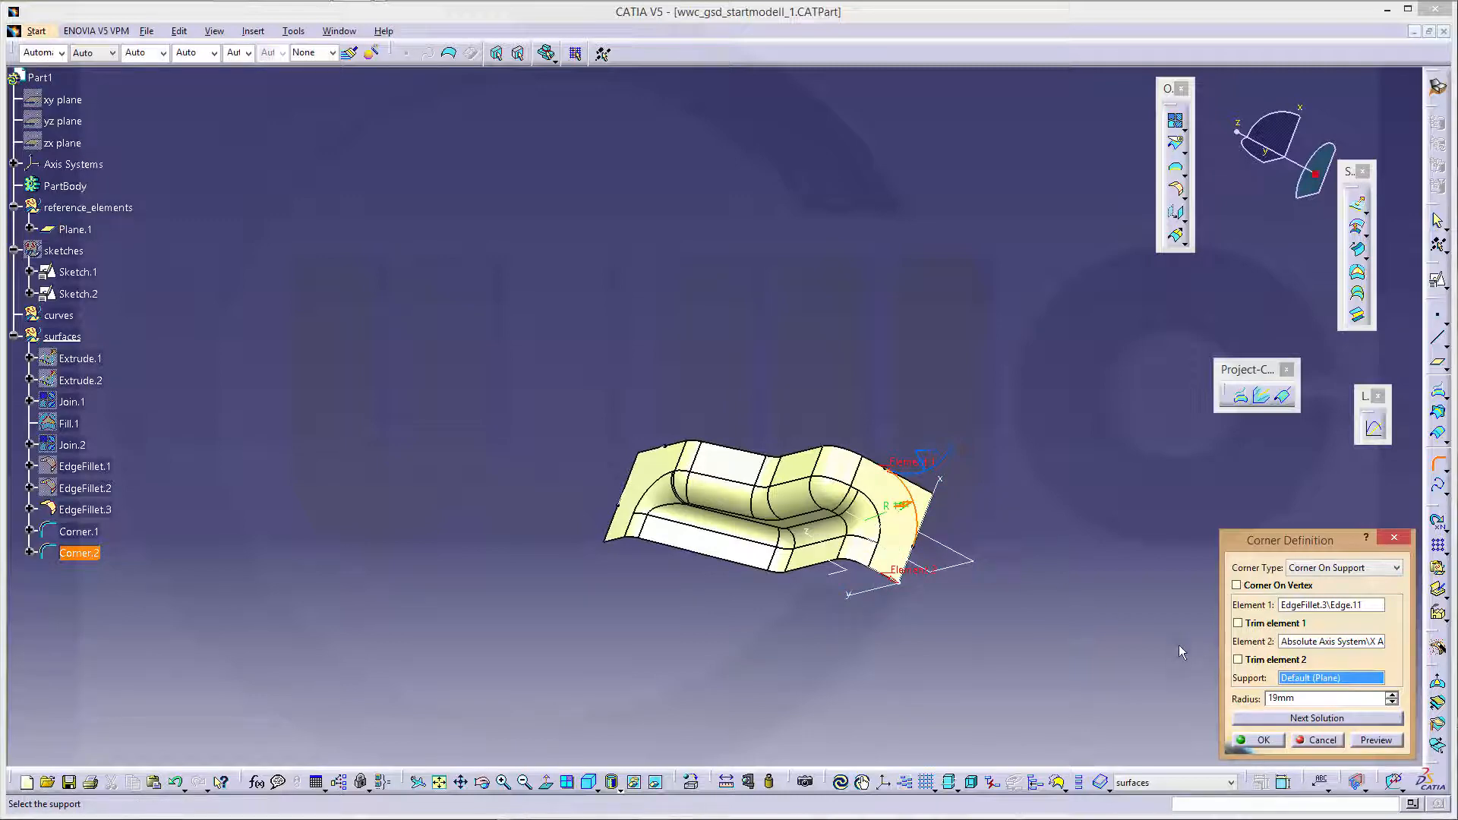
left_click(1320, 739)
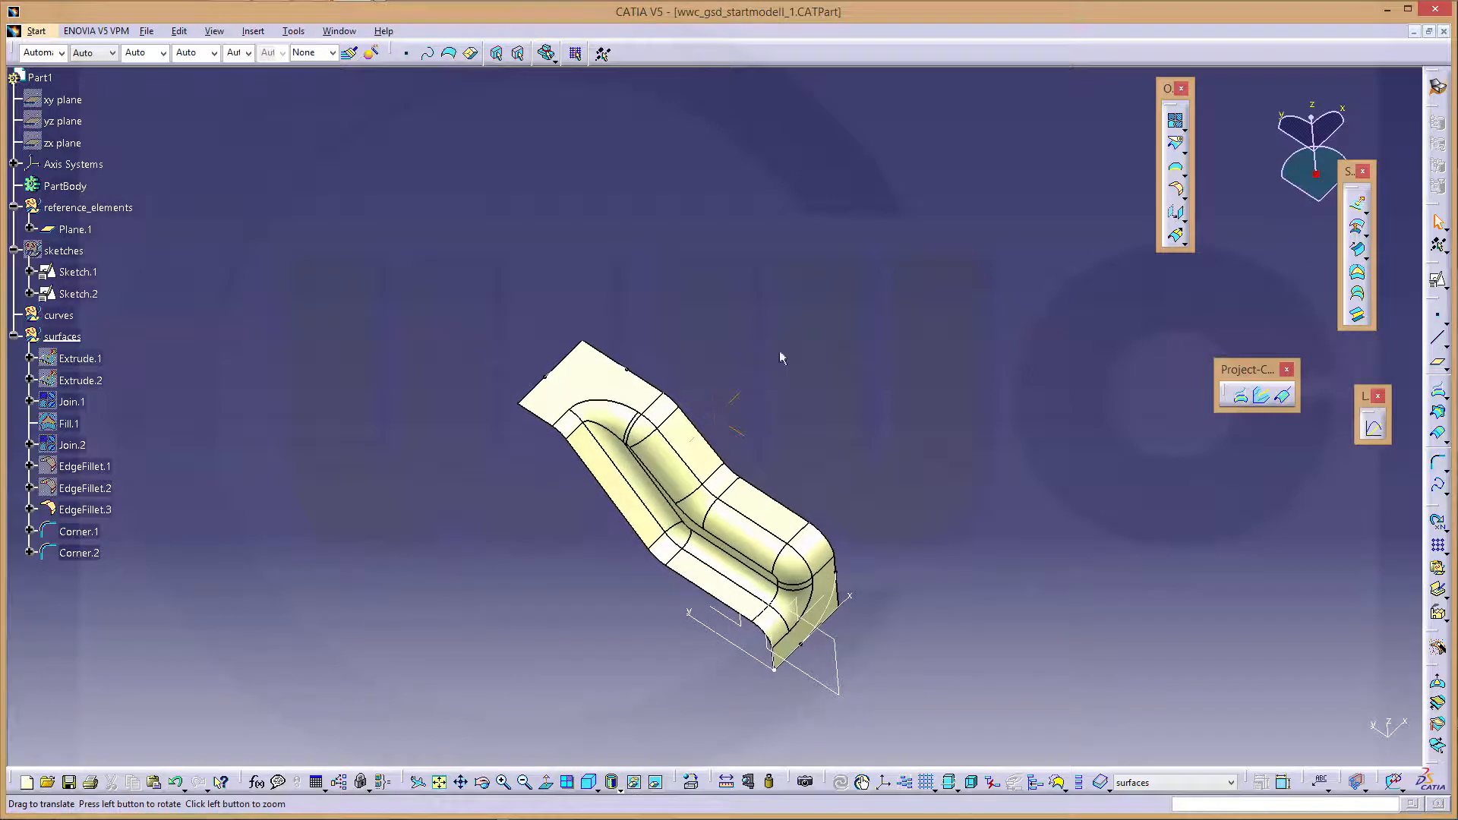
Split EdgeFillet.3 using Corner.1 and Corner.2 as cutting curves
left_click_drag(781, 357, 840, 420)
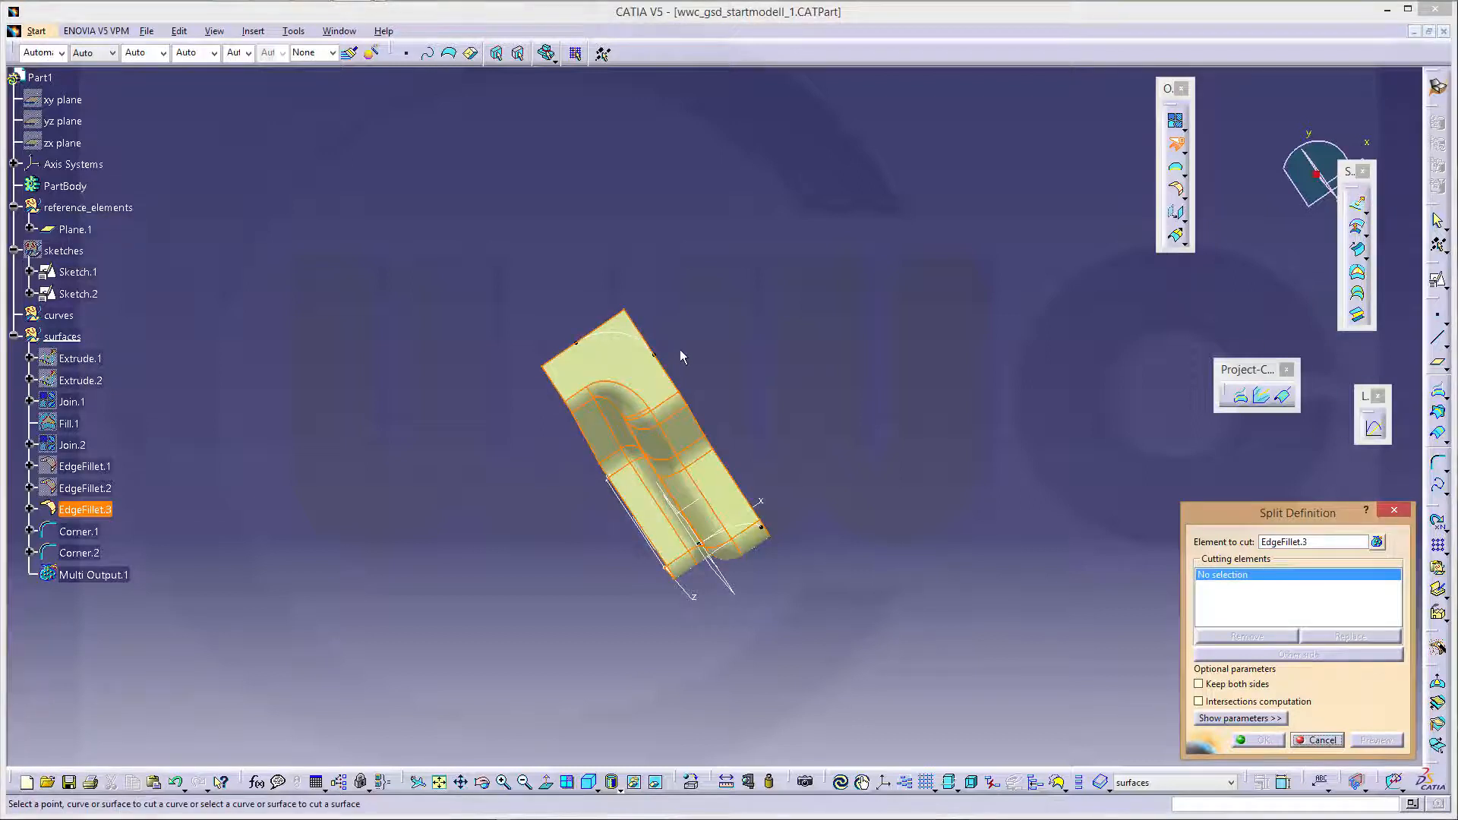
left_click(78, 531)
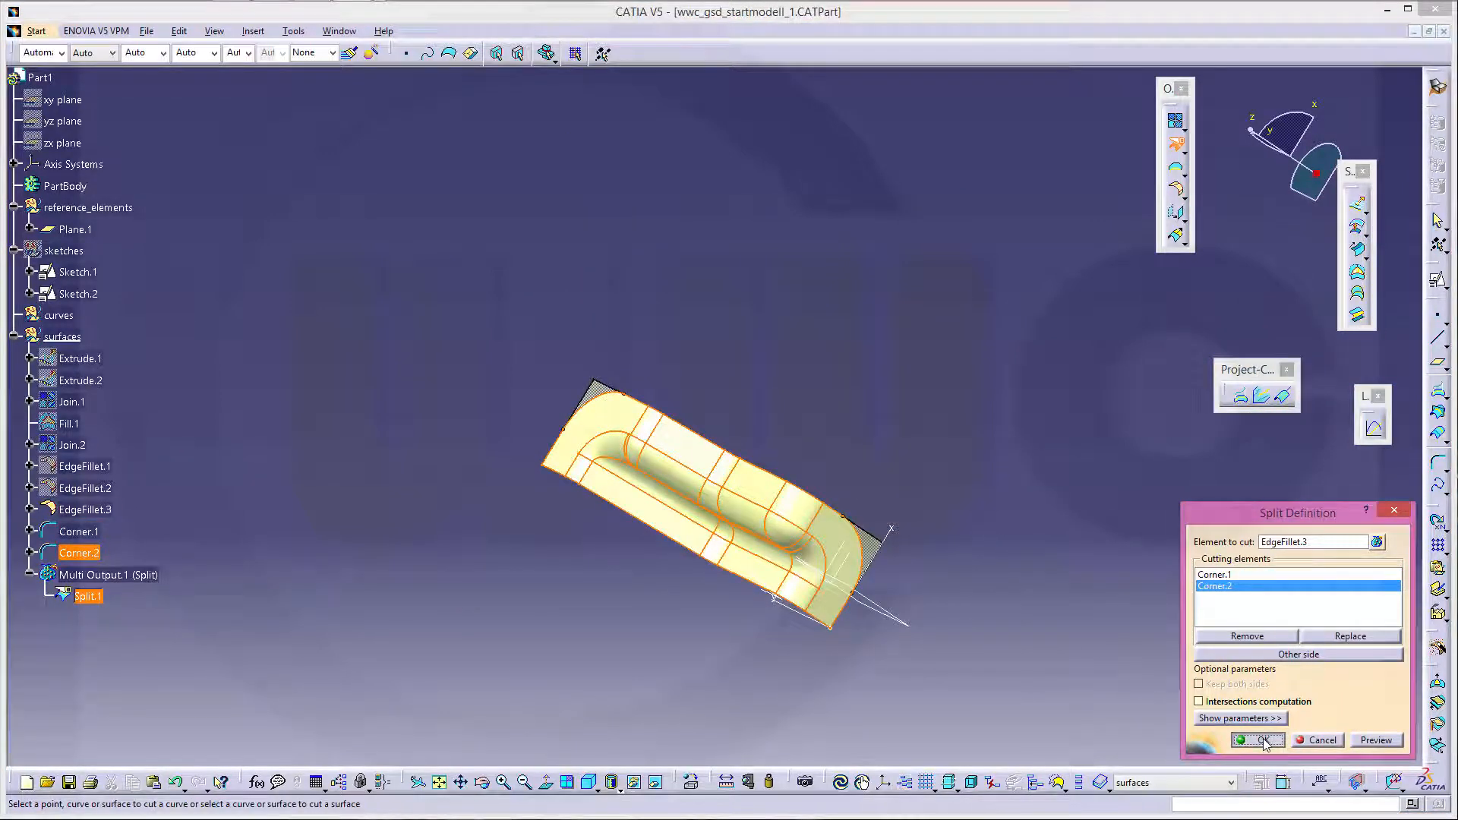
left_click(1257, 738)
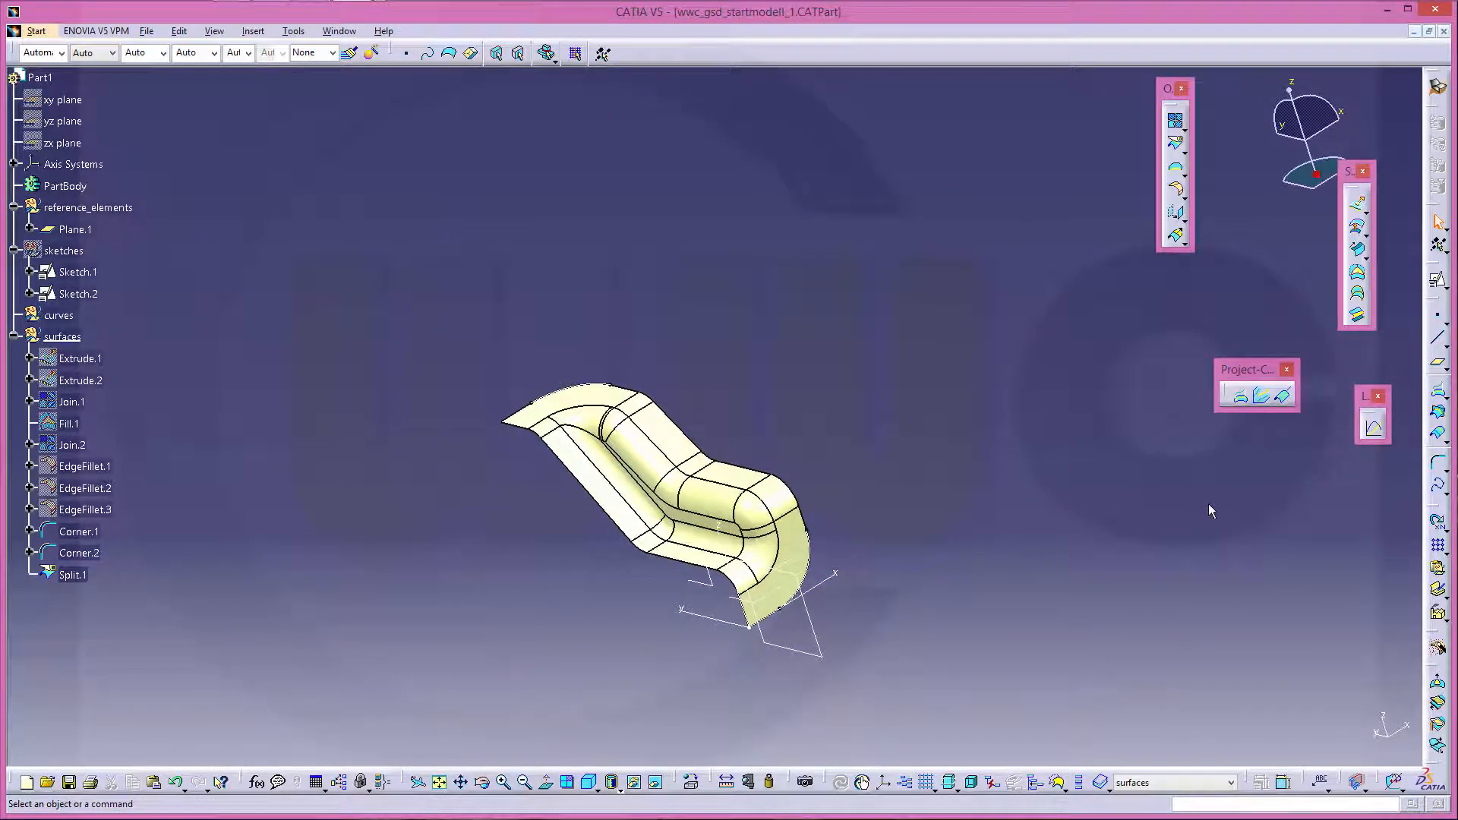
mouse_move(1269, 523)
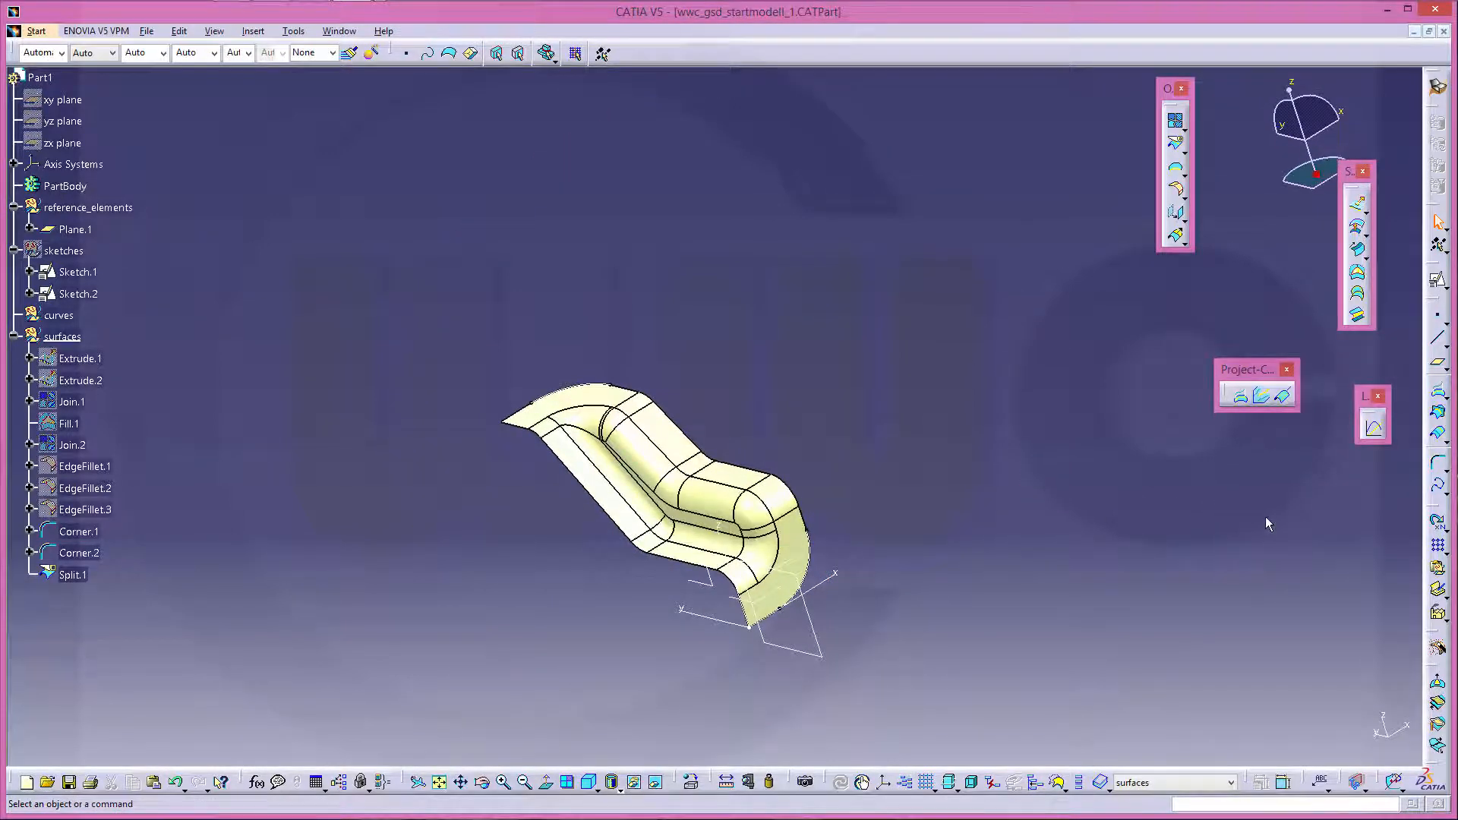
mouse_move(1176, 212)
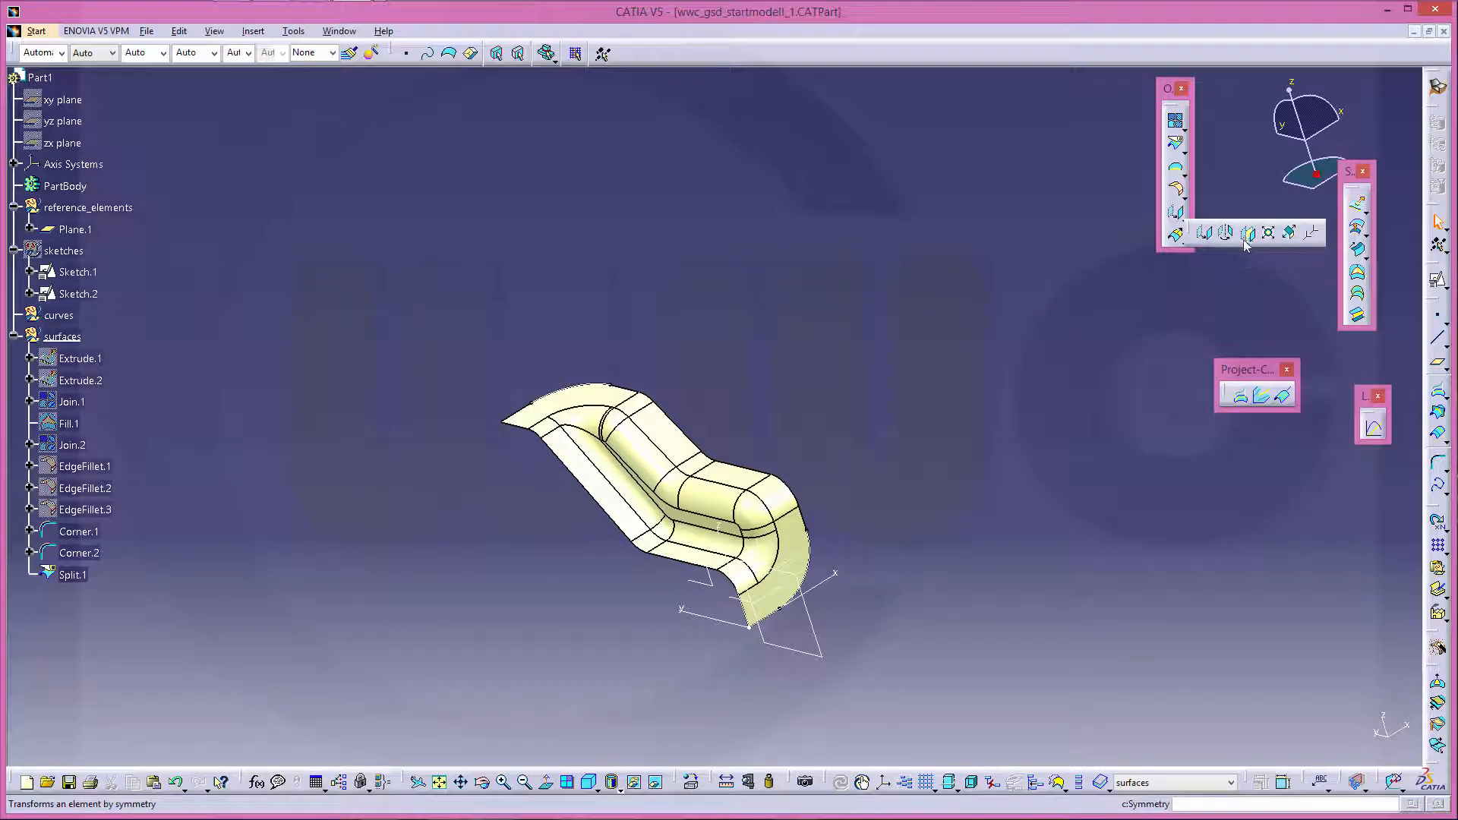
Mirror Split.1 across the YZ plane to create Symmetry.1
left_click(1250, 233)
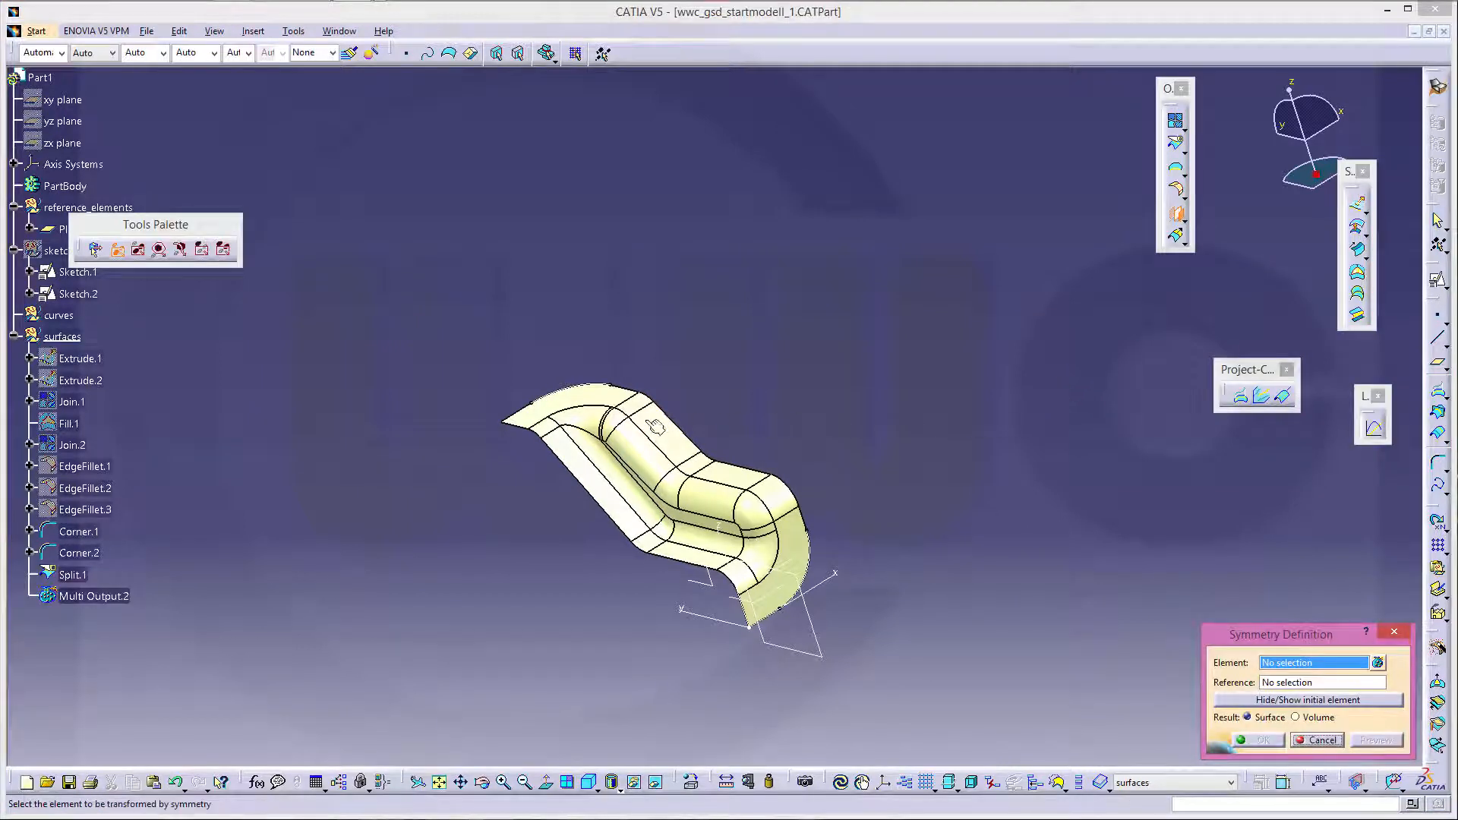
left_click(72, 575)
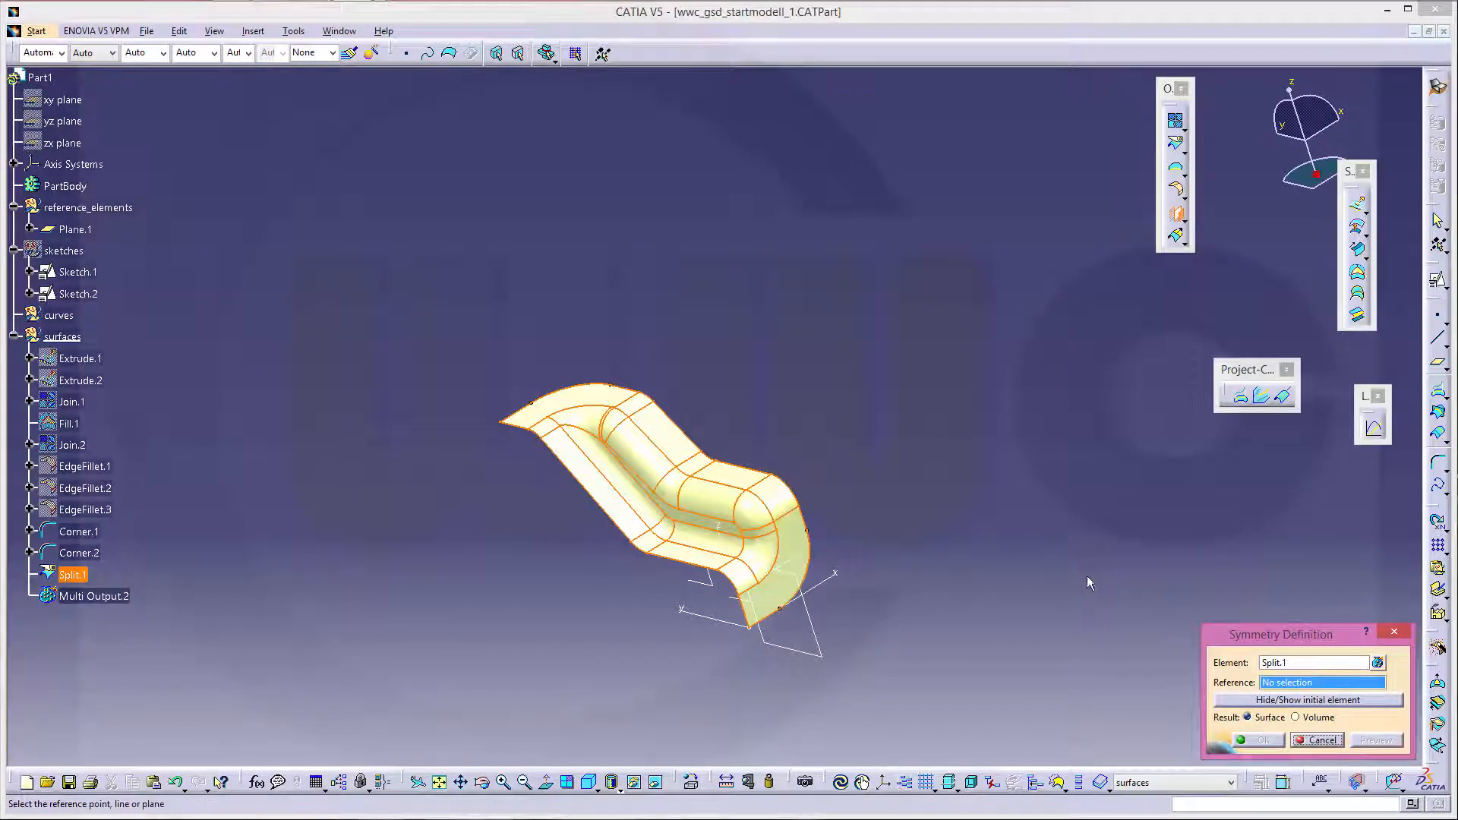
mouse_move(984, 701)
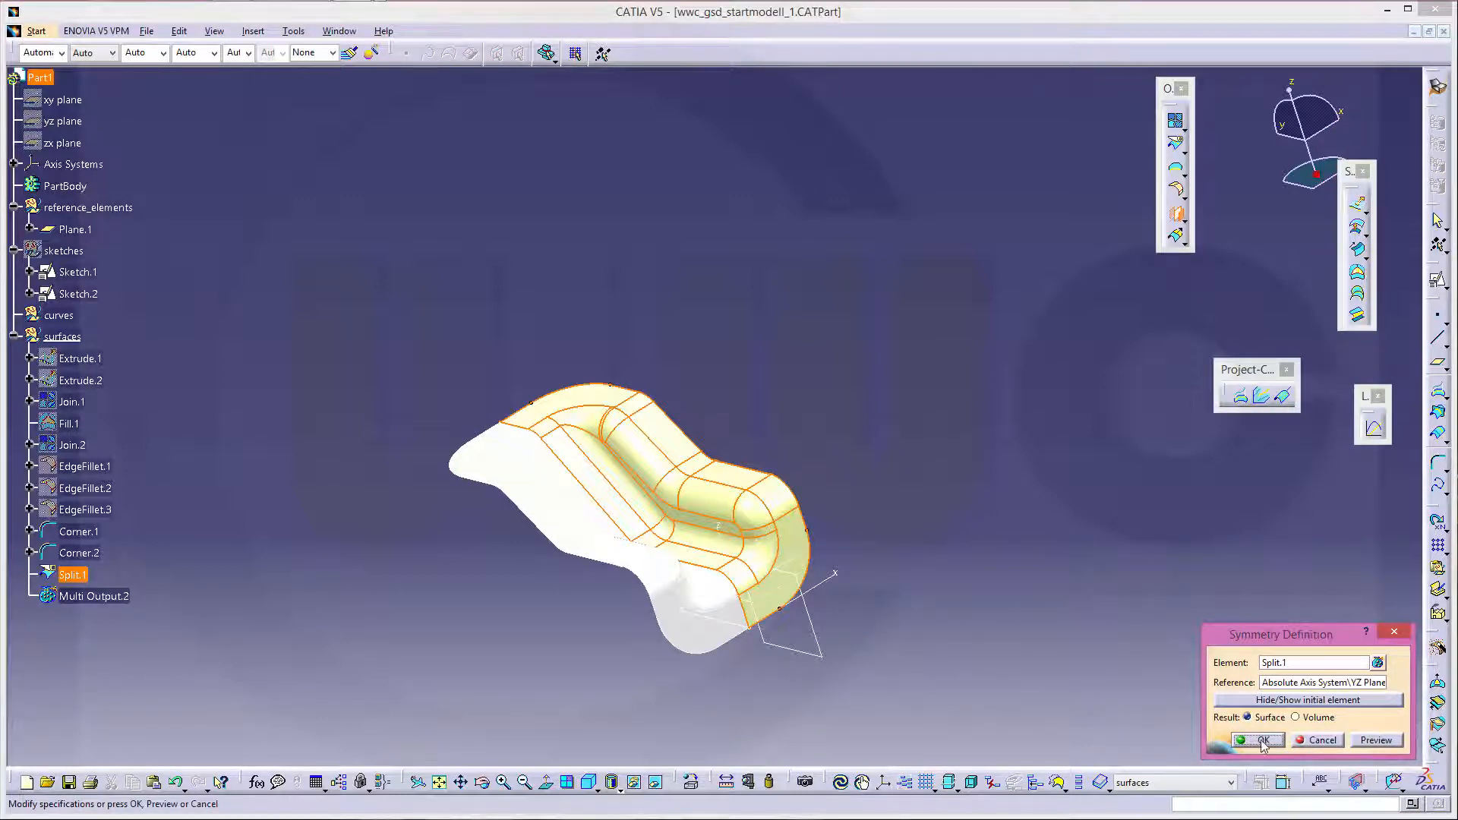
left_click(1255, 739)
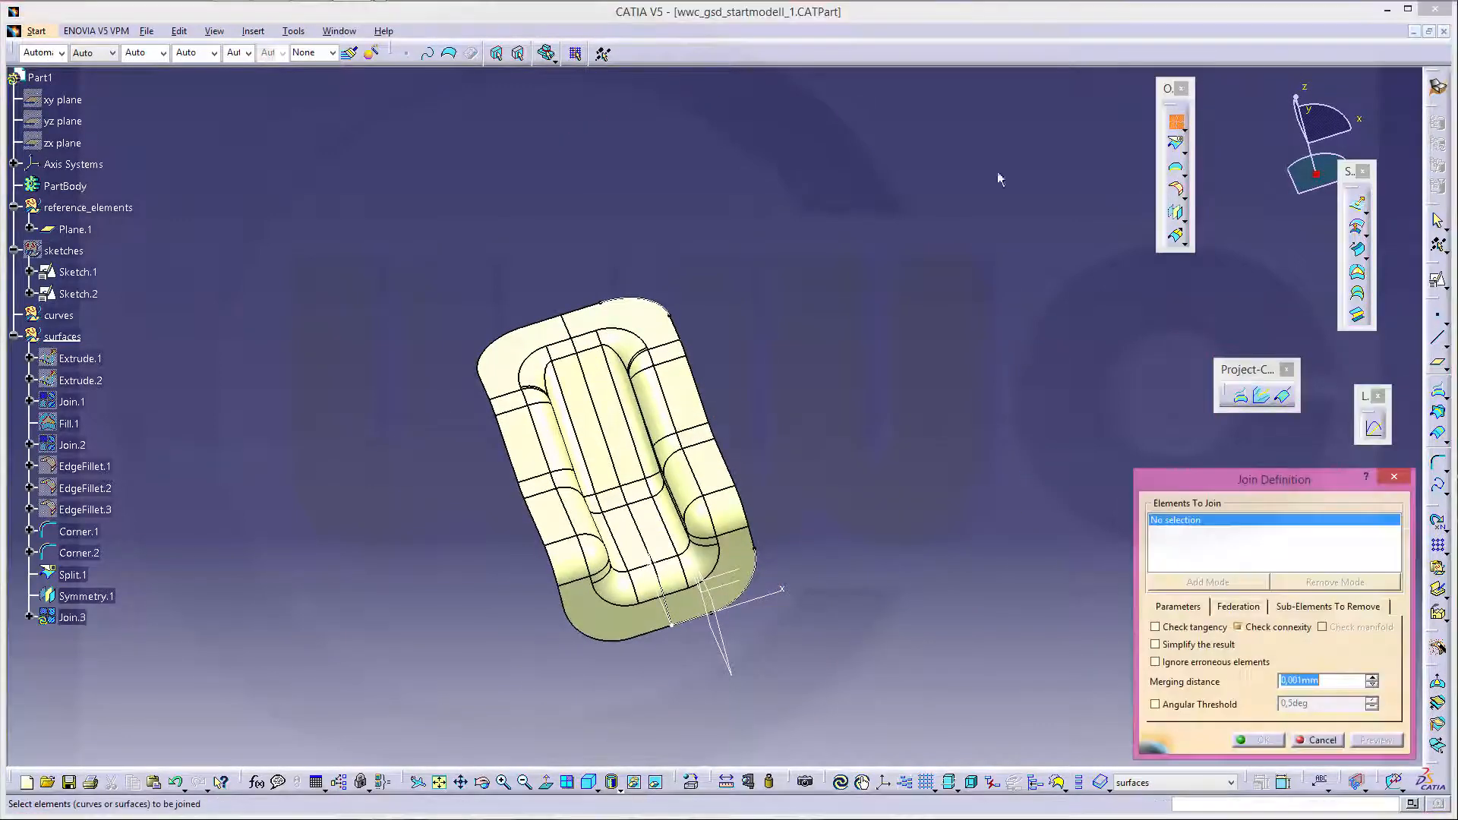
Close the repeated Join dialog and orbit to inspect the full mirrored shell
left_click(73, 575)
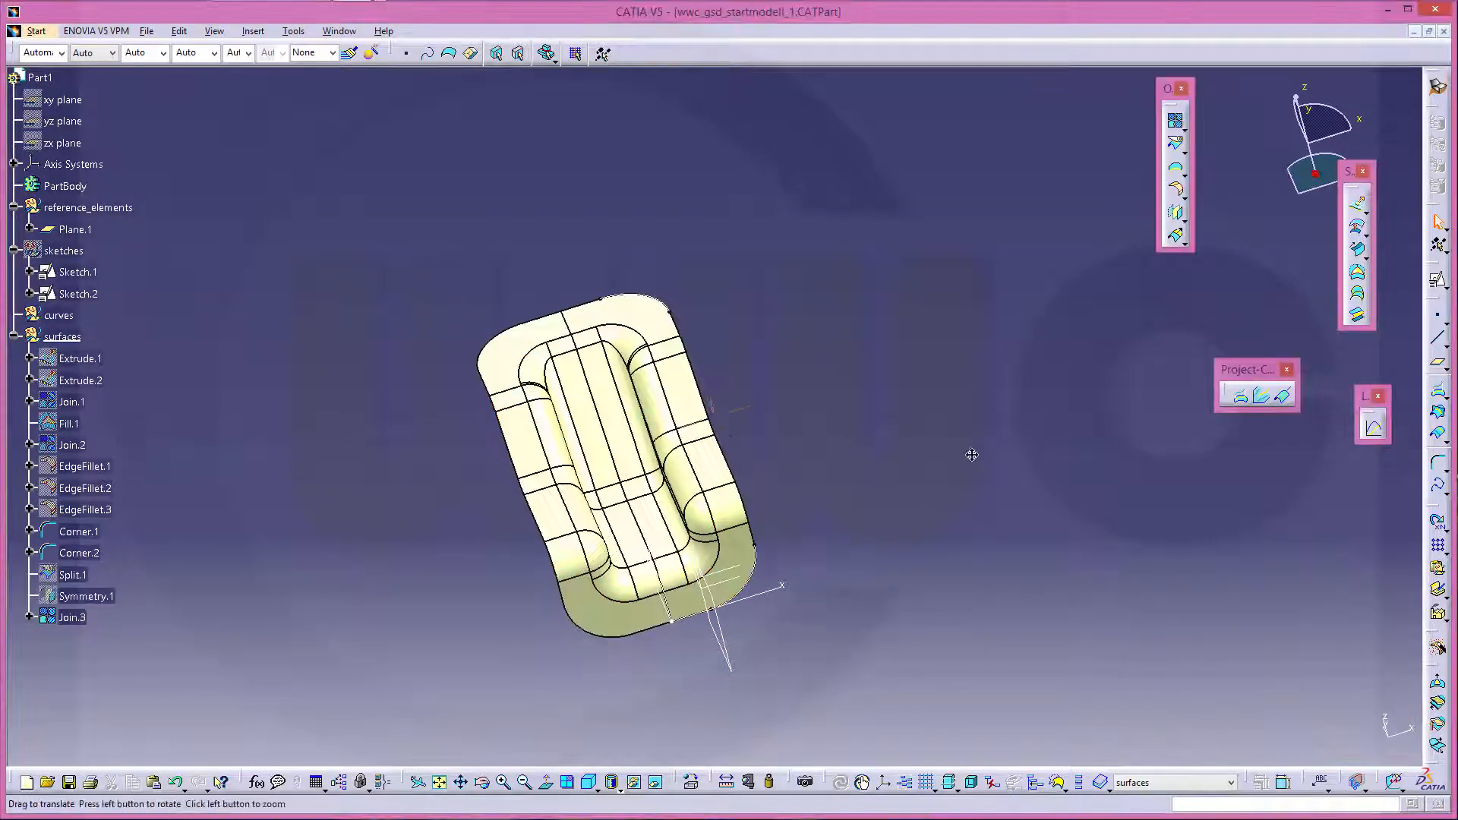
left_click_drag(972, 454, 448, 170)
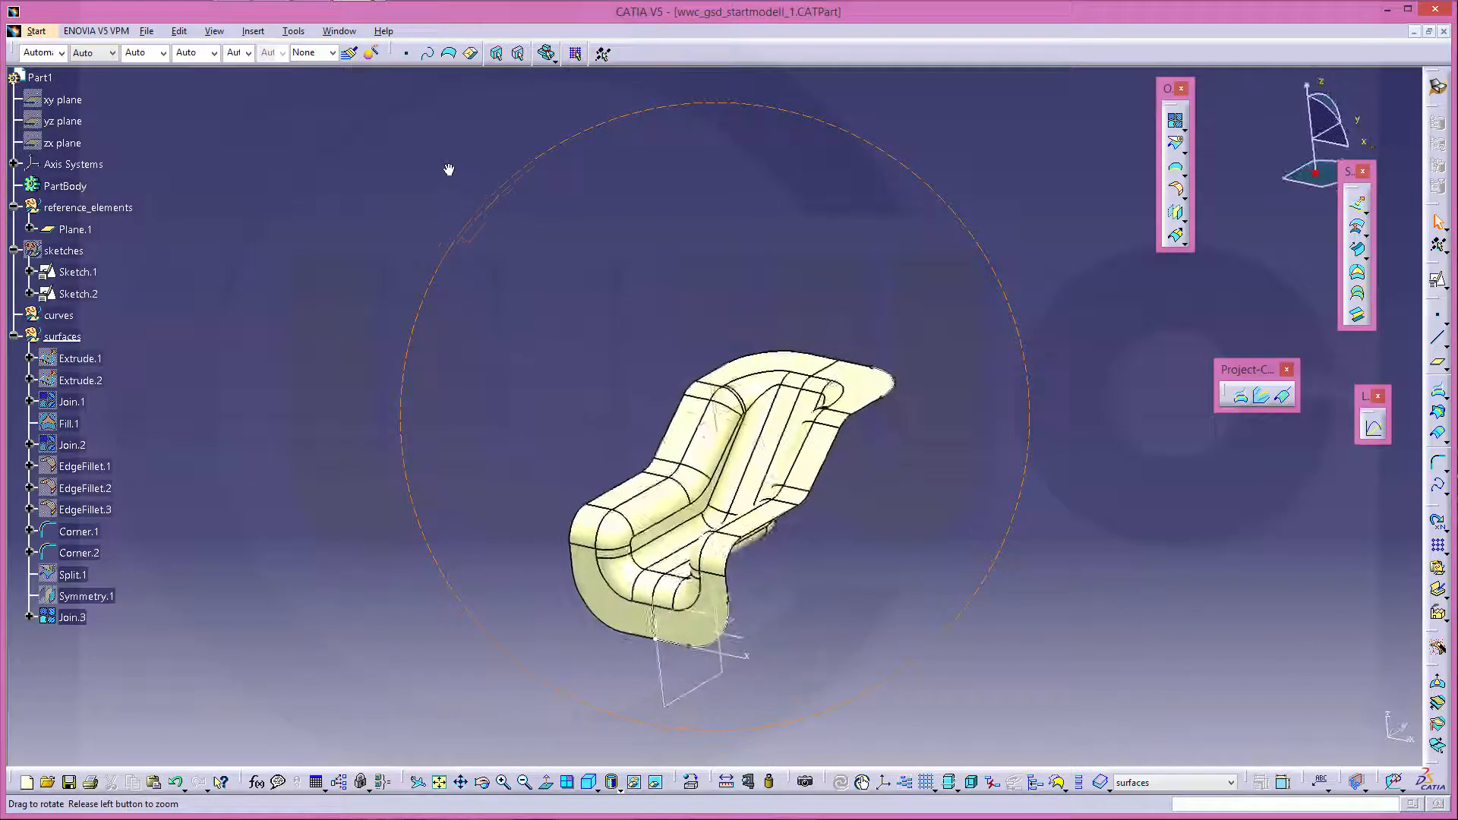